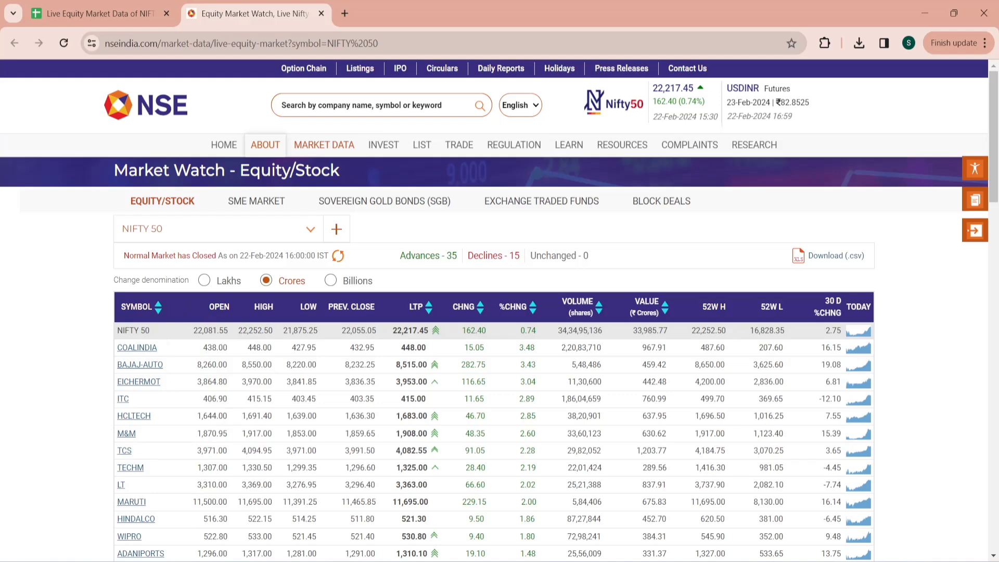
Review the finished live-equity sheet's Open and sparkline formulas alongside the NSE market watch page
click(93, 14)
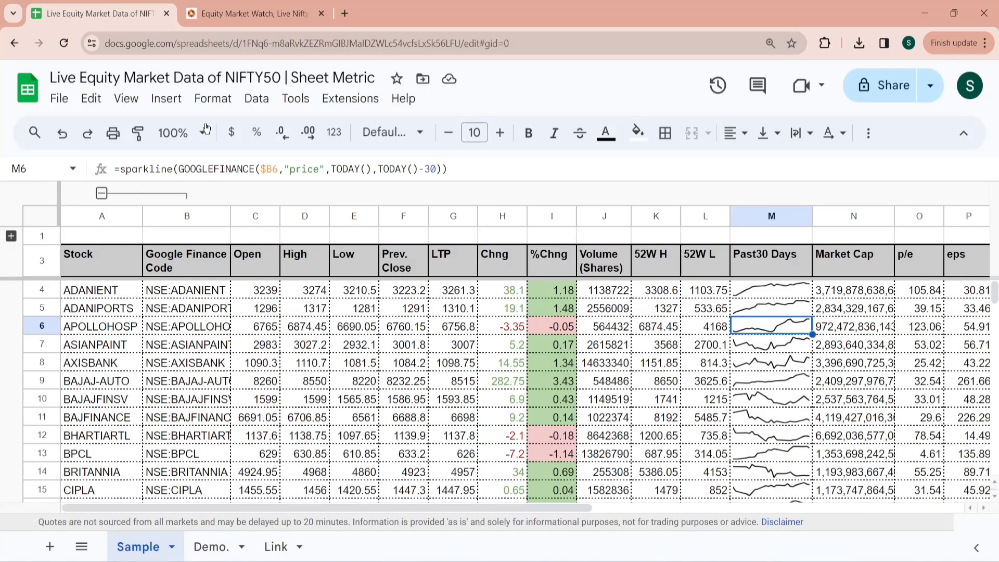
click(255, 343)
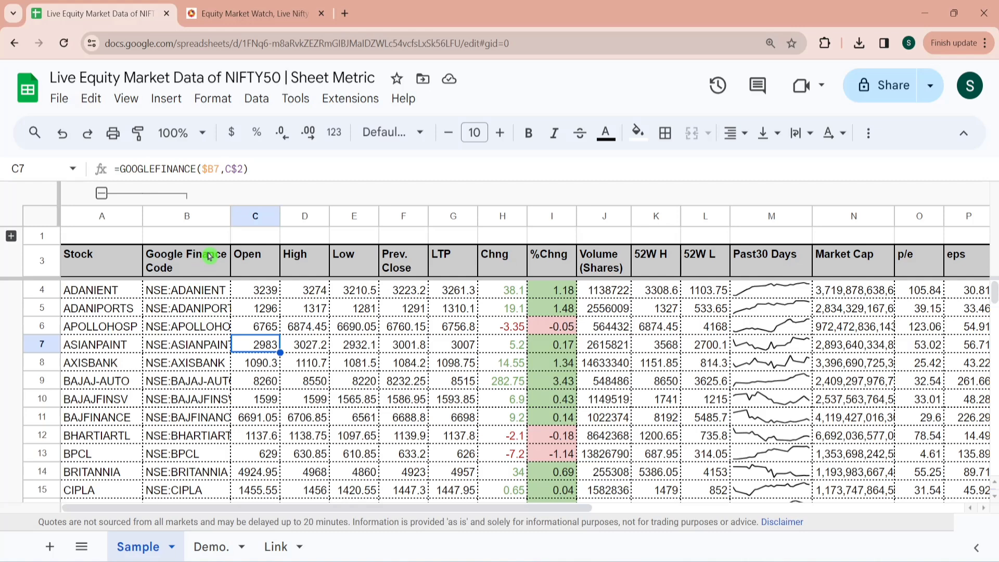
mouse_move(273, 258)
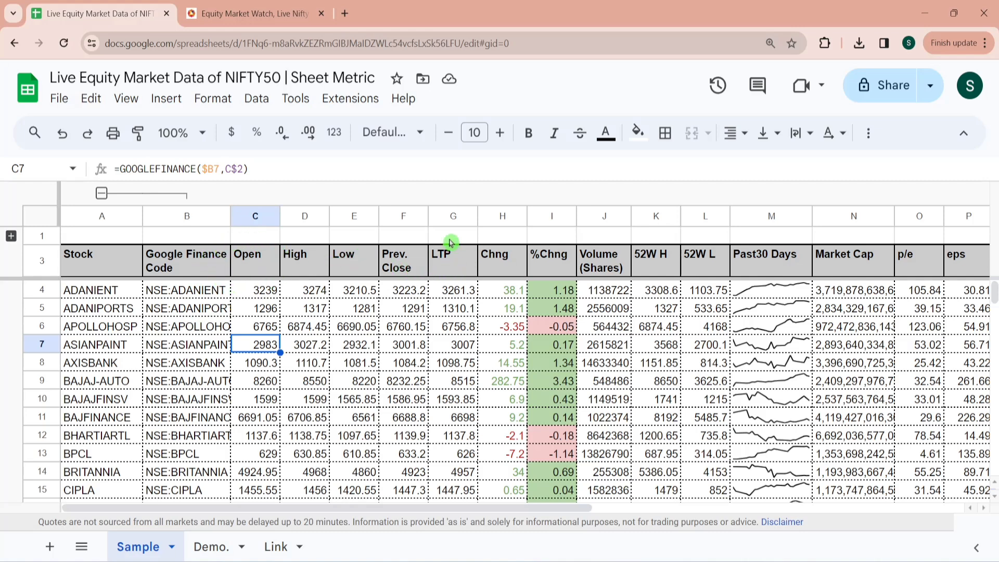
mouse_move(630, 262)
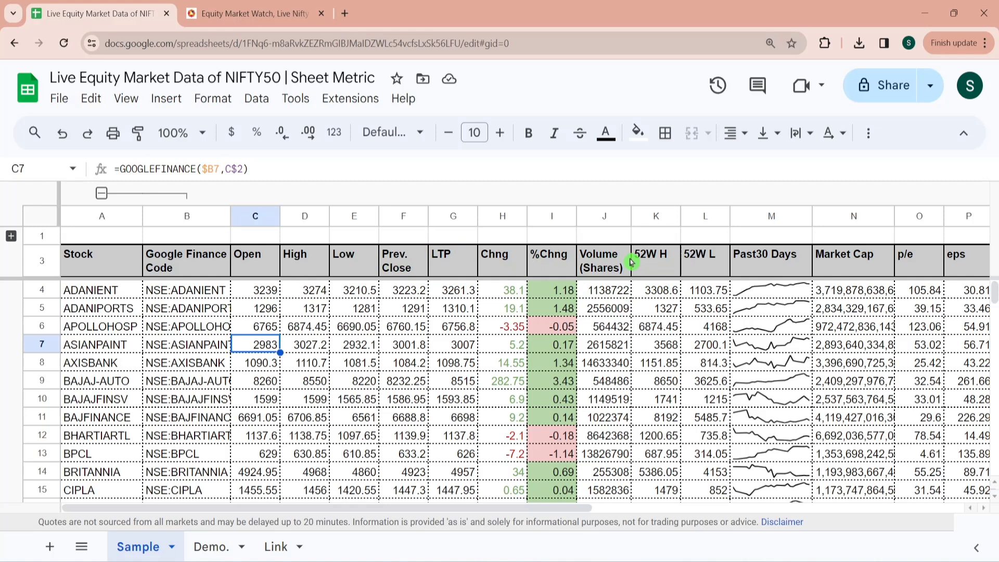
mouse_move(223, 314)
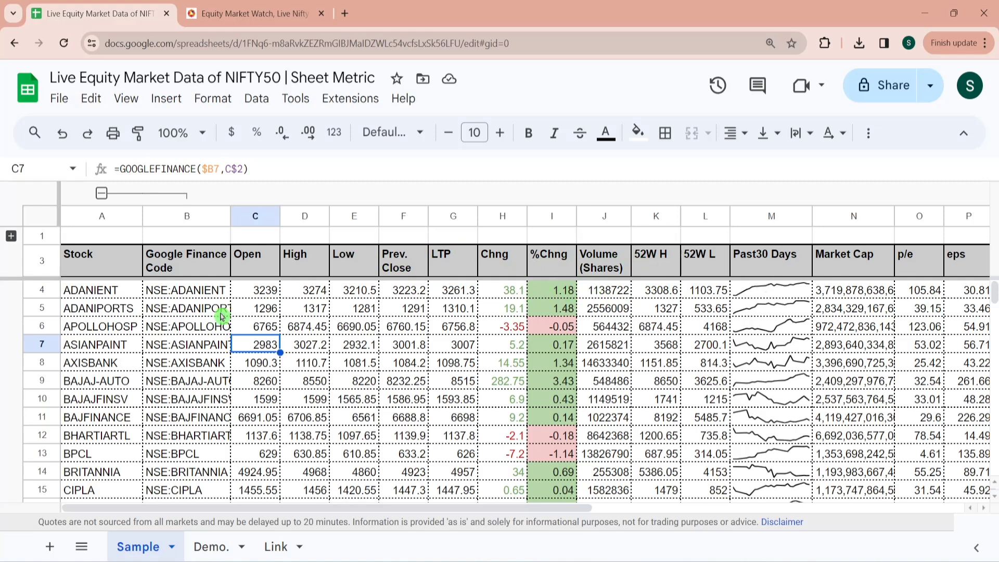
mouse_move(106, 295)
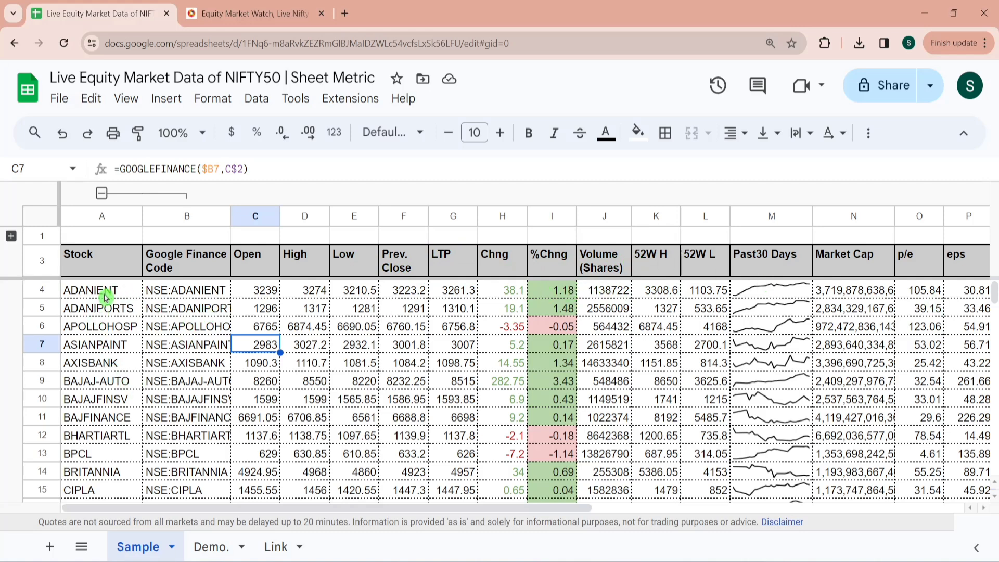
mouse_move(93, 342)
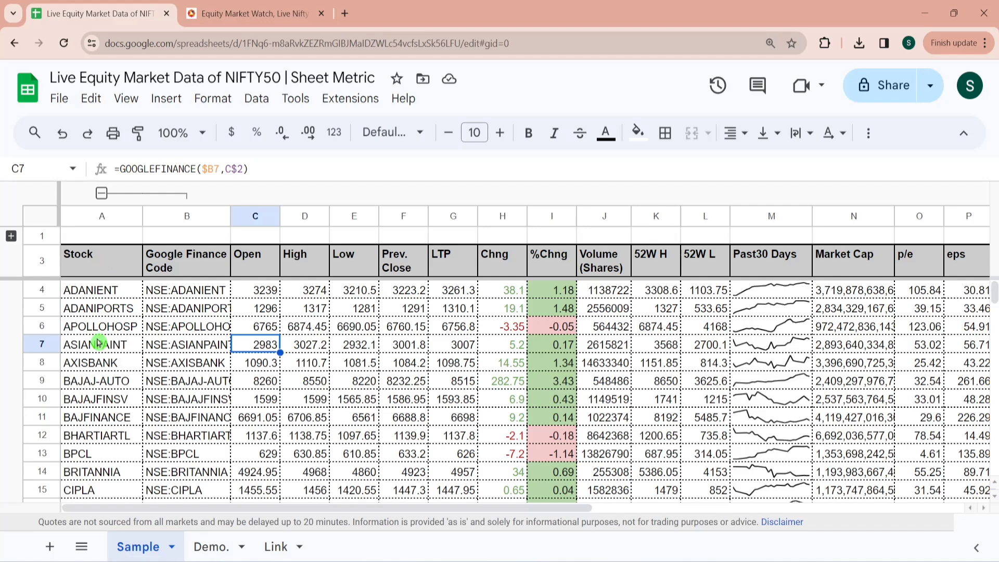
click(254, 13)
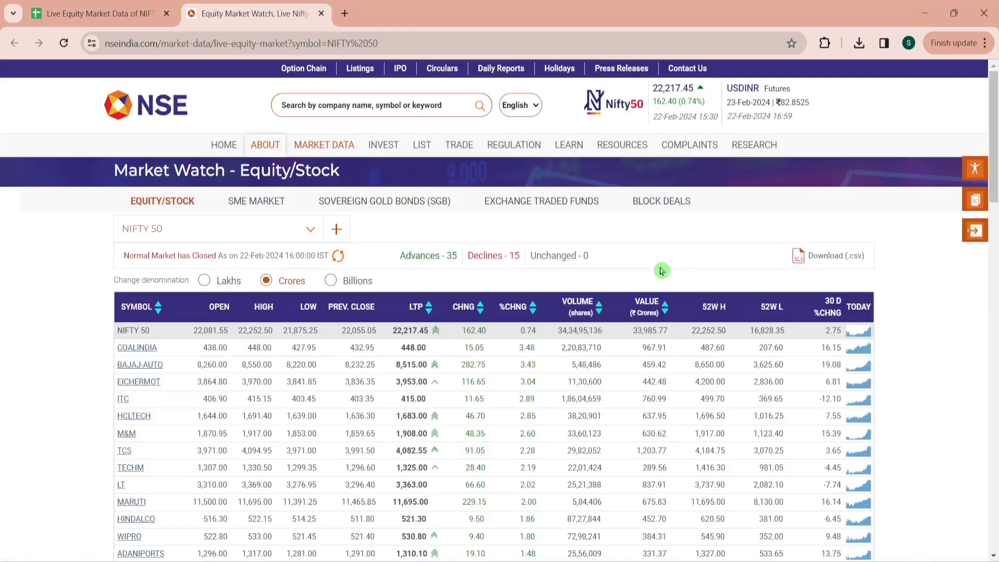
click(94, 14)
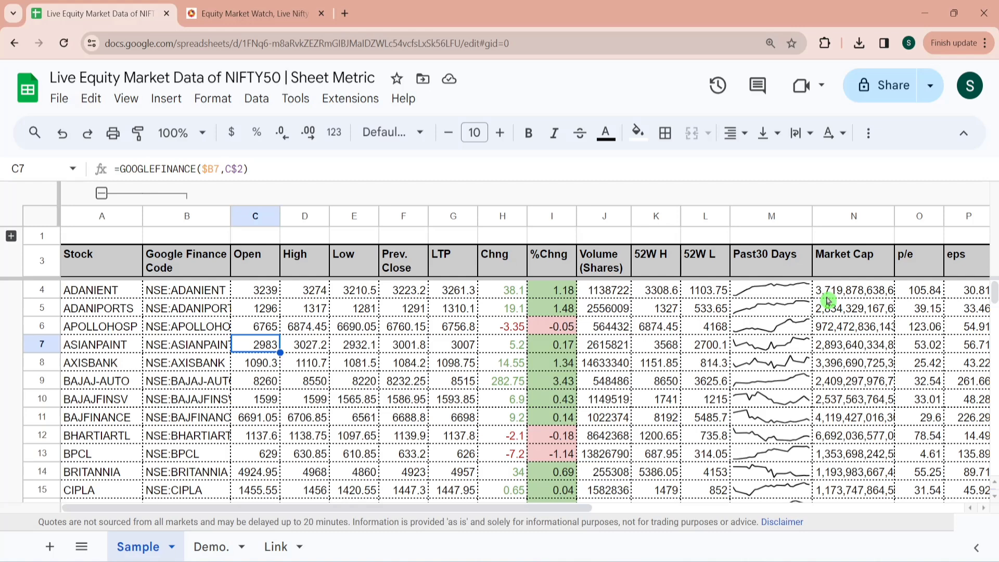
mouse_move(493, 368)
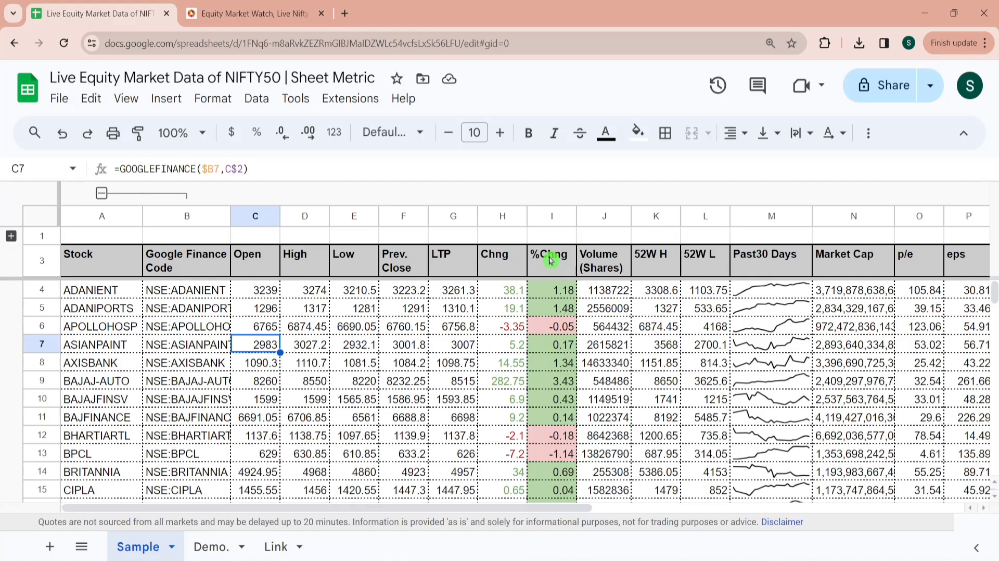
click(772, 326)
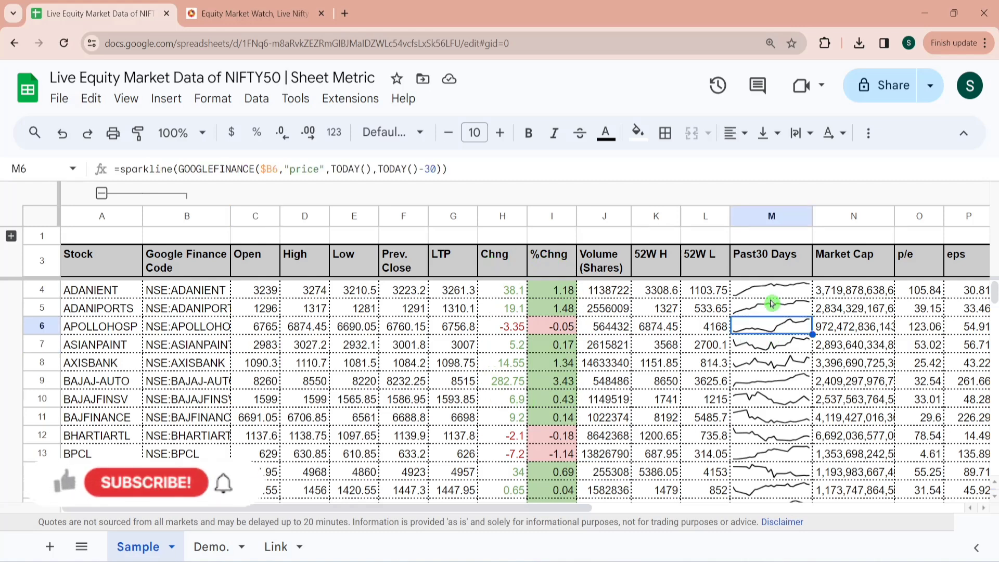
click(770, 290)
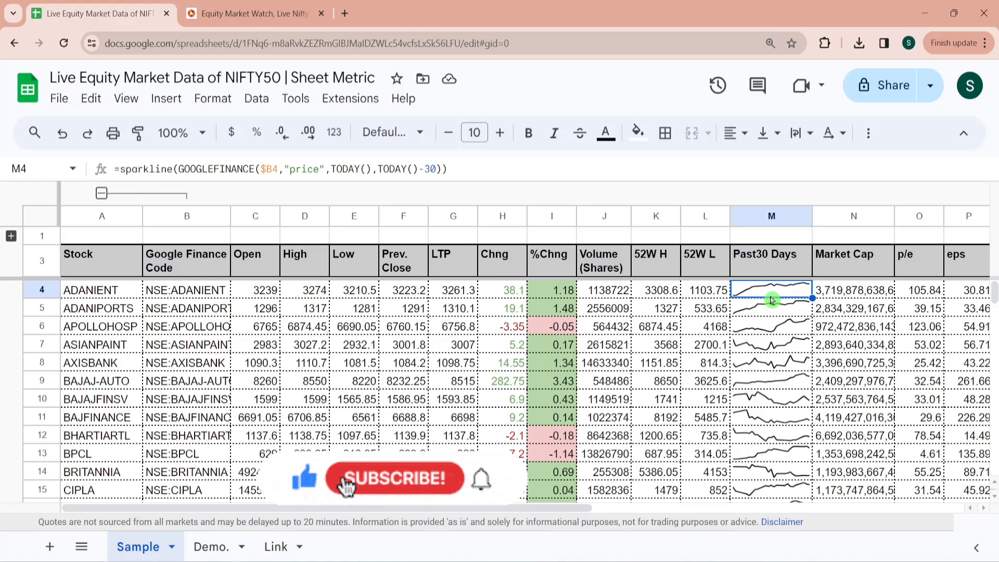
click(395, 478)
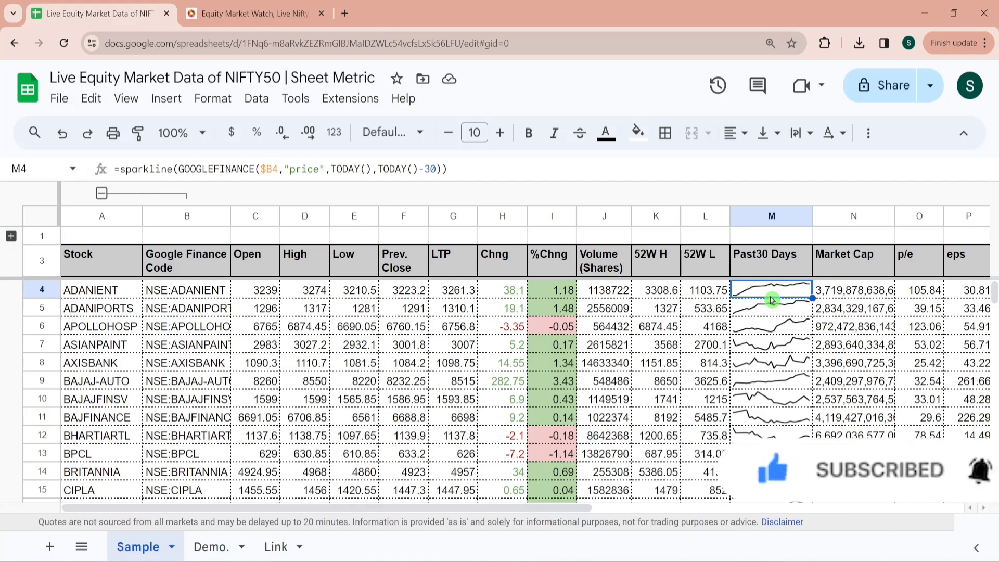
click(254, 13)
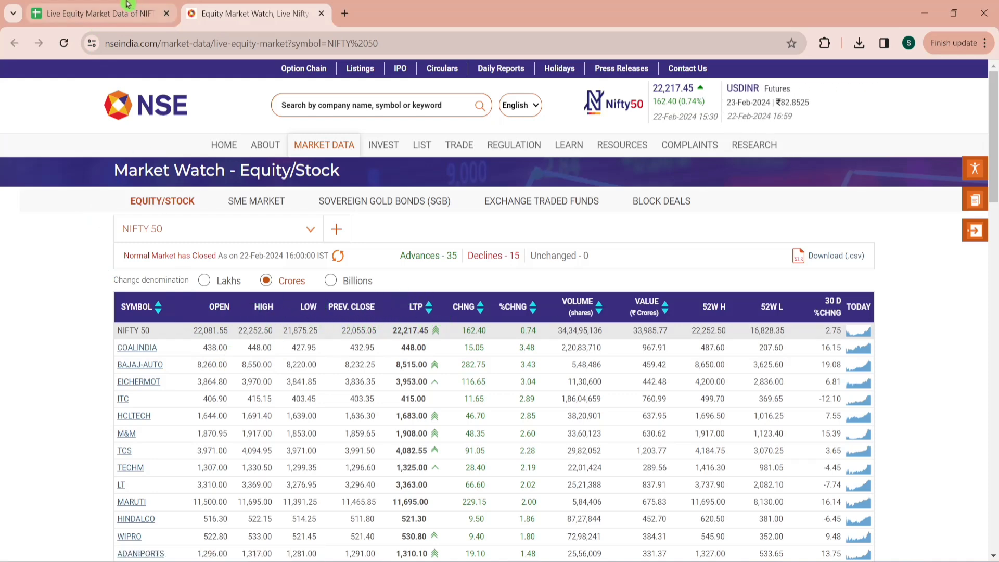
Enter COALINDIA as the first stock and begin =GOOGLEFINANCE( in its LTP cell
click(94, 13)
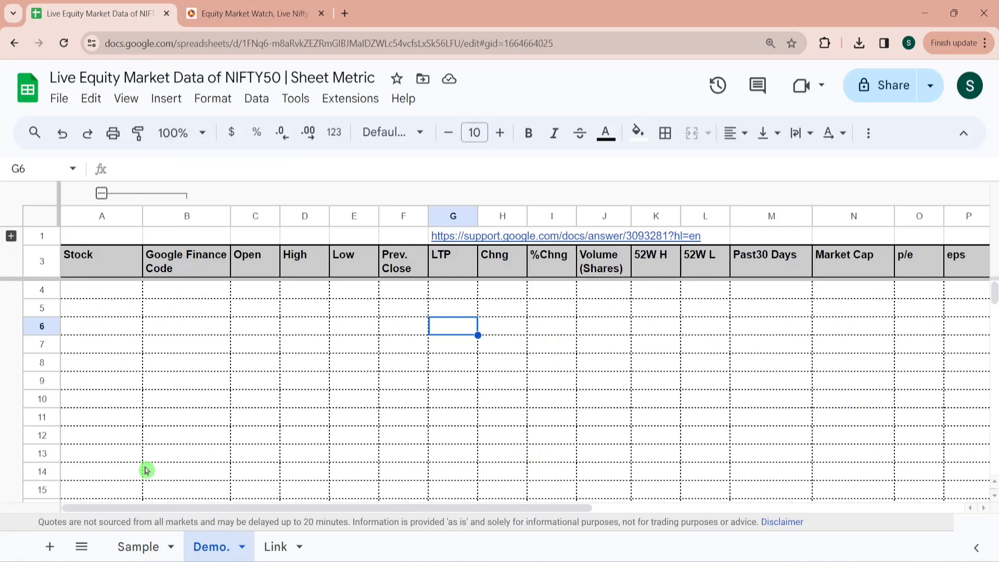
text(COALINDIA)
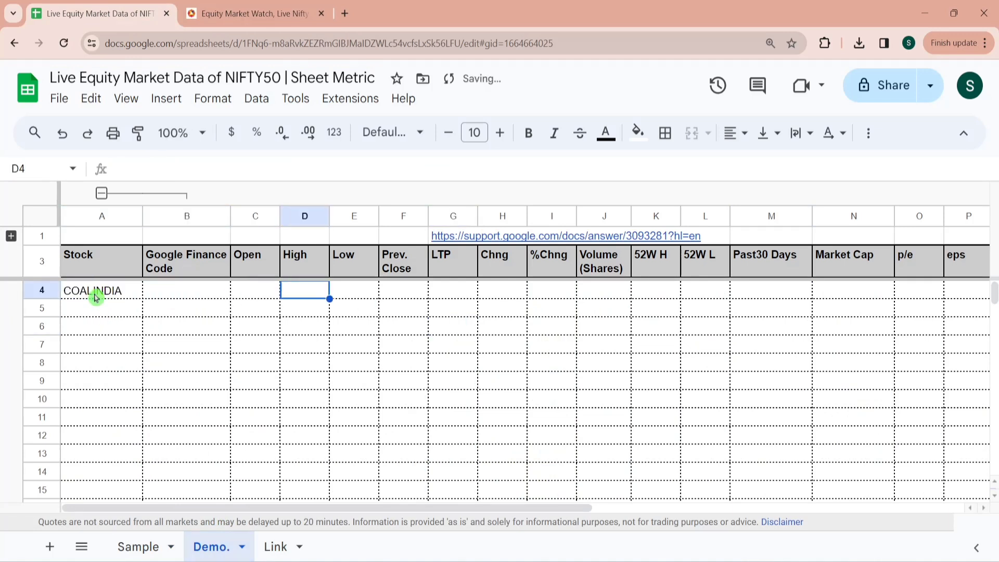
text(=G)
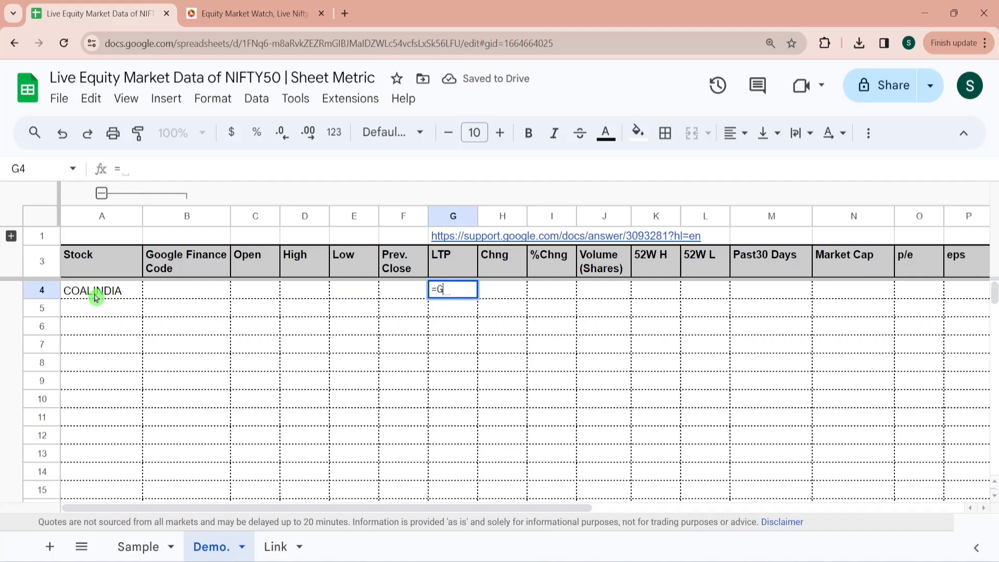
text(OOGLEFINANCE()
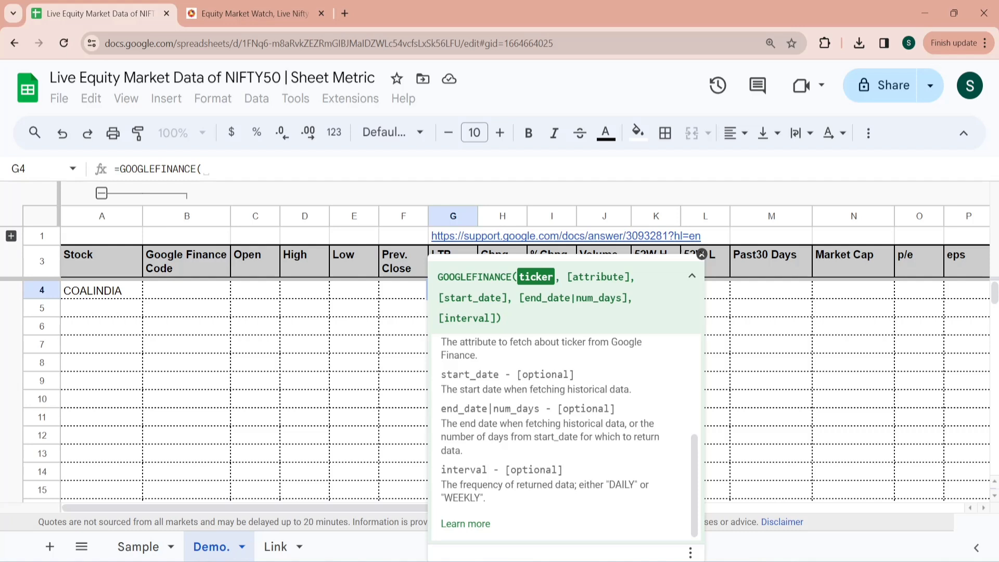
mouse_move(647, 265)
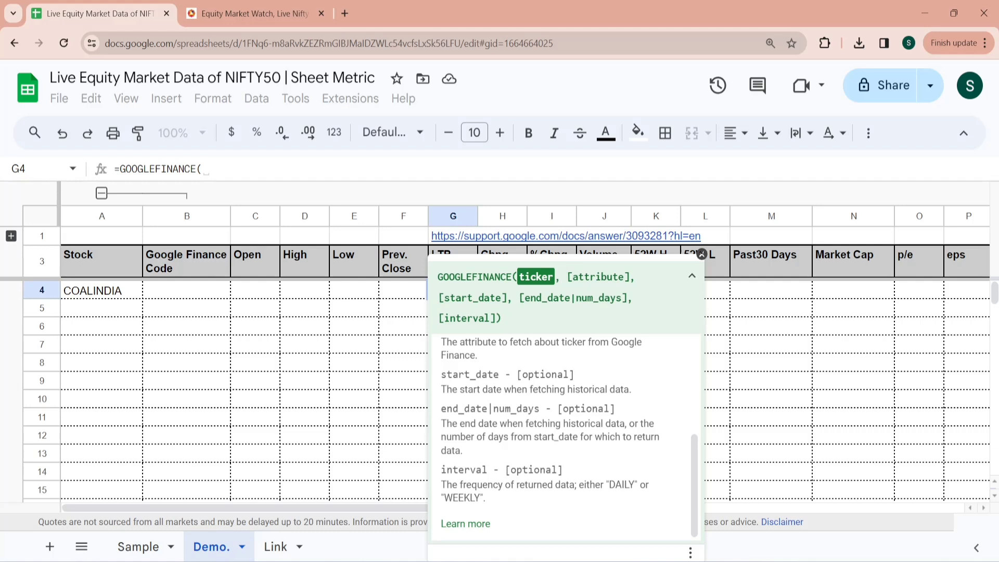
mouse_move(248, 275)
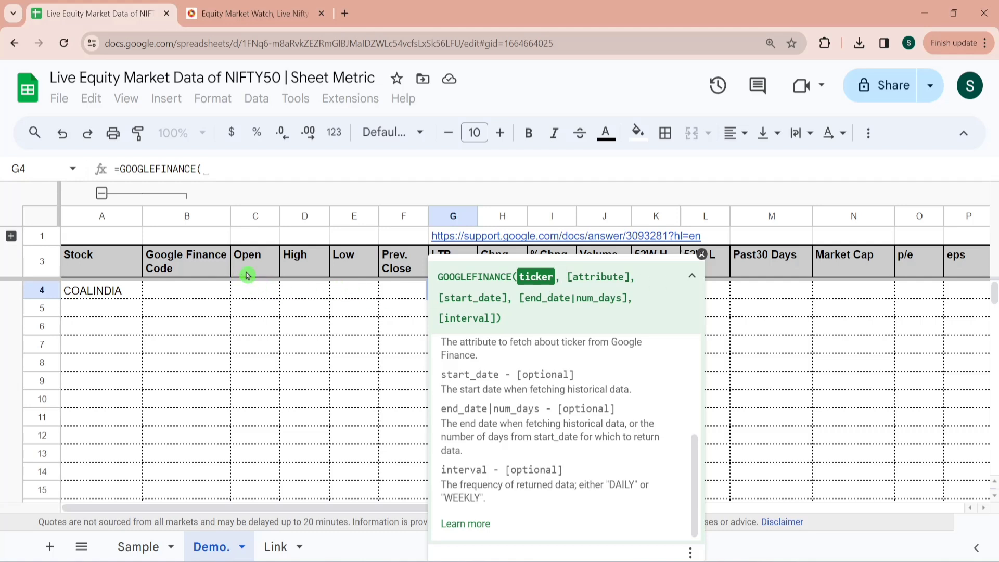
mouse_move(701, 254)
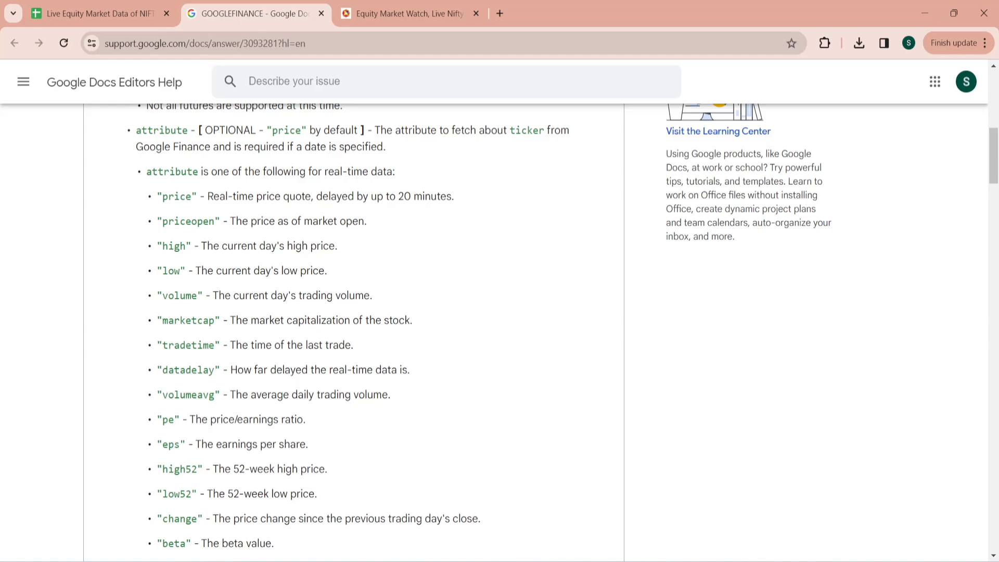
Reach the GOOGLEFINANCE help article's real-time attribute list (price, priceopen, high, low, changepct)
drag(145, 171, 349, 170)
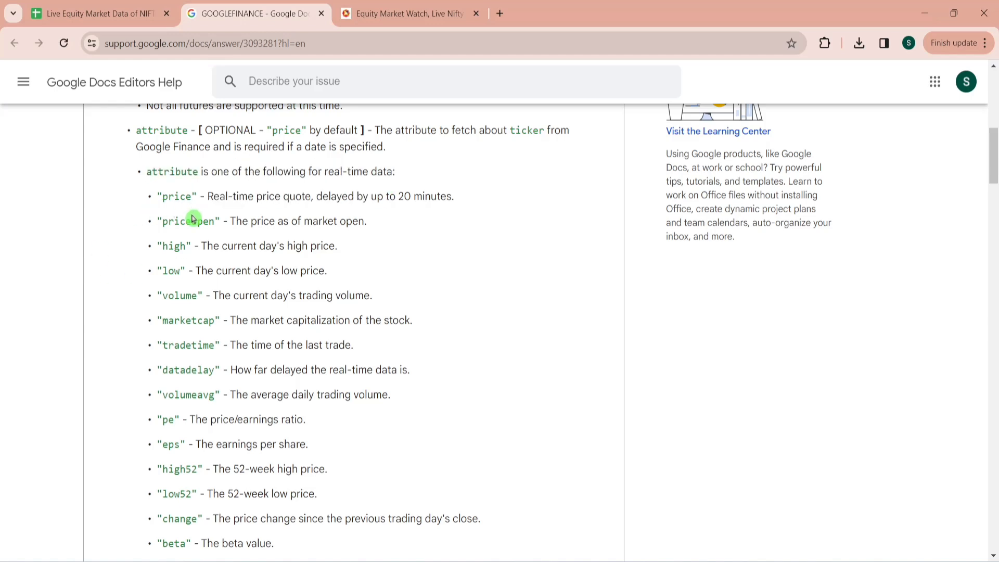
mouse_move(191, 219)
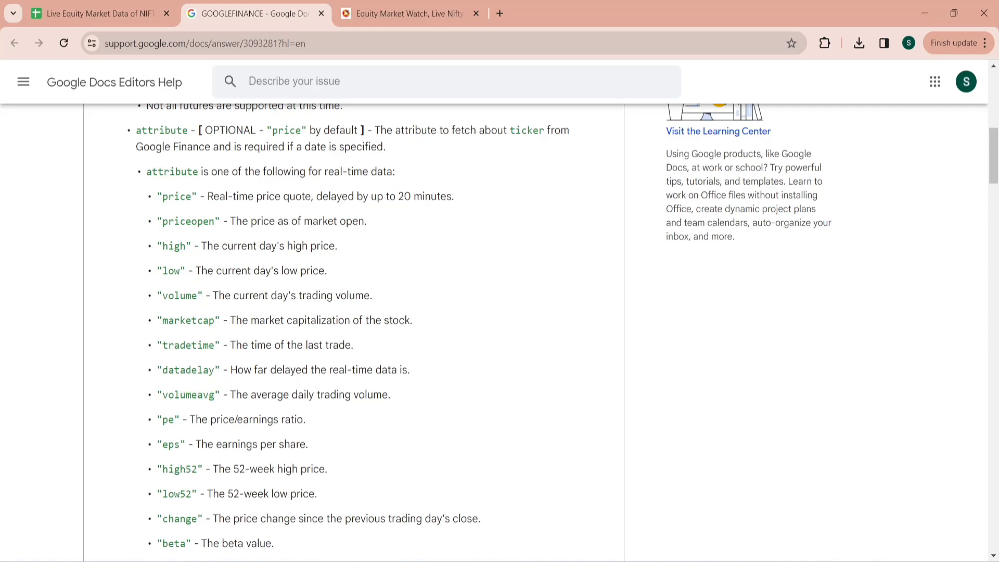
scroll(down, 3)
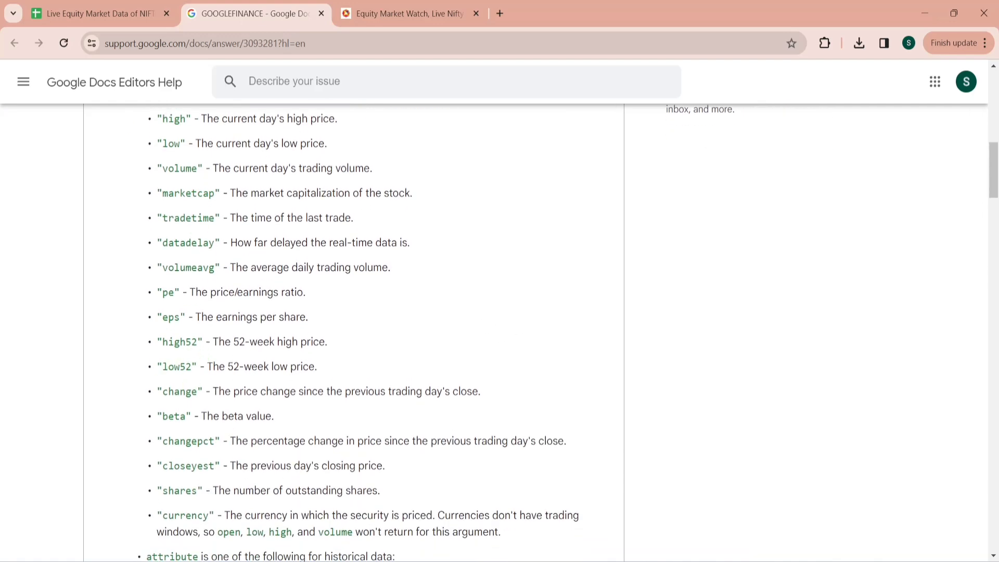
click(99, 13)
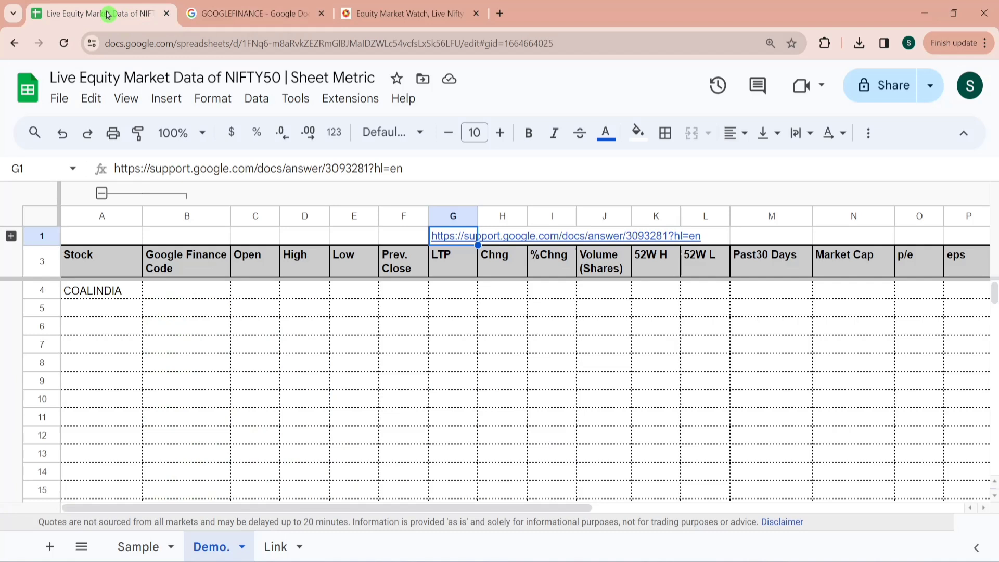
mouse_move(551, 302)
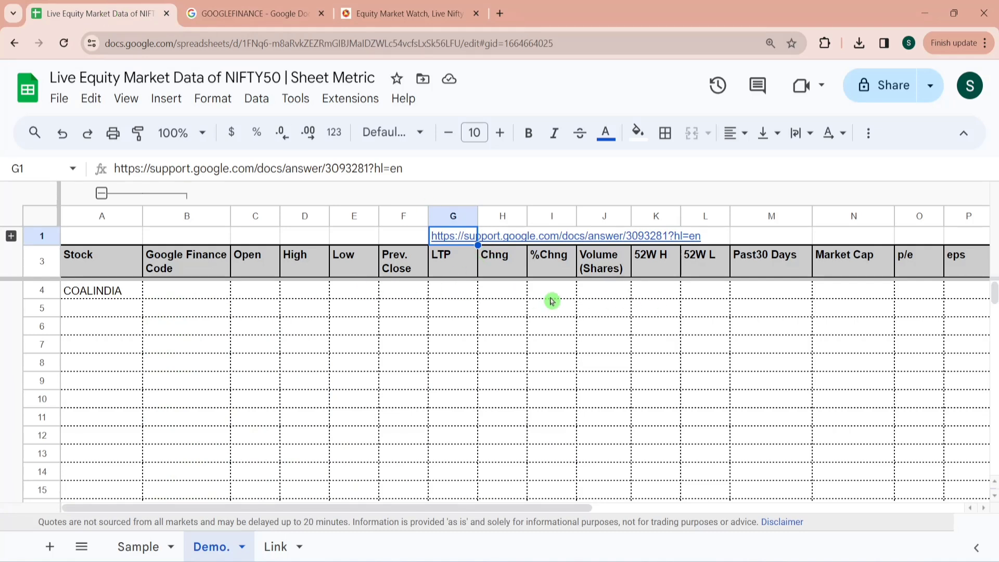
mouse_move(419, 305)
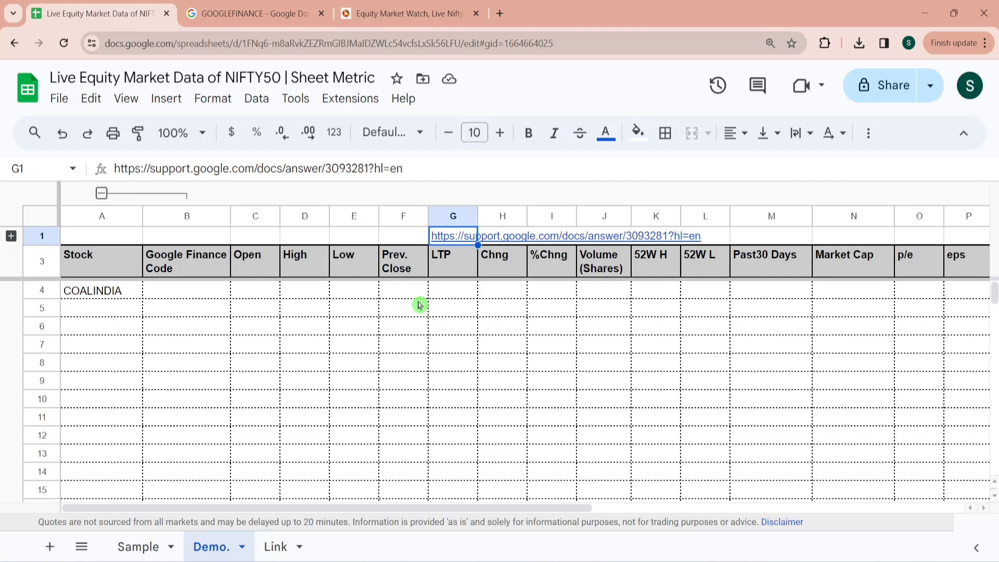
text(=)
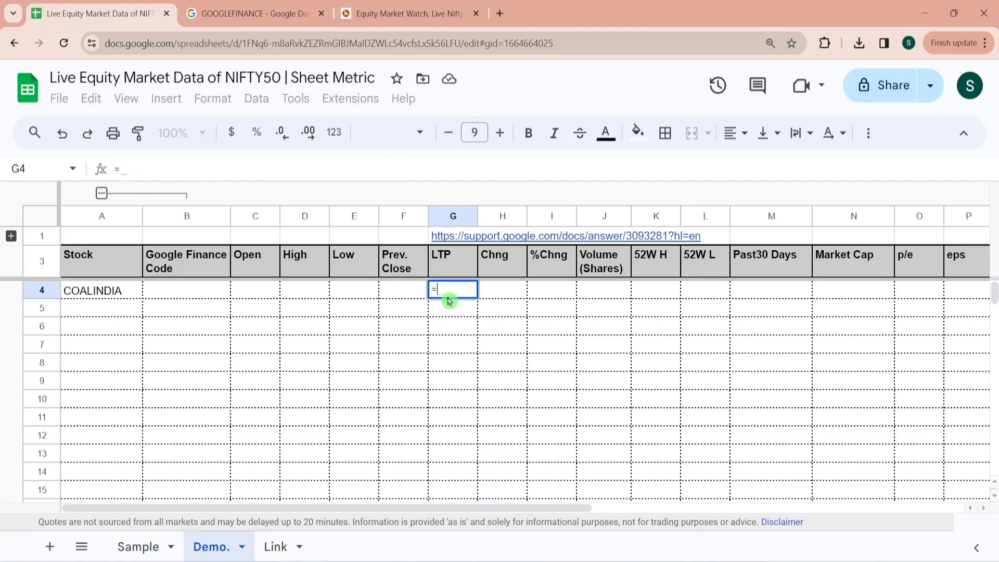
text(Go)
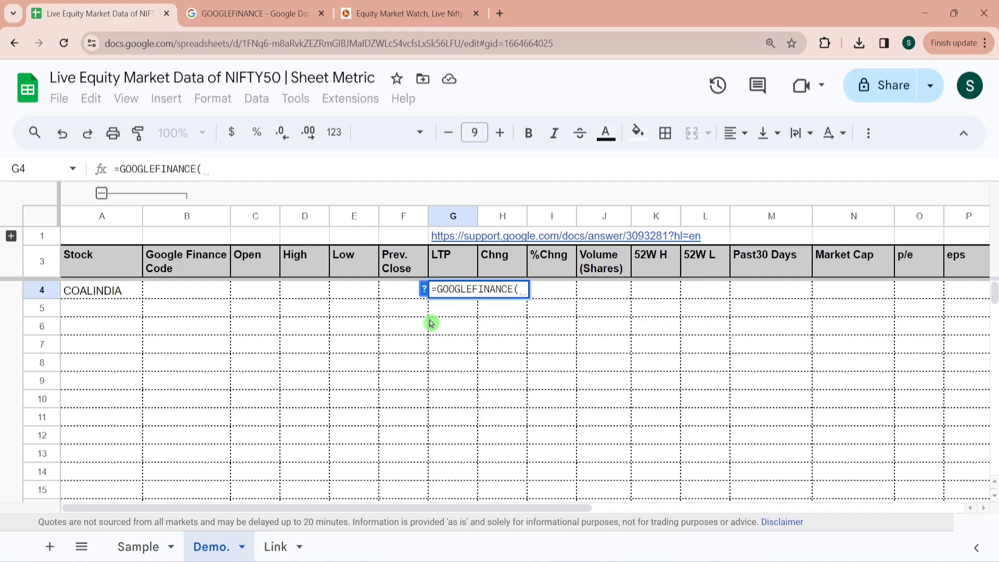
text("NSE:)
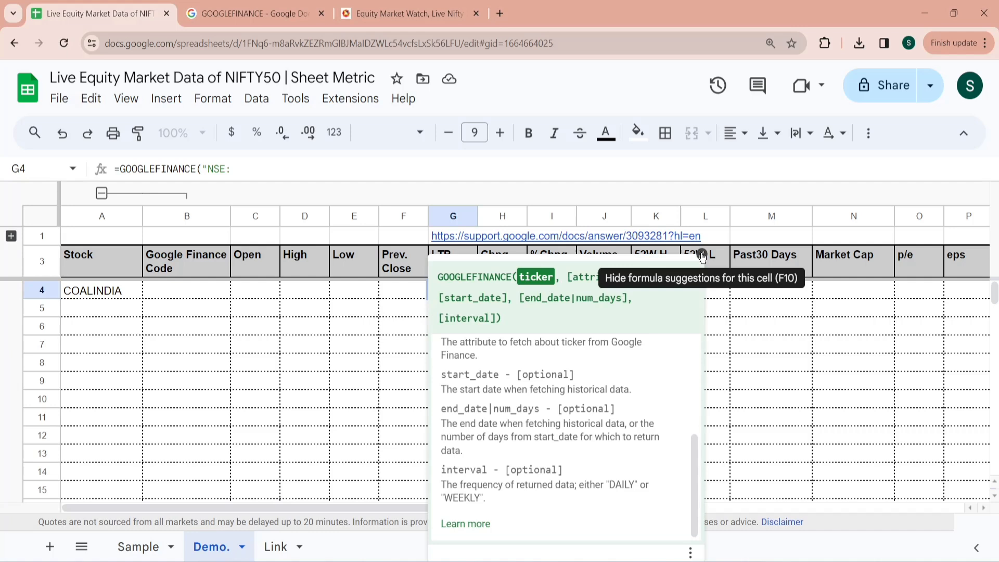
text(CO)
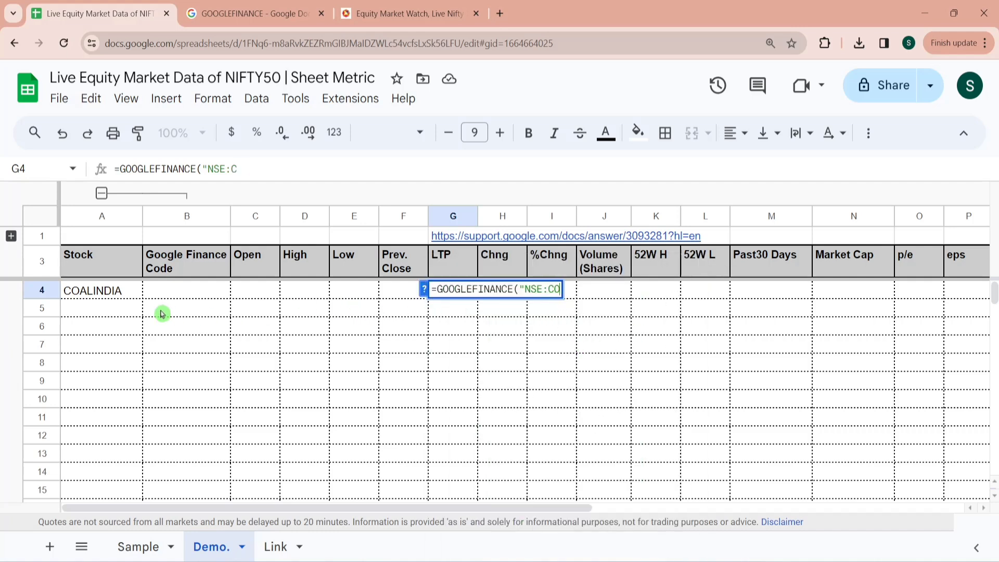
text(OALINDIA)
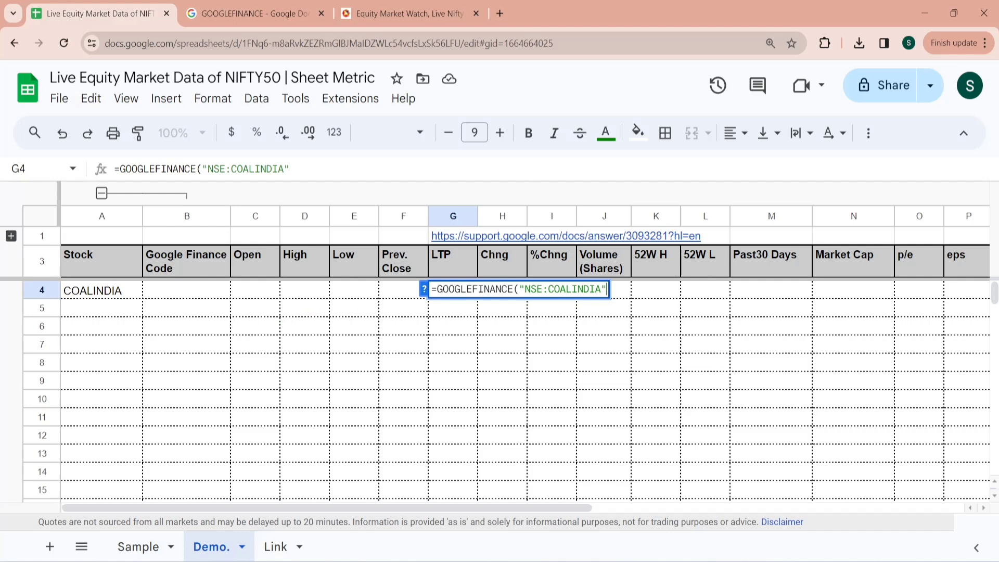
text(,)
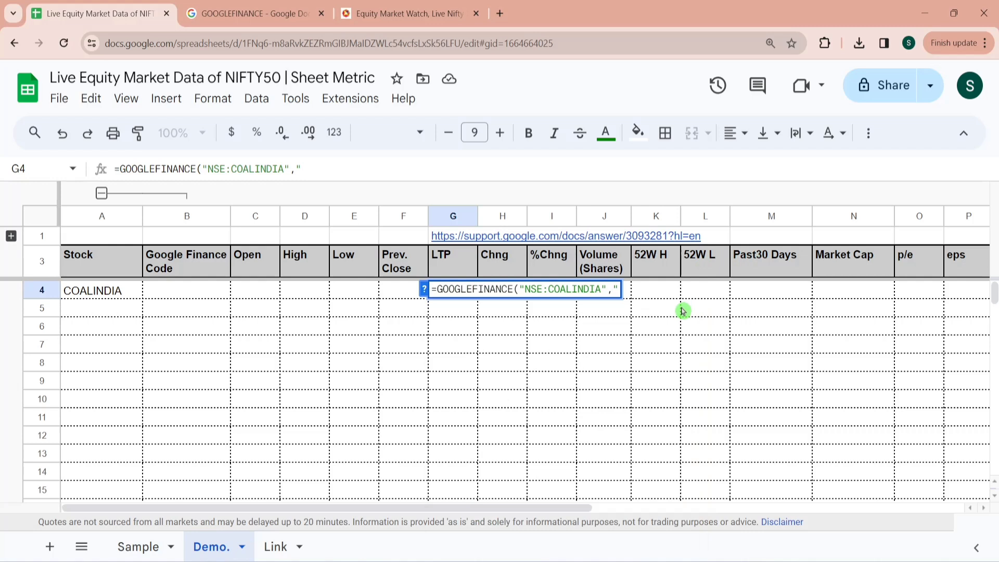
text(price)
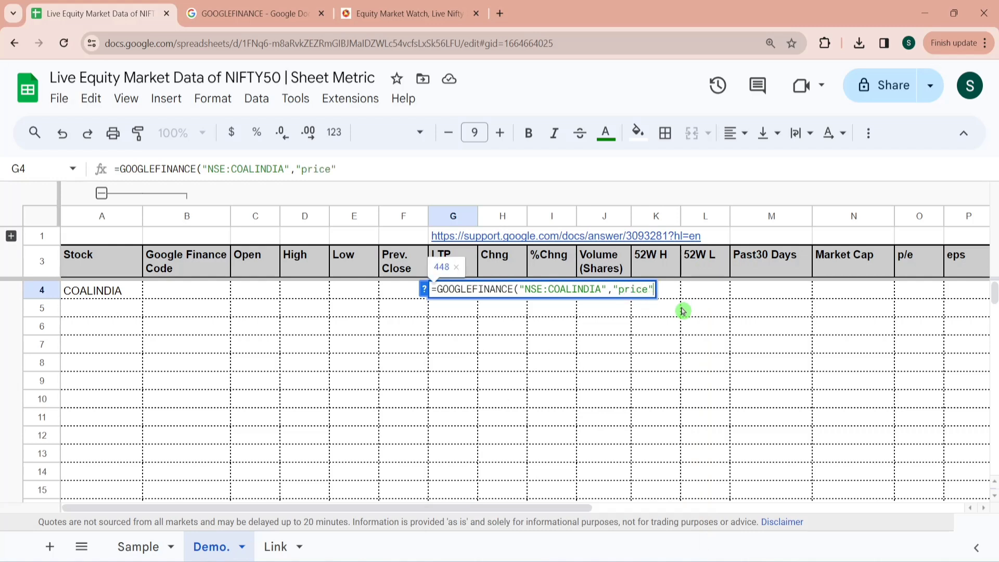
key(Enter)
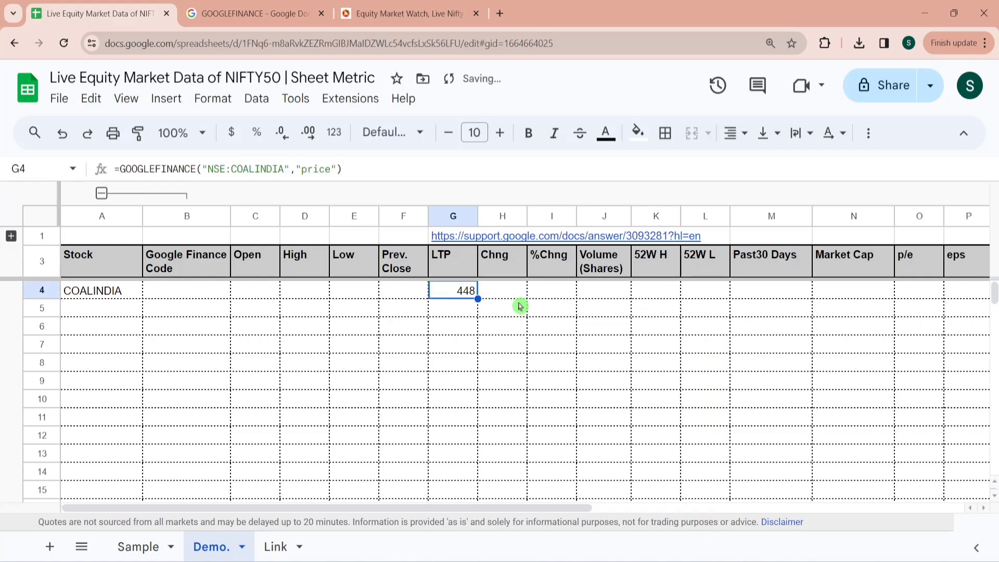
mouse_move(191, 297)
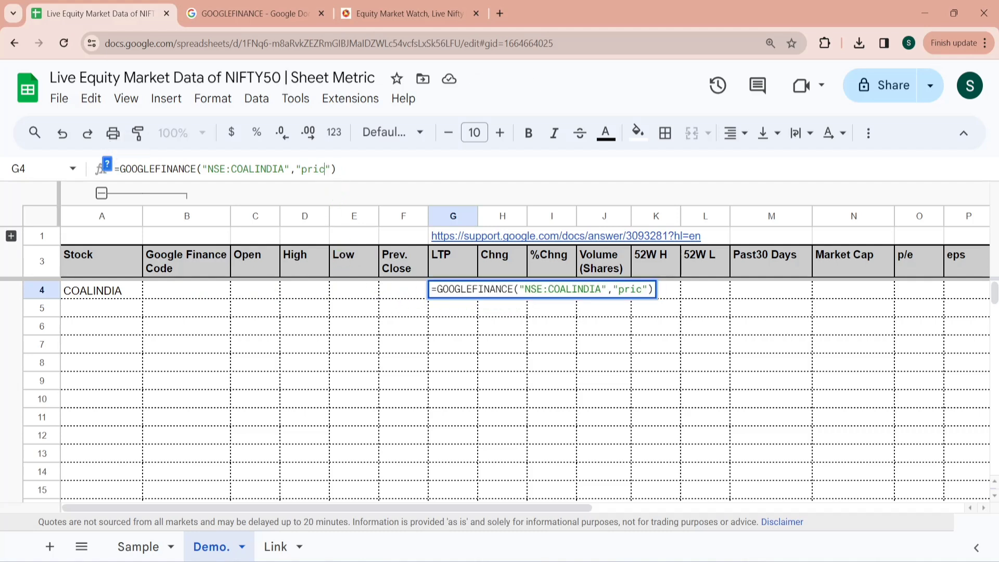
key(Enter)
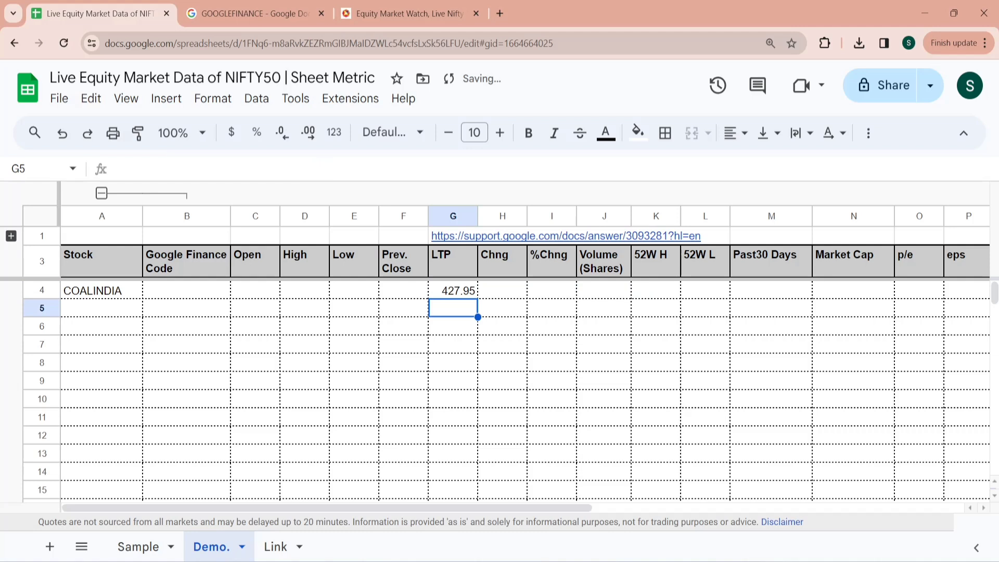
click(457, 290)
text(=GOOGLEFINANCE("NSE:COALINDIA",")
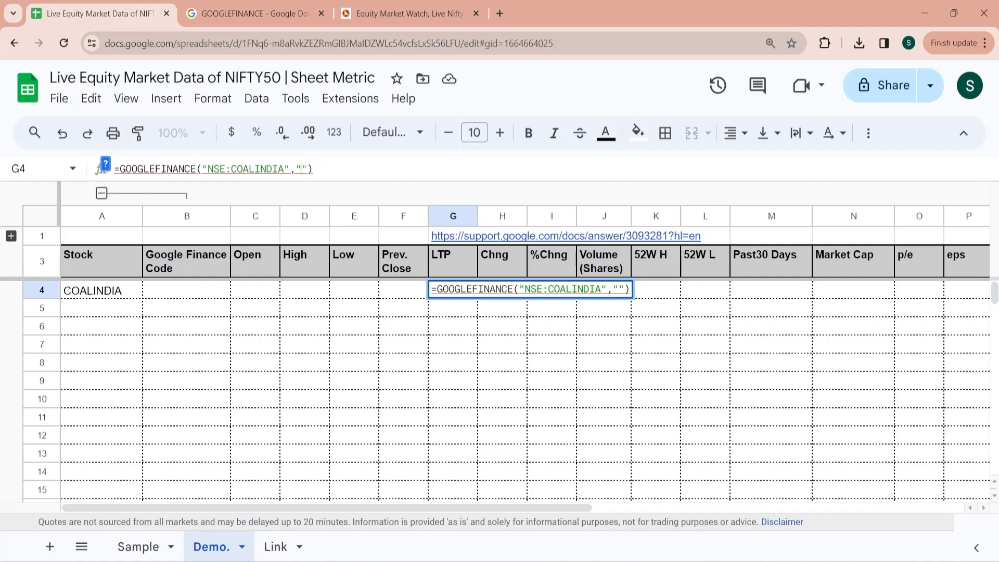
text(volume)
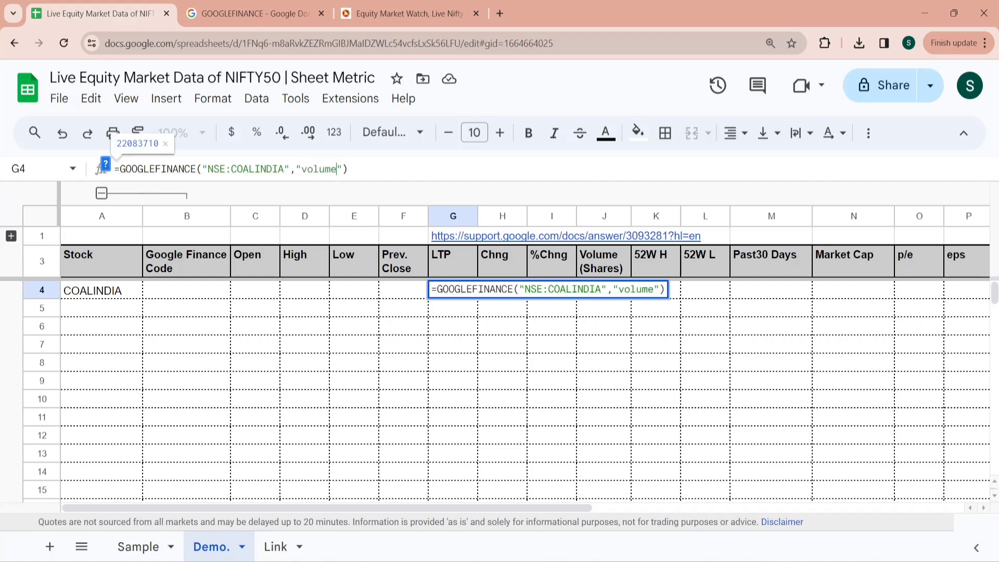
key(Enter)
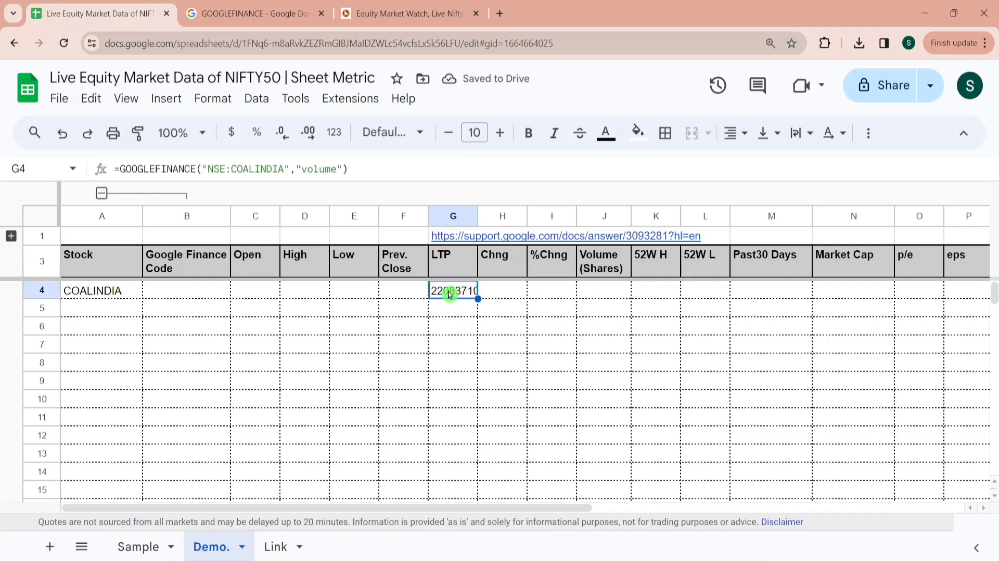
mouse_move(470, 331)
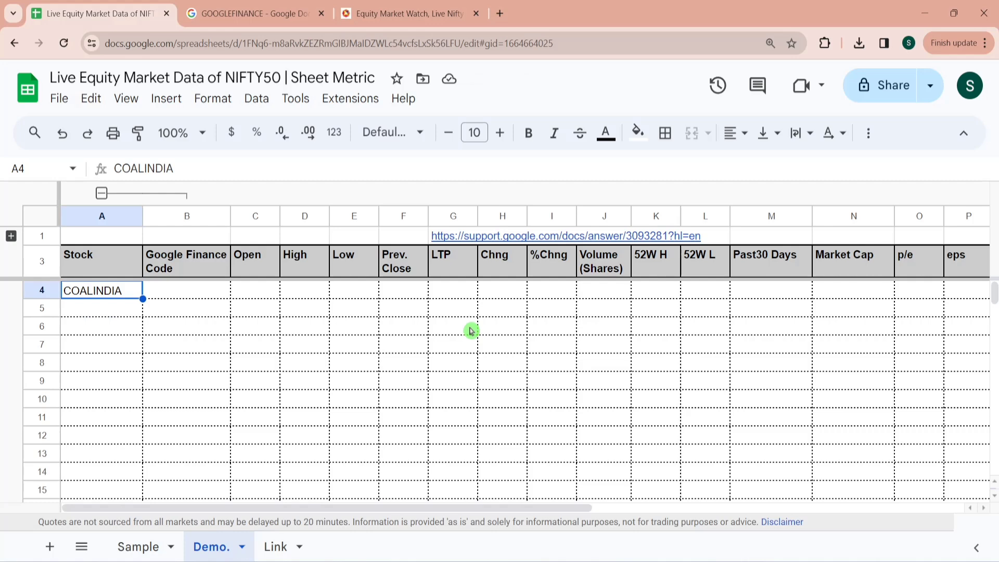
click(412, 13)
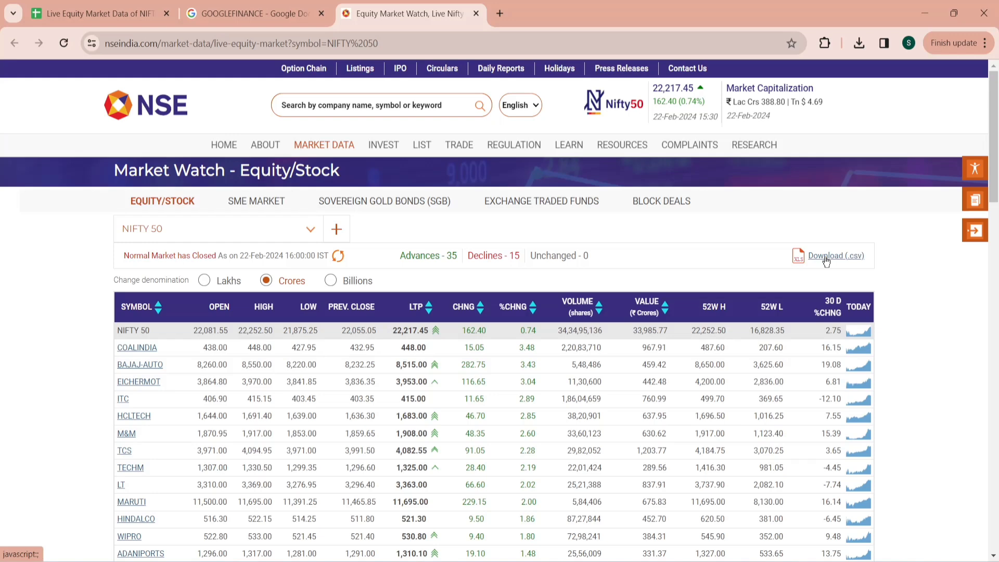
mouse_move(54, 386)
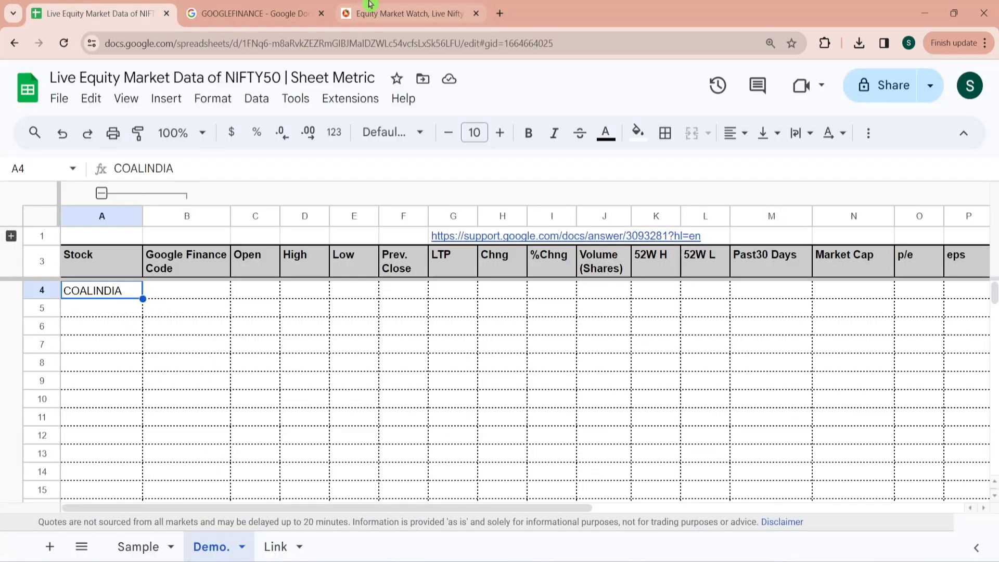
Paste the NIFTY 50 symbols from the downloaded CSV into the Stock column from A4
click(859, 43)
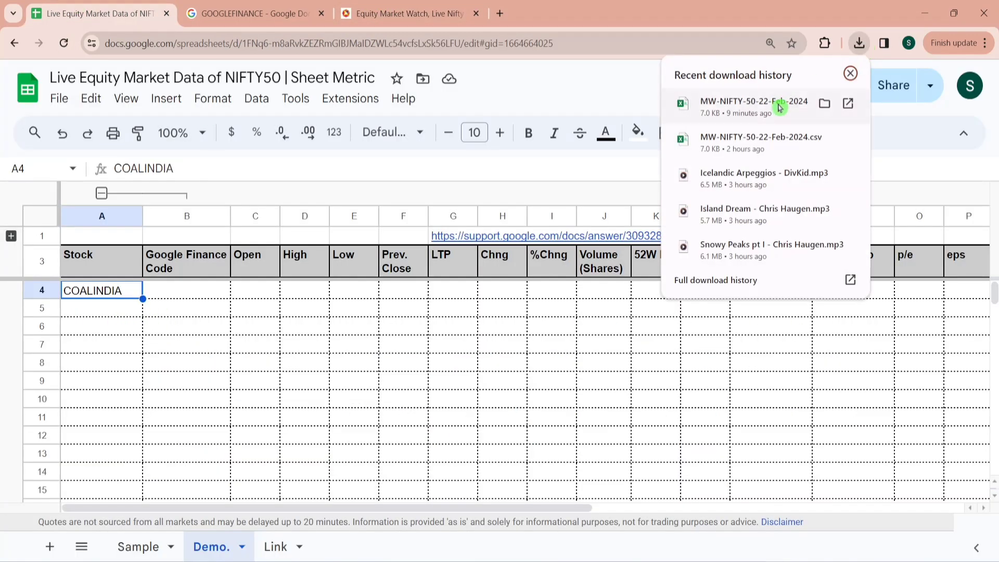
click(745, 102)
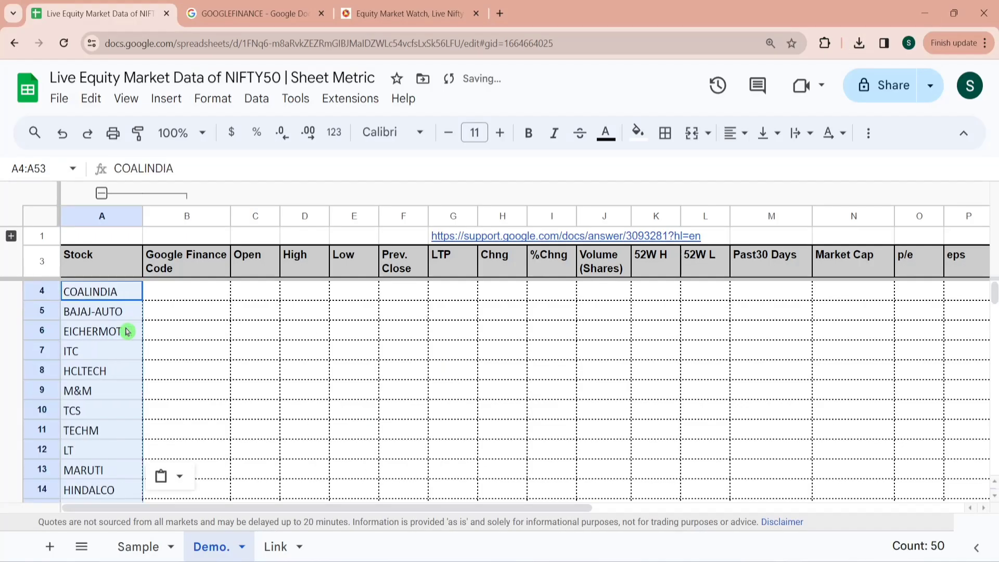
click(102, 291)
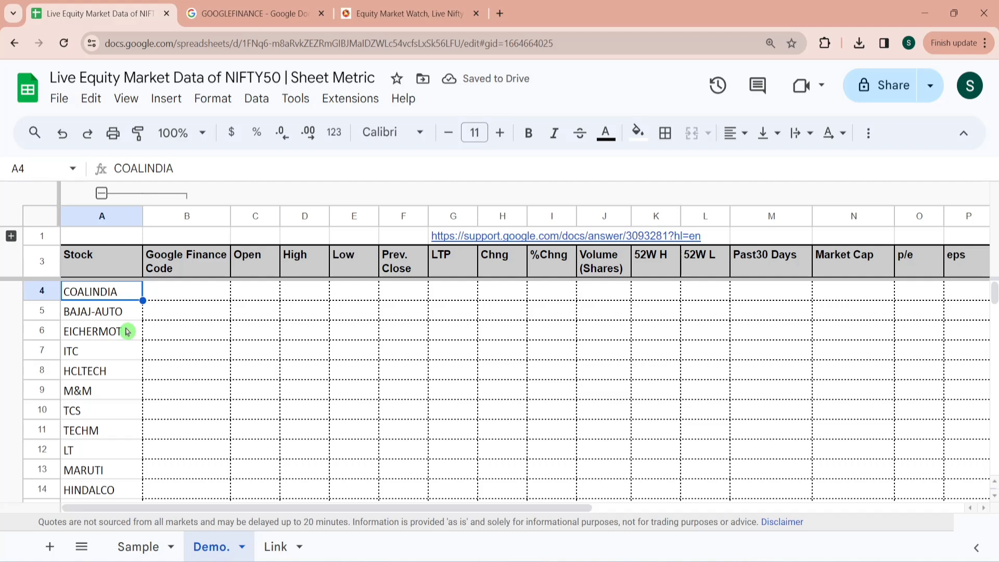
click(186, 291)
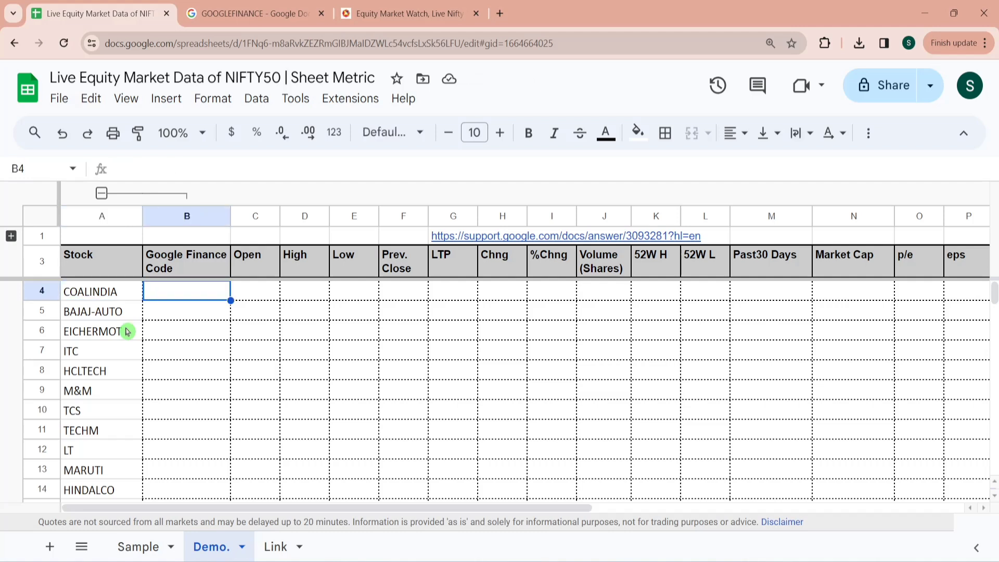
Build NSE ticker codes with =CONCAT("NSE:",A4) in B4 and fill them down the whole list
text(=)
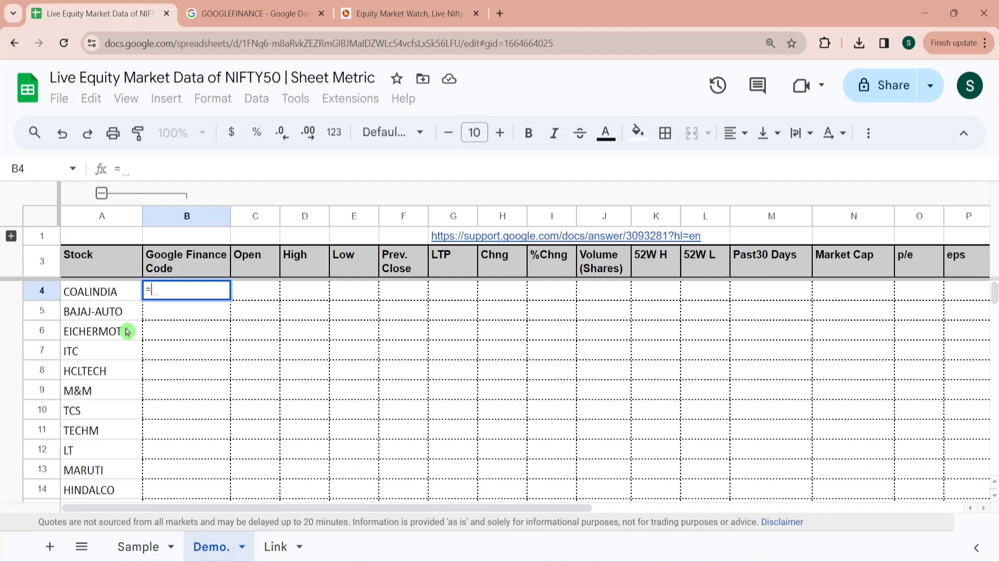
text(CONCAT()
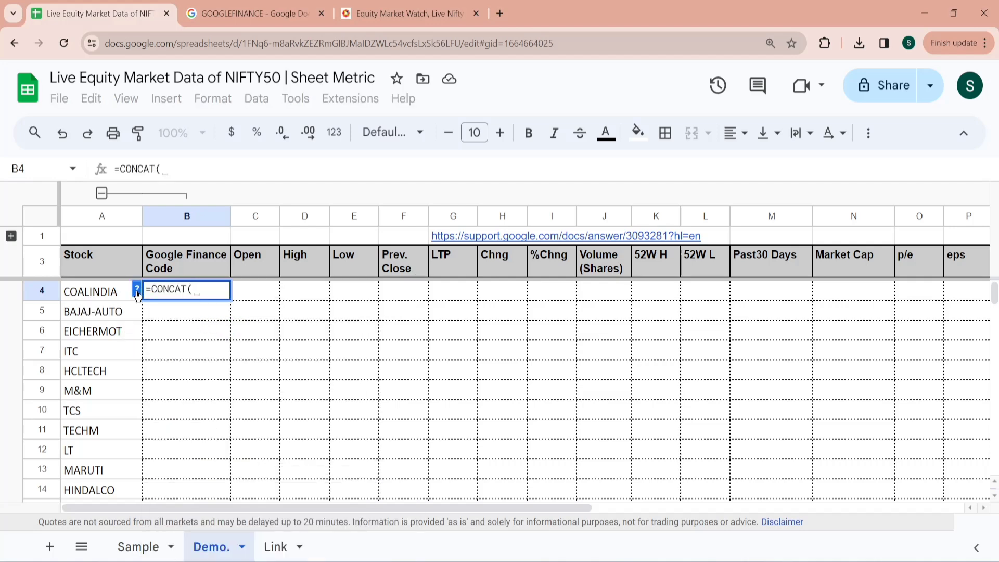
text(A4,",")
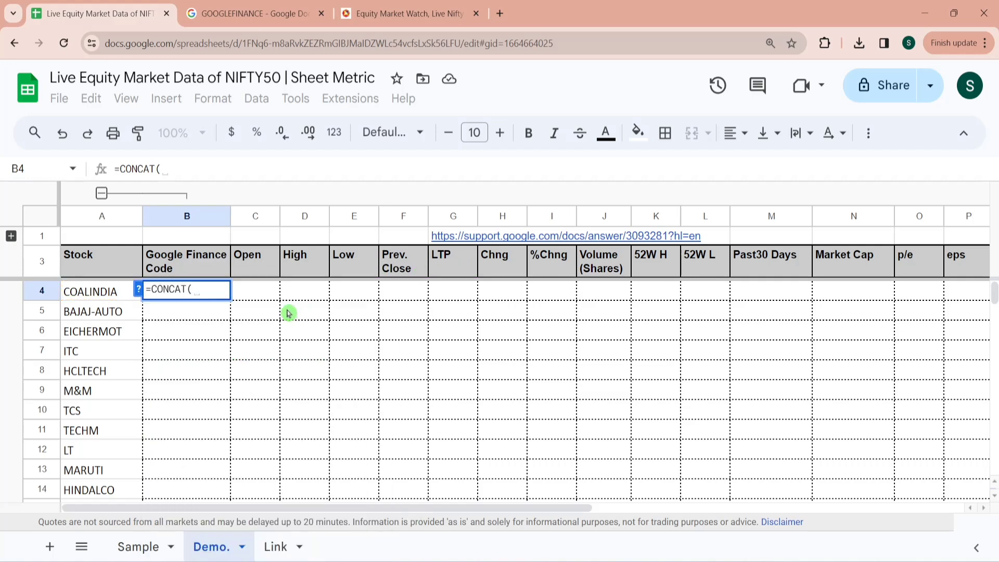
text("NSE:",)
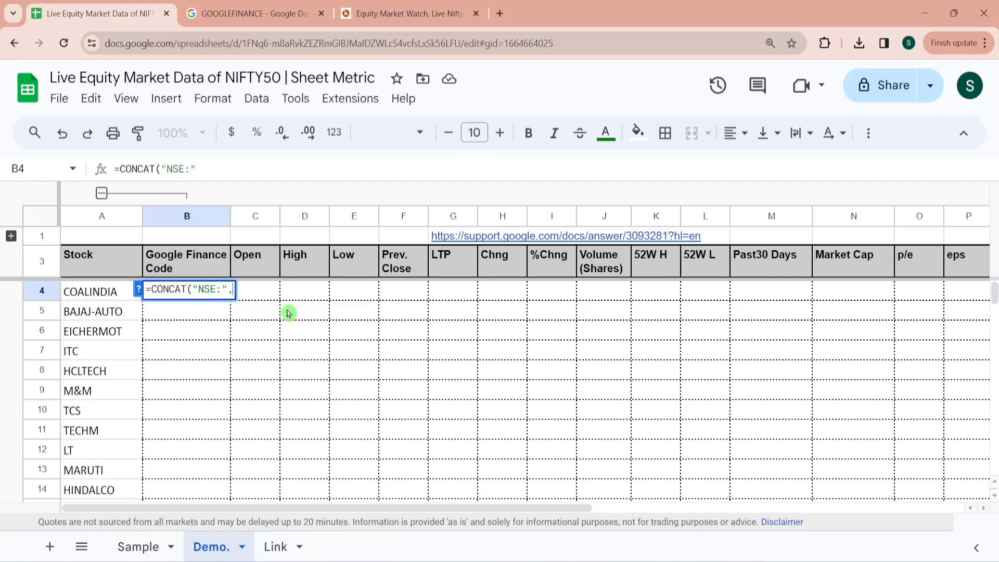
click(102, 292)
text(="NSE:")
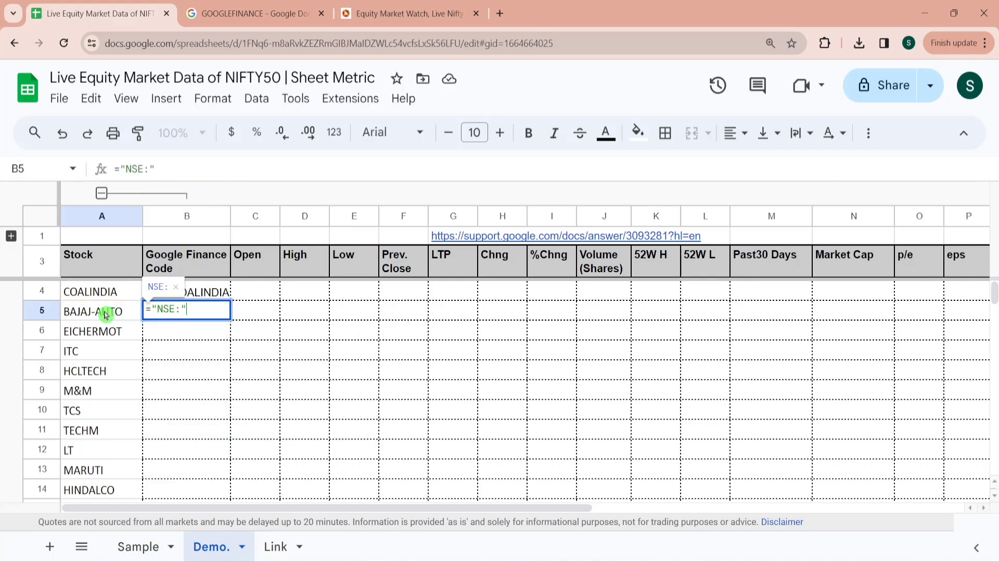
key(Enter)
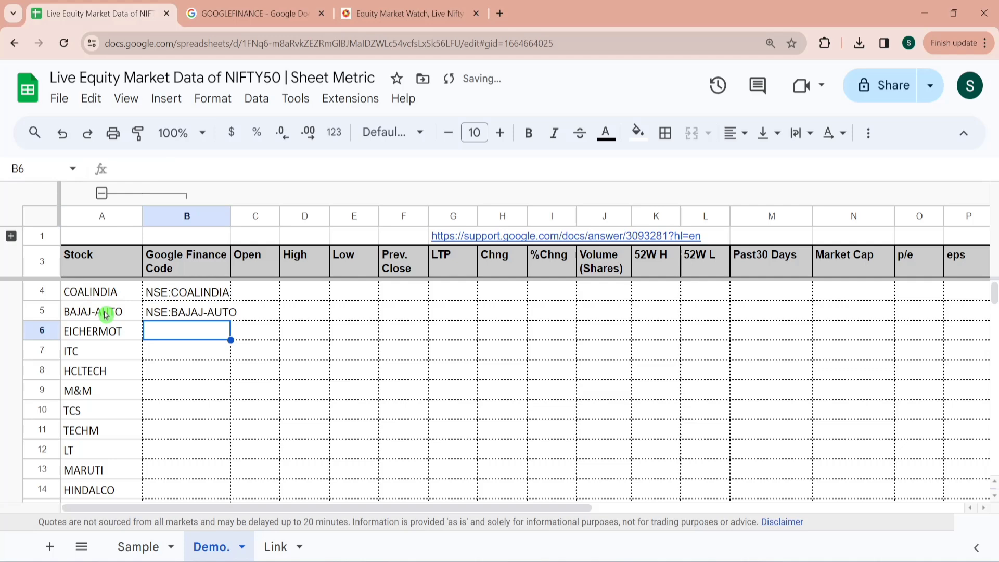
click(102, 312)
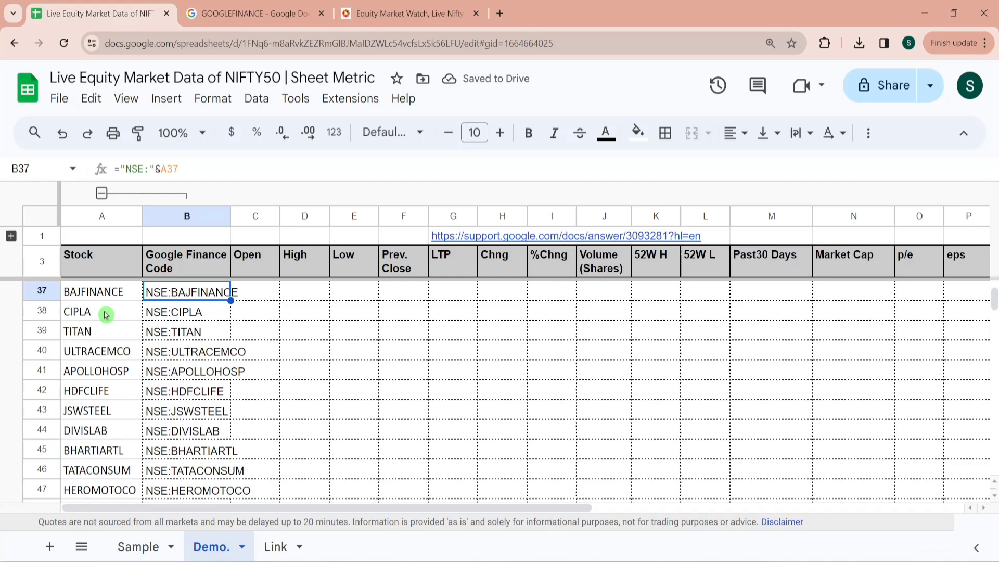
scroll(up, 3)
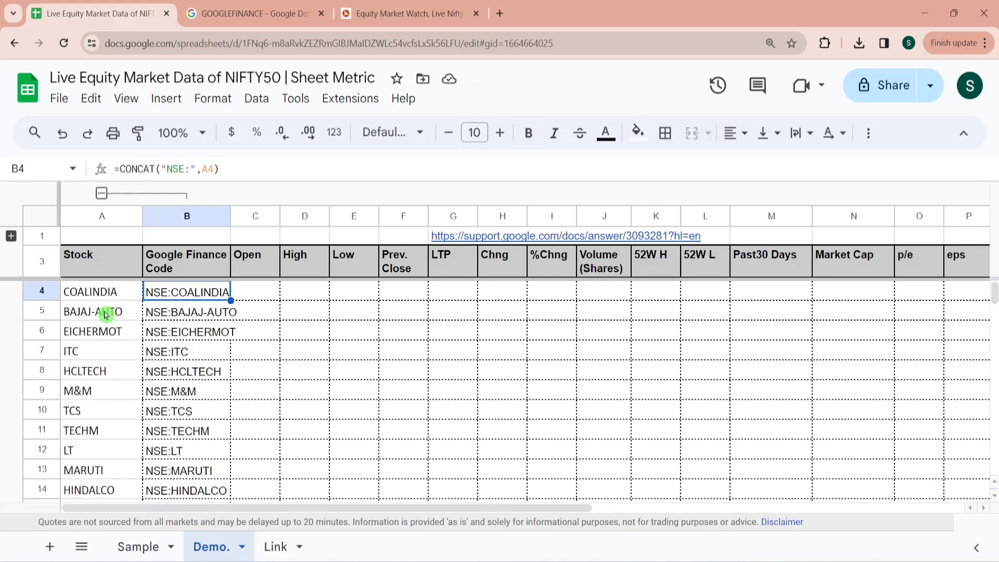
click(254, 291)
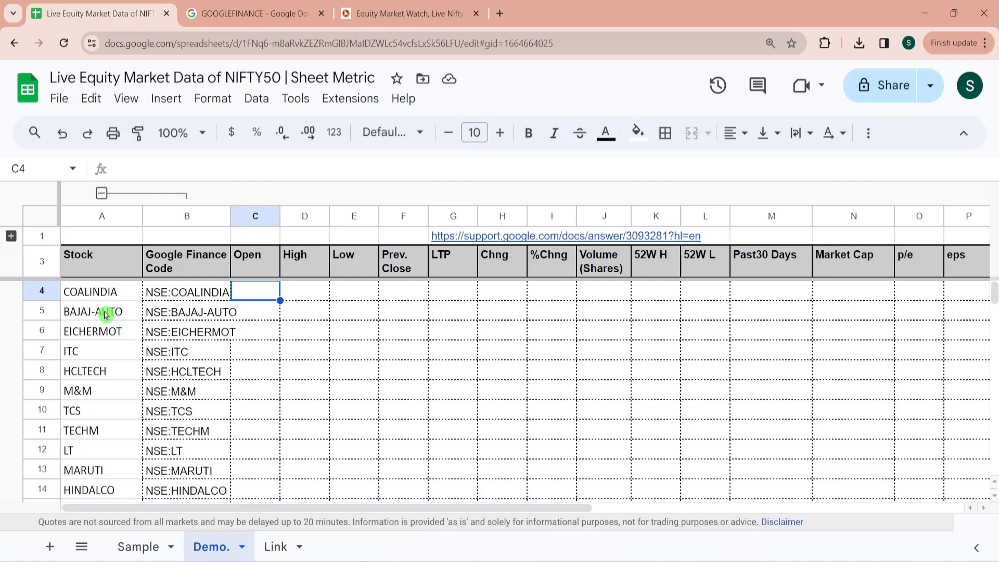
Enter =GOOGLEFINANCE($B4,"priceopen") in C4 so COALINDIA's Open shows 438
text(=Goo)
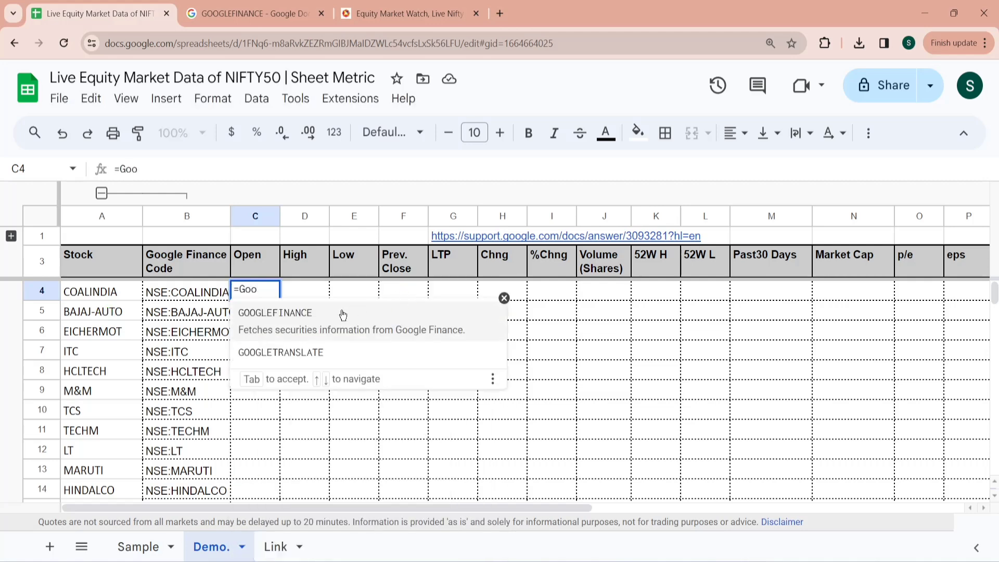
click(274, 312)
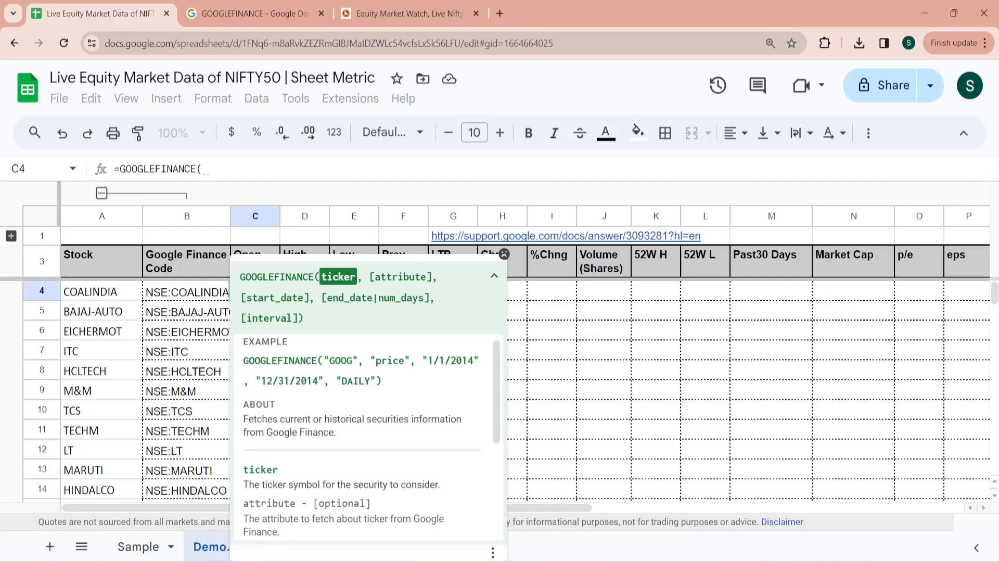
mouse_move(350, 271)
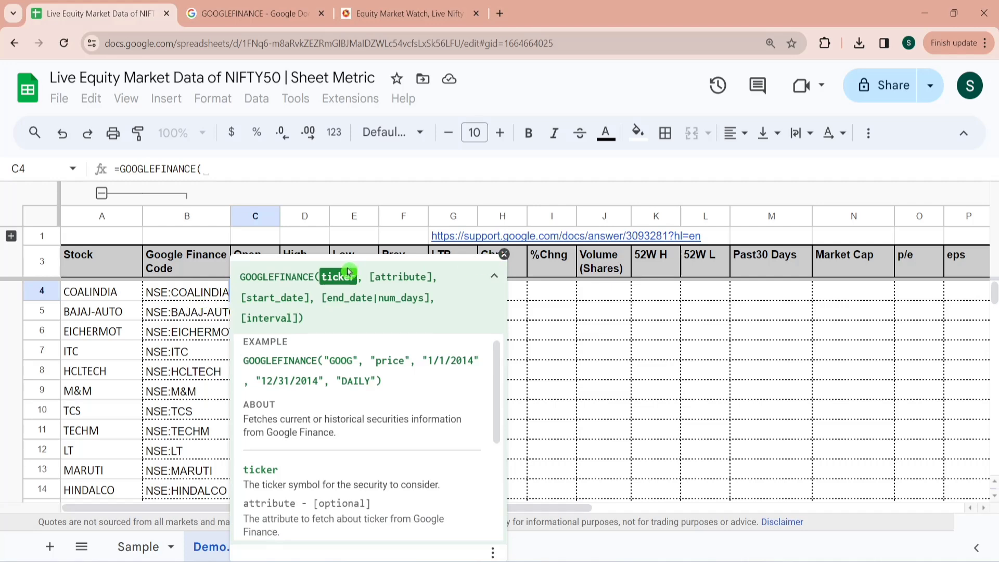
click(186, 291)
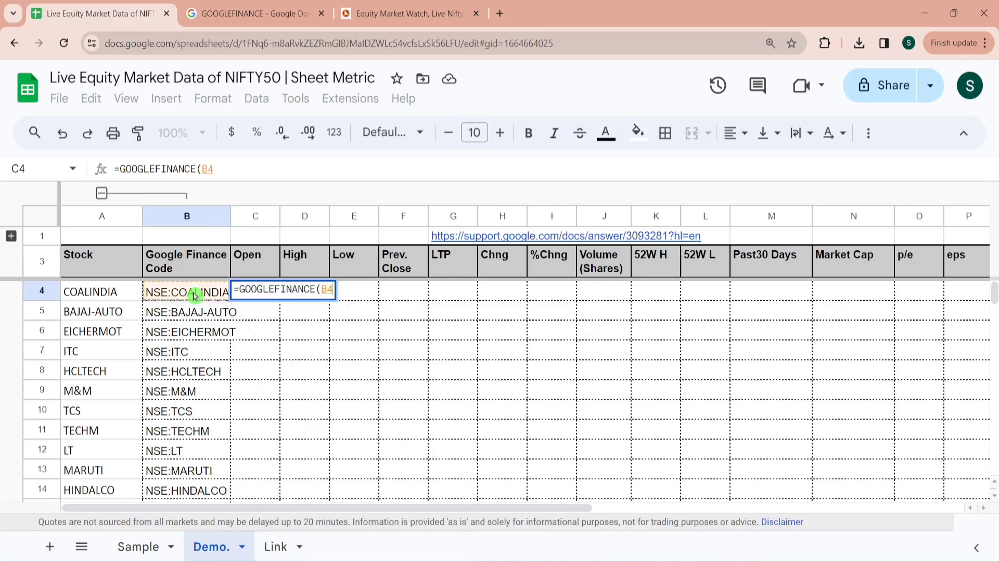
text(,)
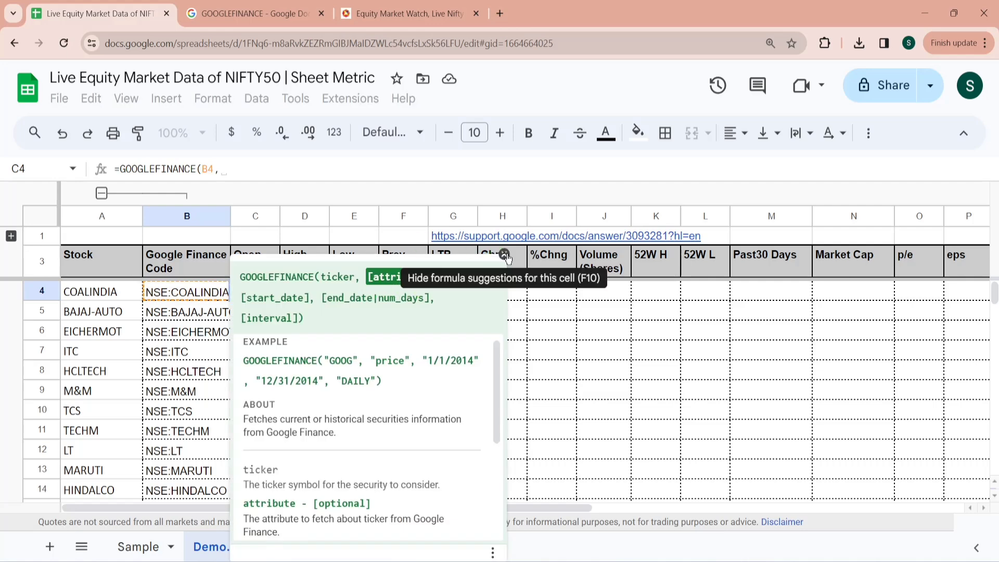
click(505, 254)
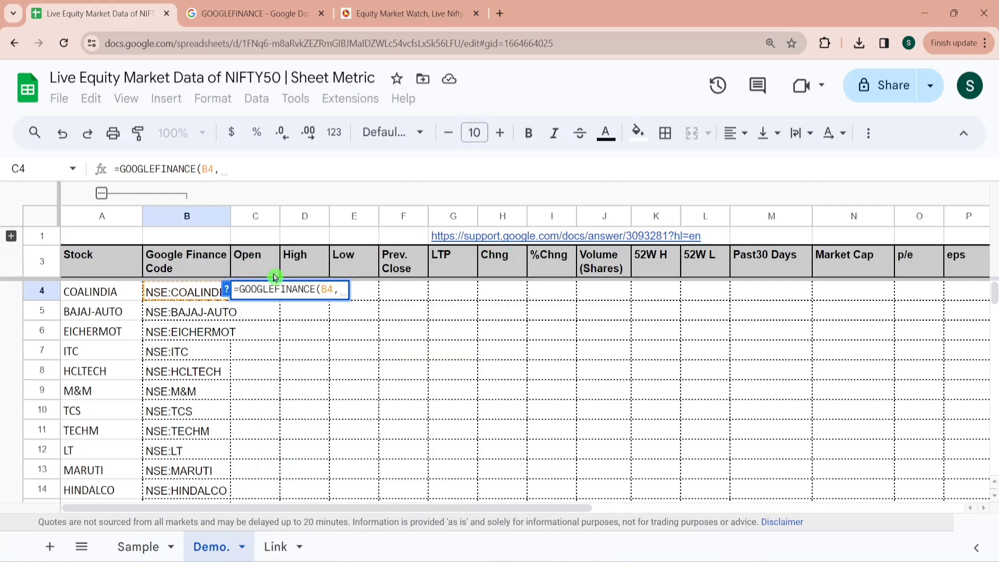
text("priceo)
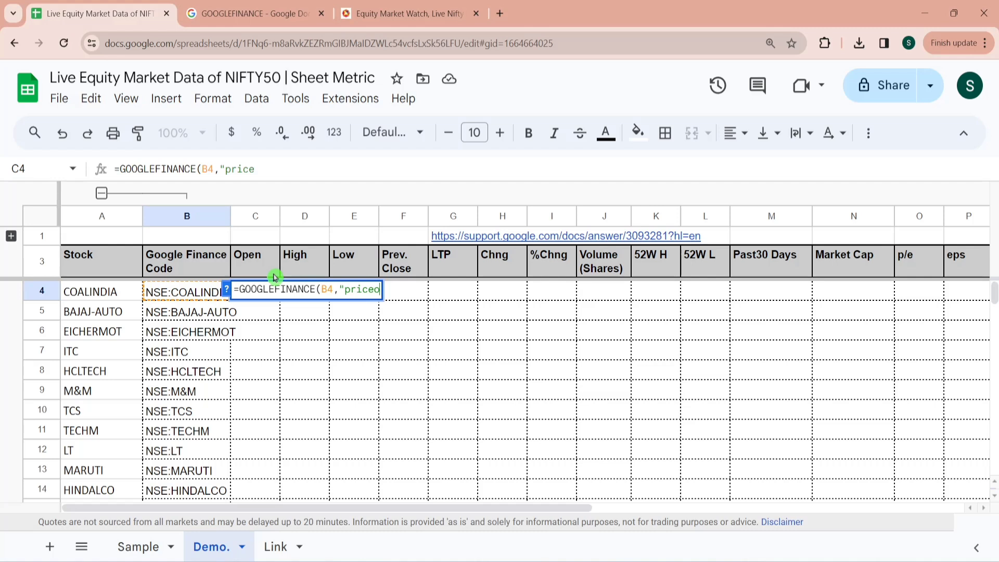
text(pen"))
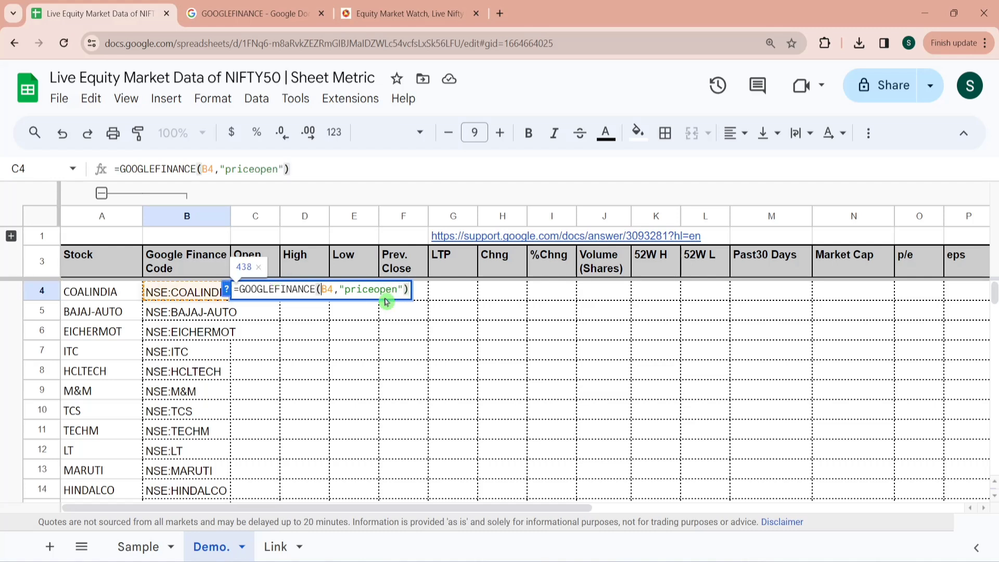
key(F4)
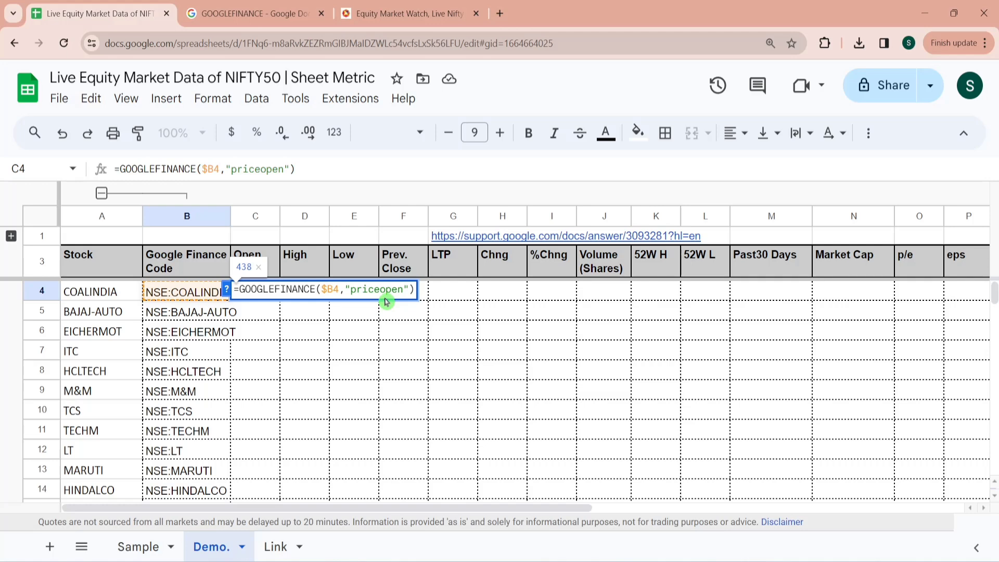
key(Enter)
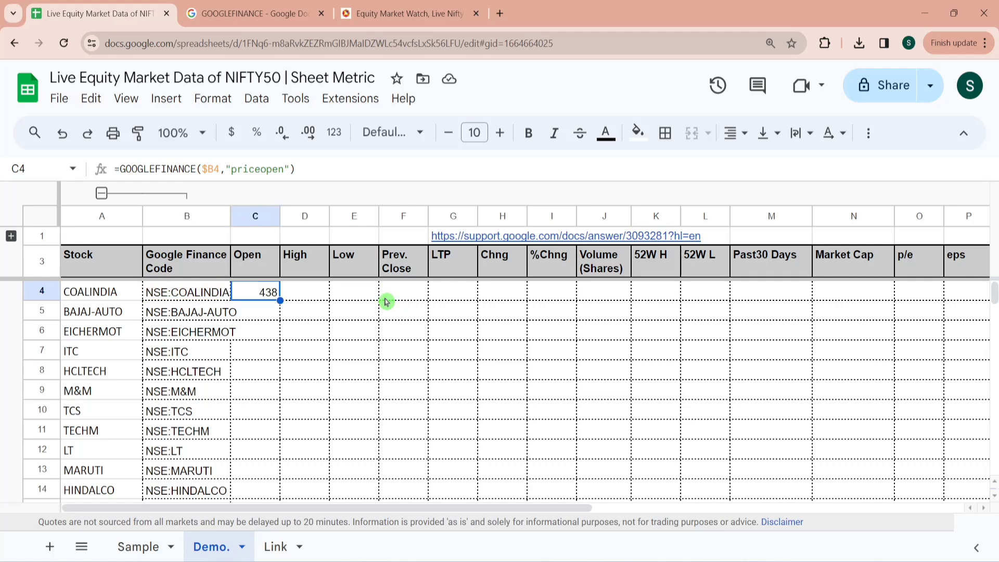
click(304, 291)
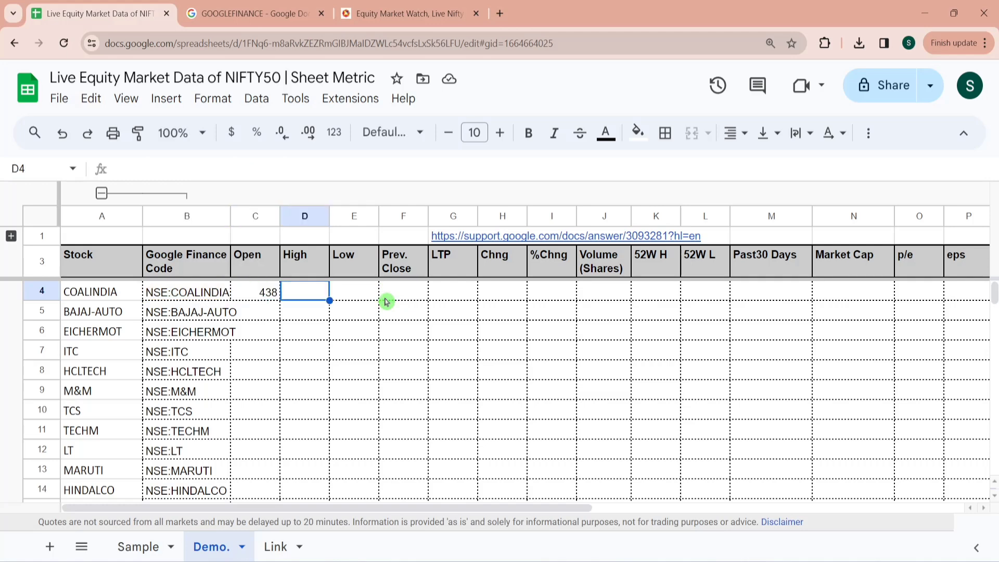
Enter =GOOGLEFINANCE($B4,"high") in D4 and fill Open and High down for every stock
text(=GooGLEFINANCE($B4,"priceopen"))
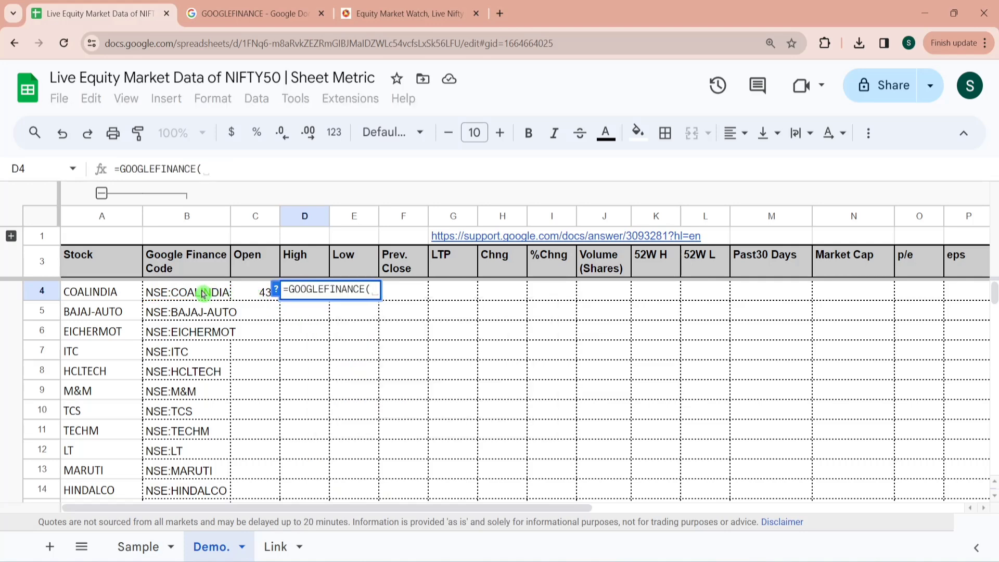
click(188, 292)
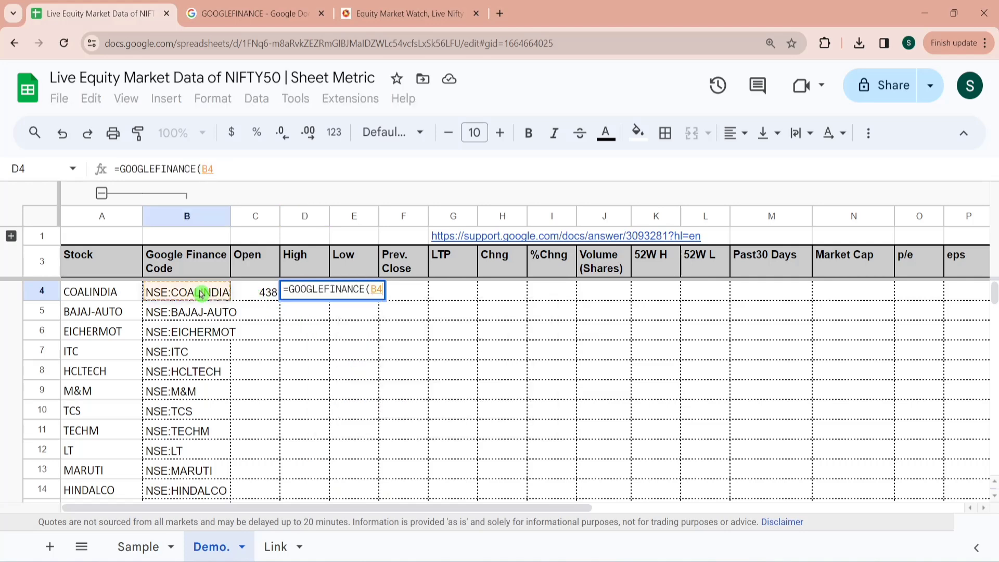
text(,")
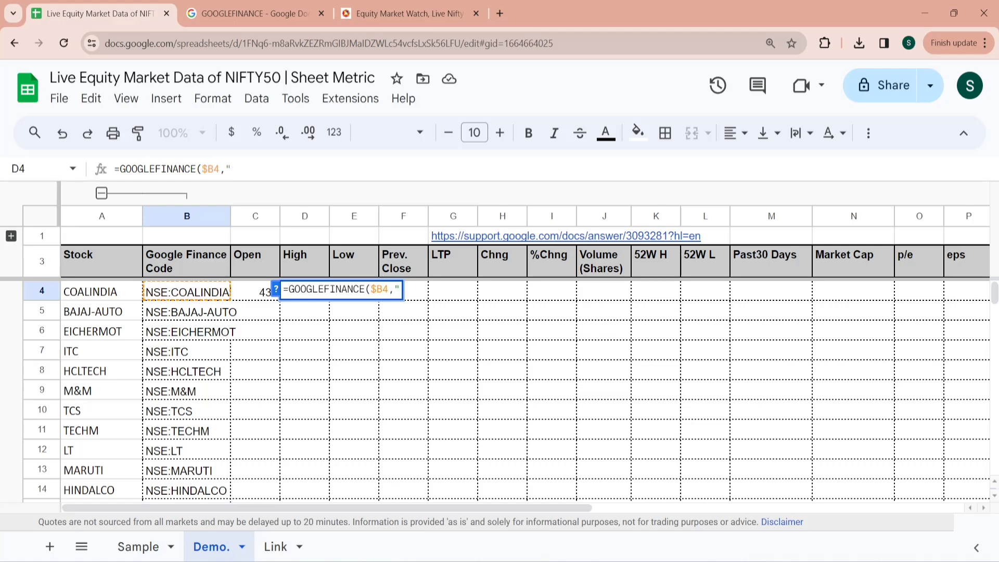
text(high"))
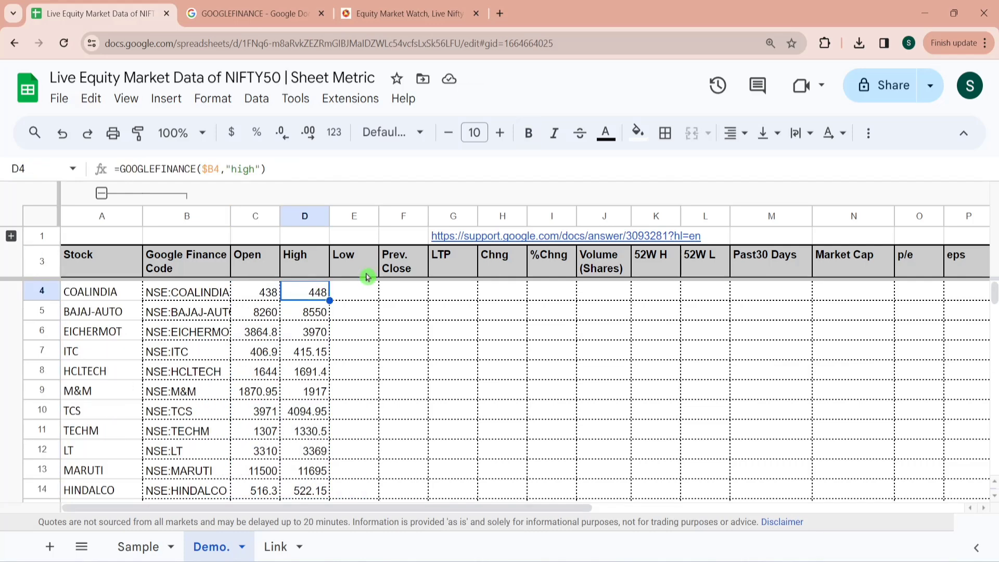
mouse_move(35, 253)
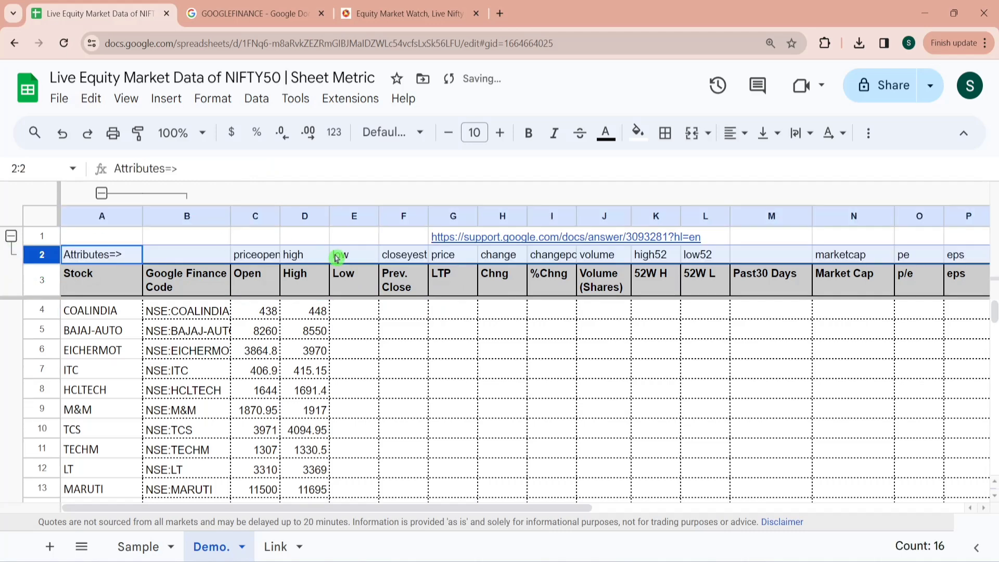
Enter =GOOGLEFINANCE($B4,E$2) in E4 so COALINDIA's Low shows 427.95 from the row-2 attribute
click(503, 254)
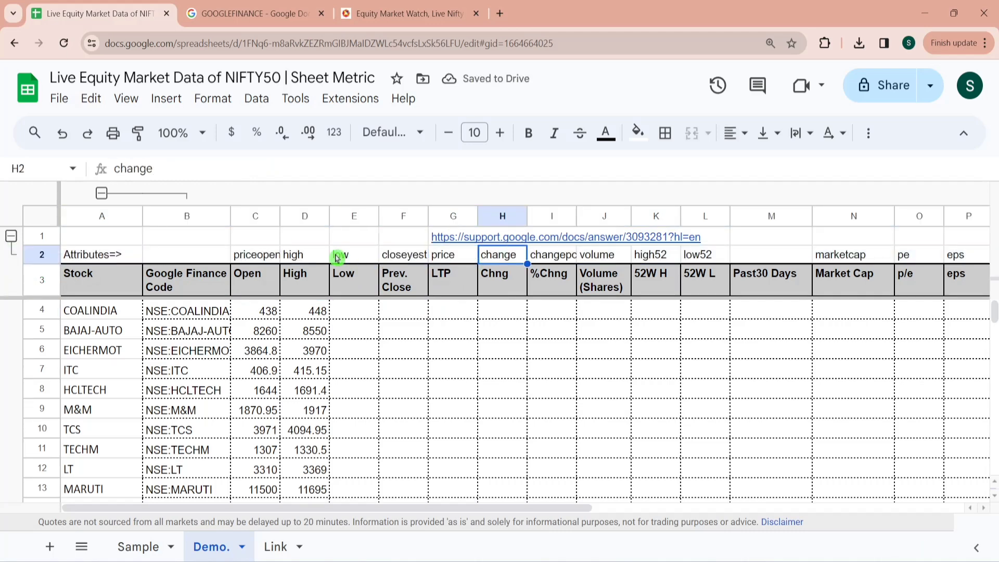
click(354, 310)
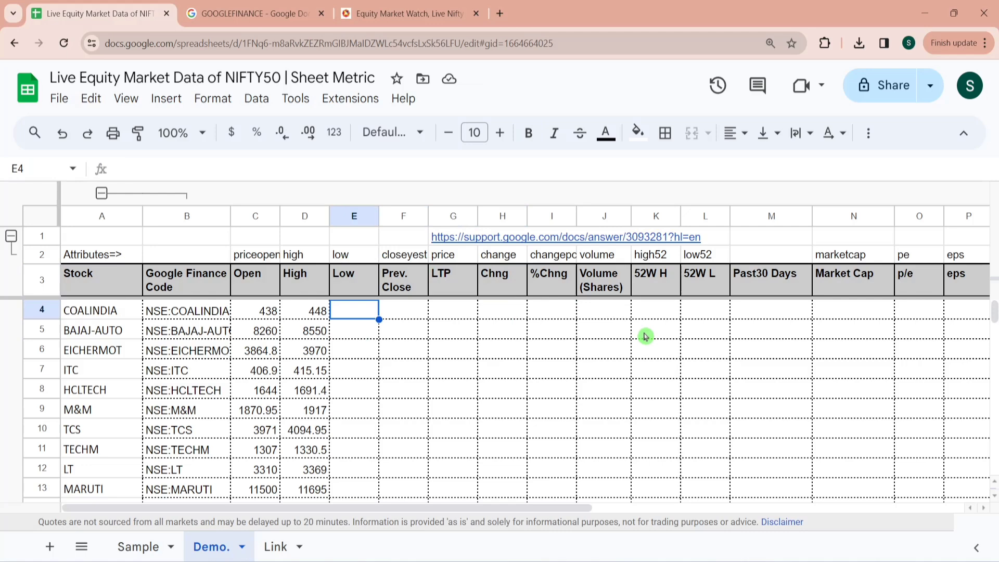
text(=Goo)
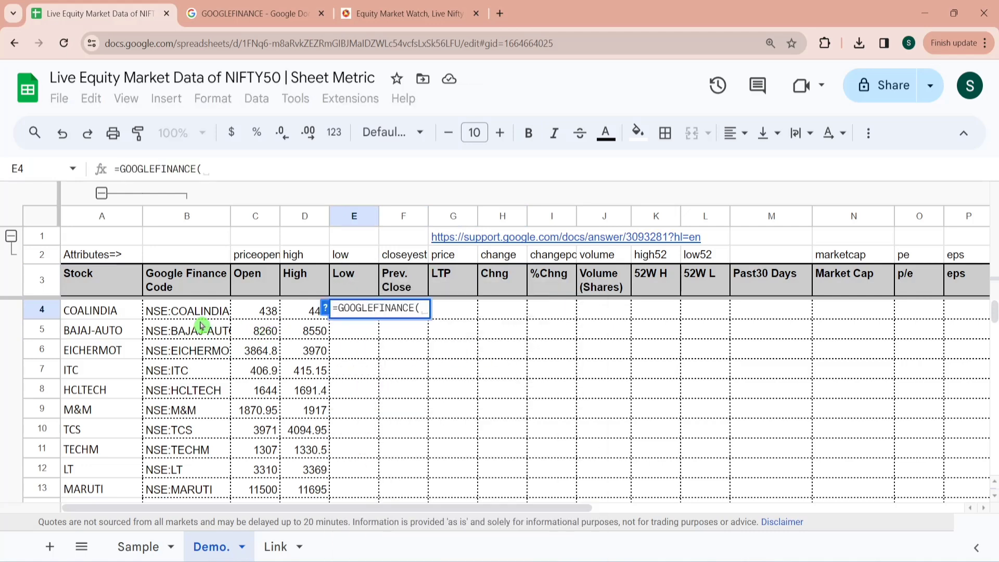
click(187, 310)
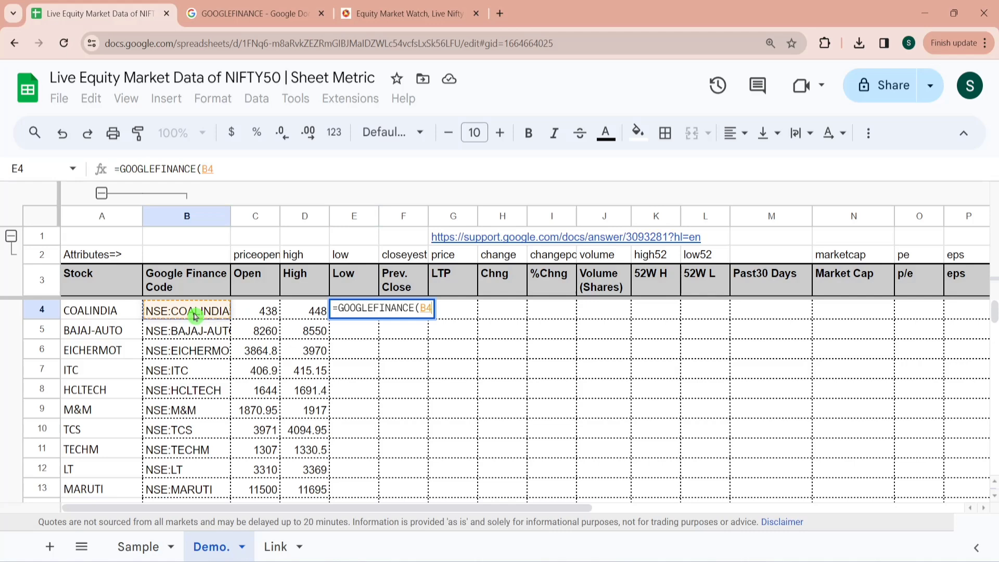
text(,)
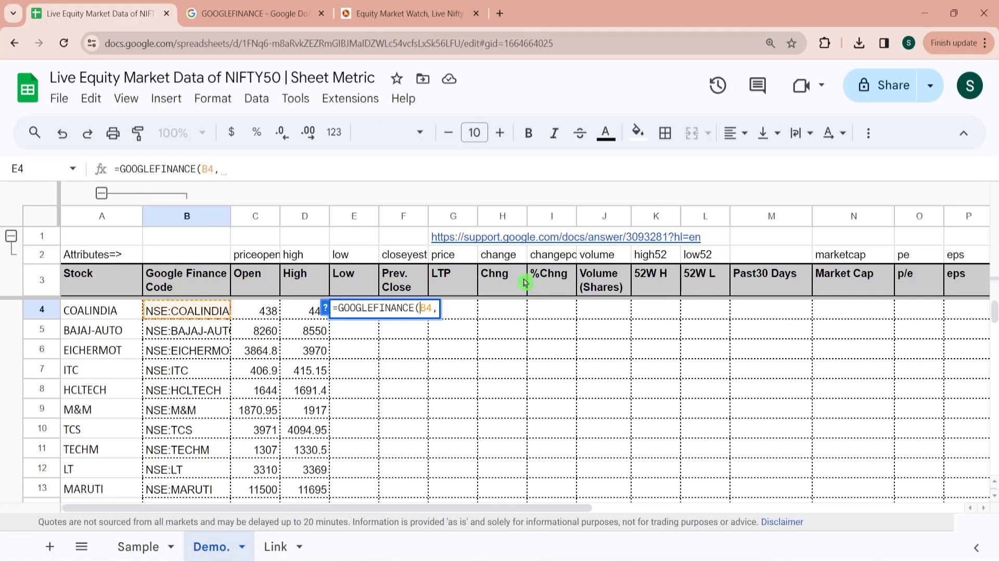
key(F4)
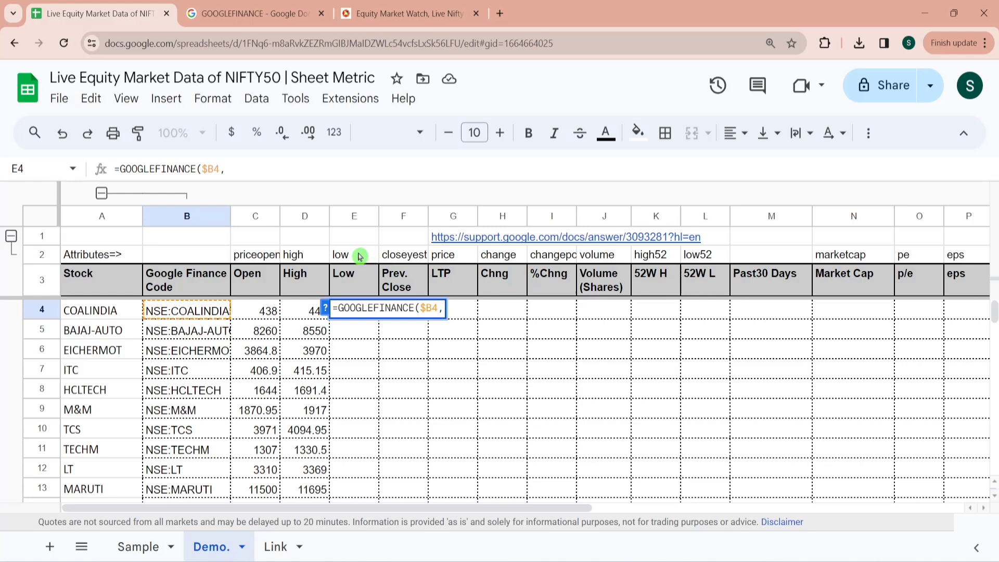
click(354, 254)
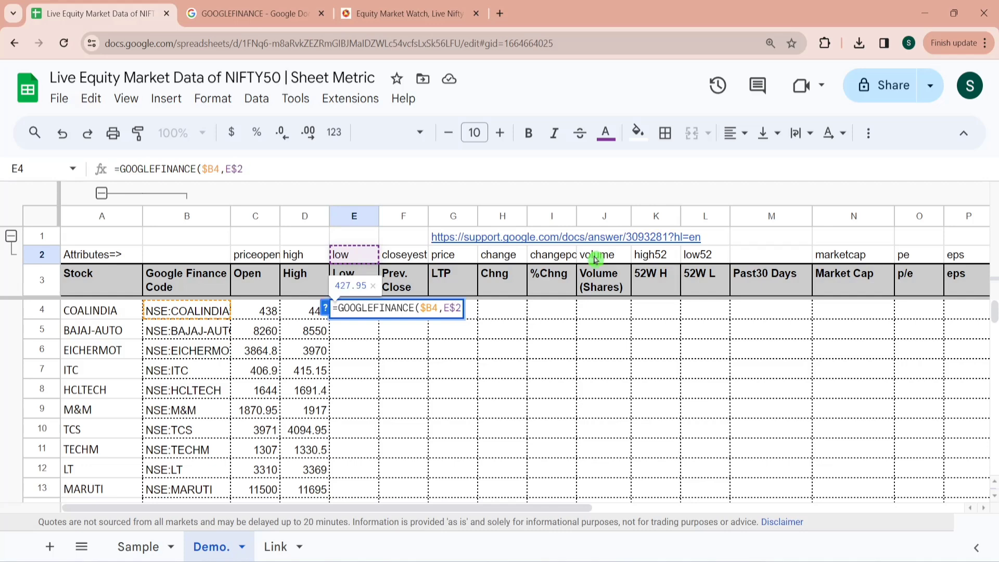
key(Enter)
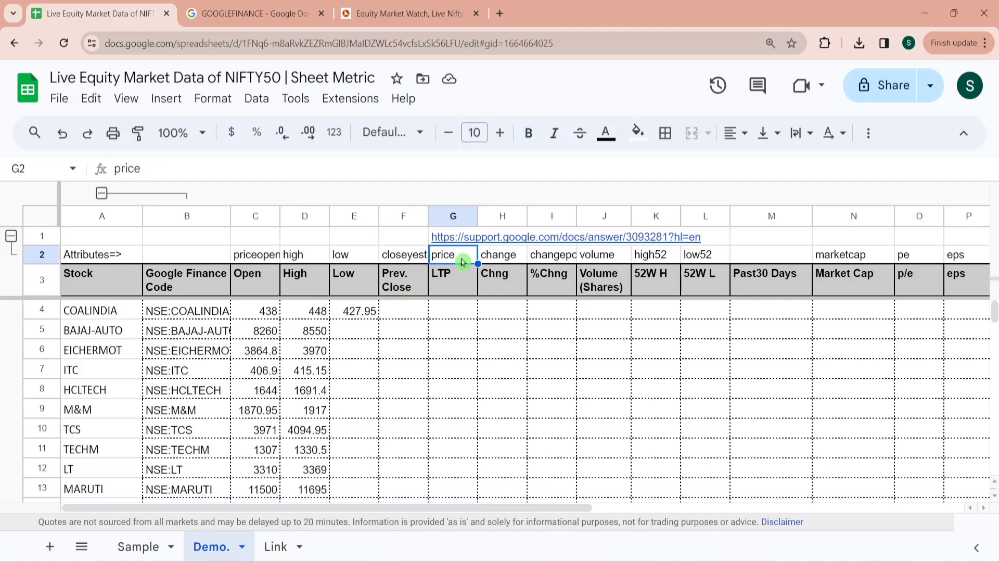
Copy the attribute-driven formula across Low through 52W L and down all stock rows
click(502, 254)
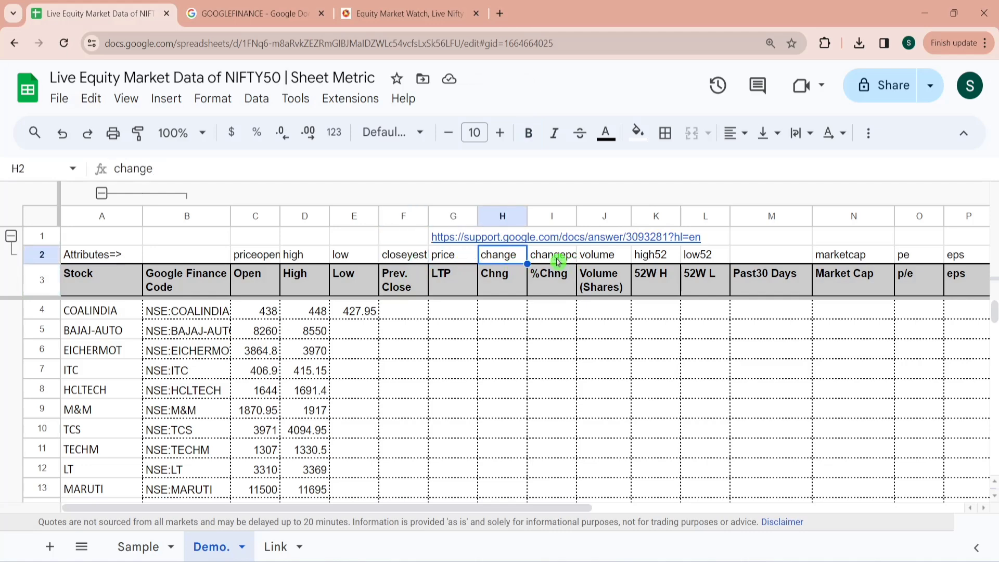
click(551, 254)
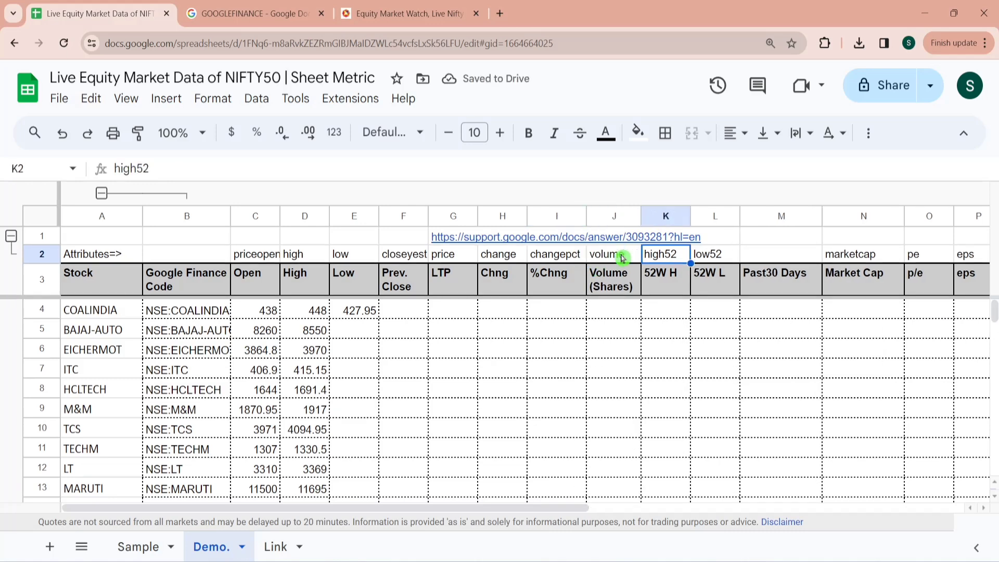
click(403, 254)
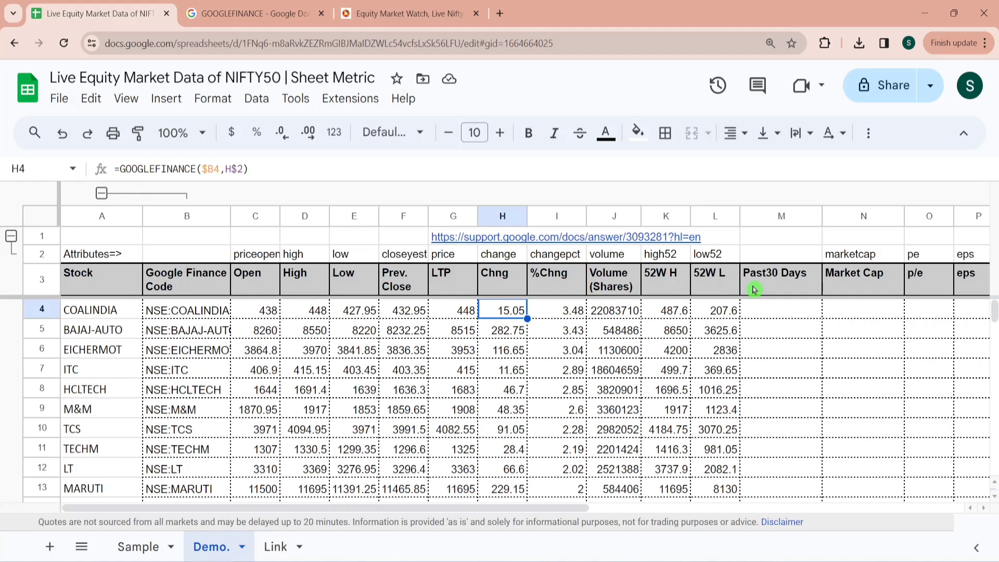
click(769, 309)
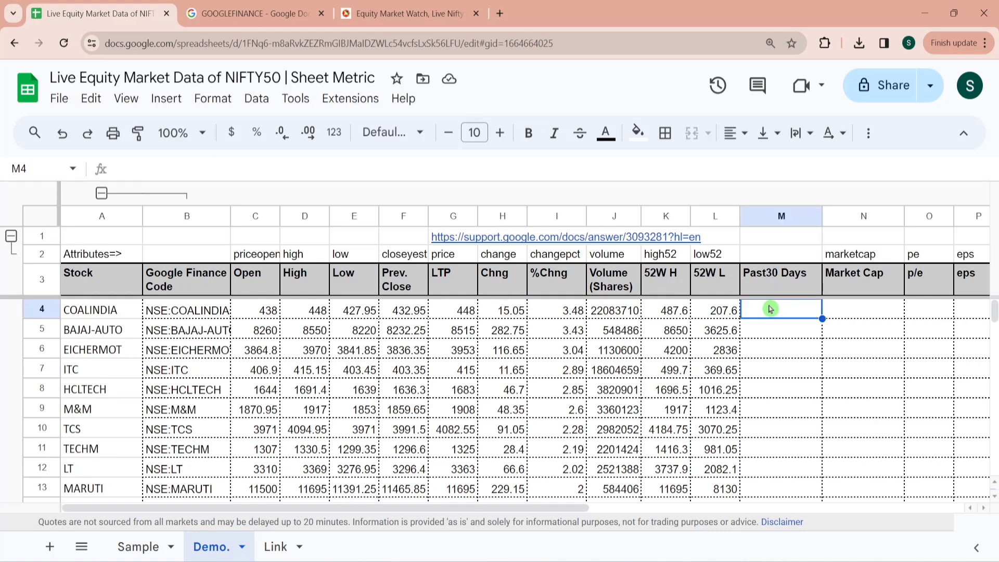
Enter =GOOGLEFINANCE(B4,"price",TODAY(),TODAY()-30) in M4 for COALINDIA's 30-day closing prices
text(=)
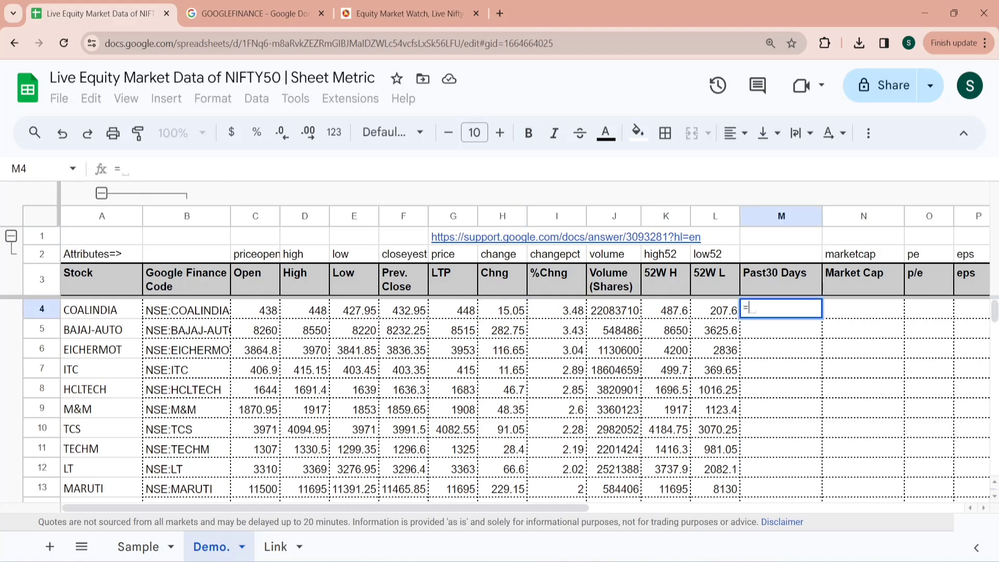
text(Goo)
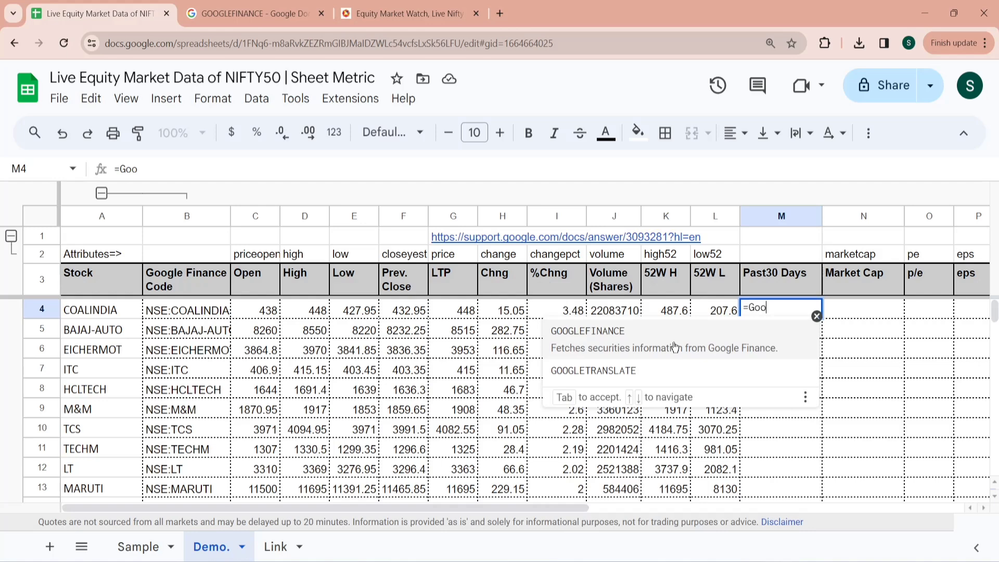
key(Tab)
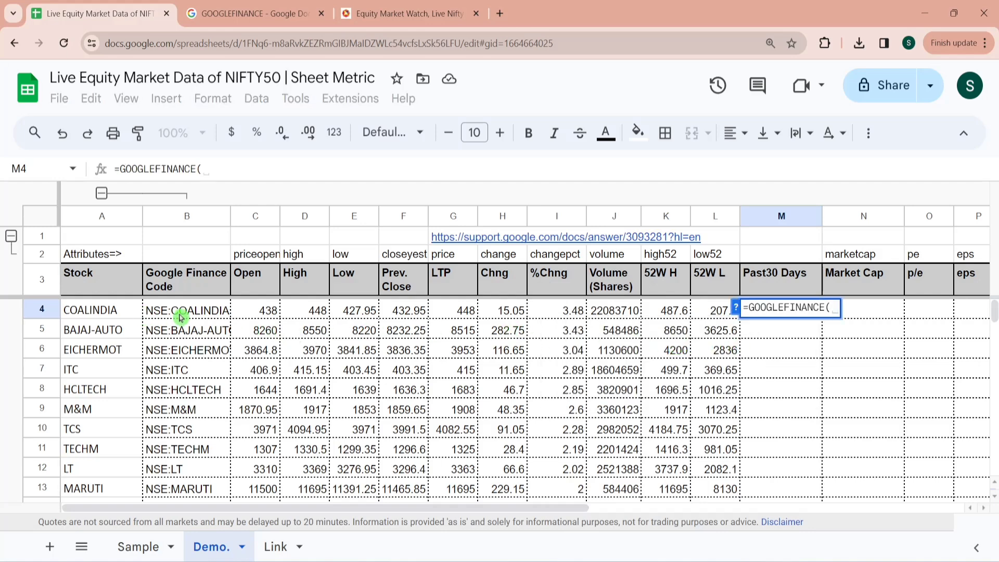
click(186, 310)
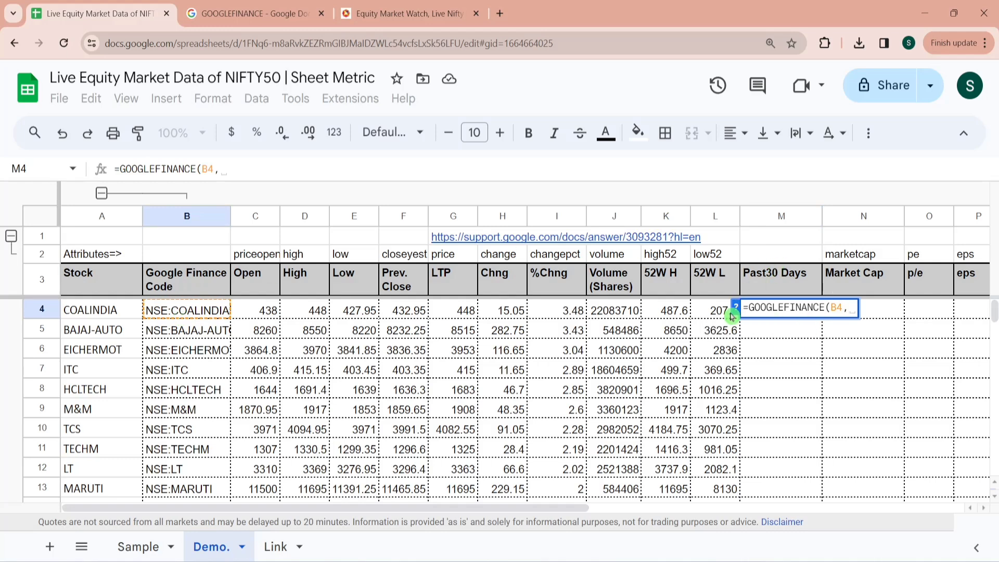
text("price")
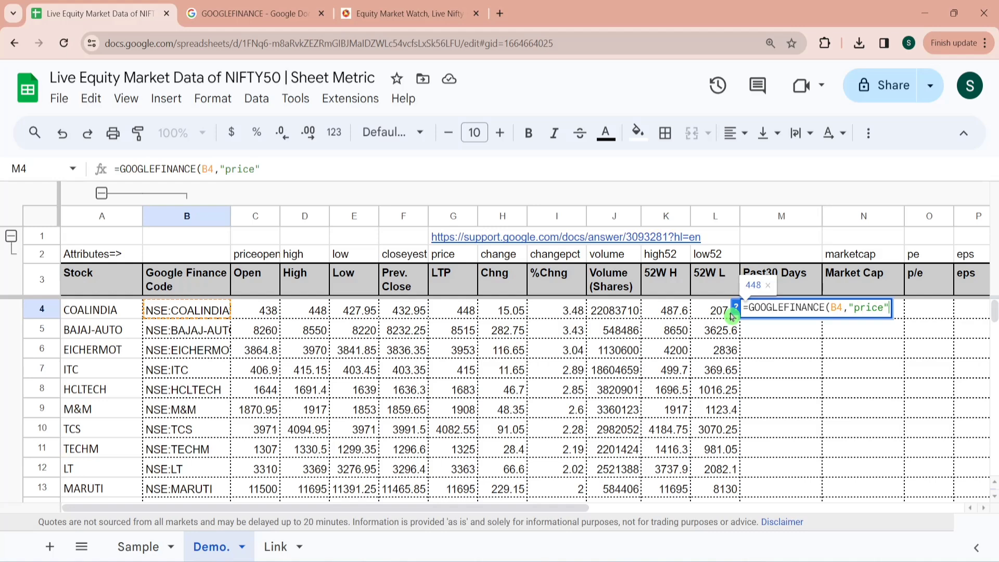
text(,)
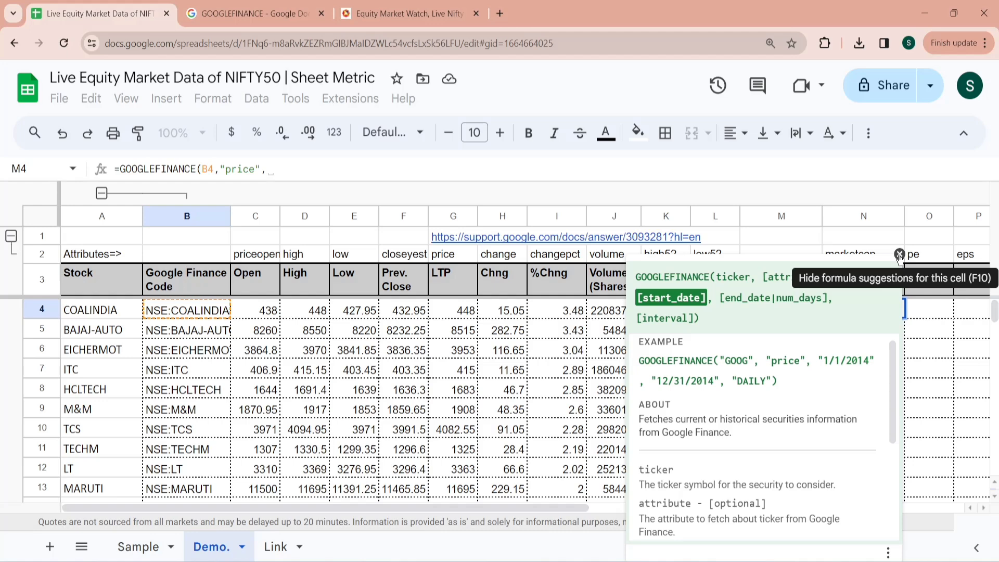
text(tod)
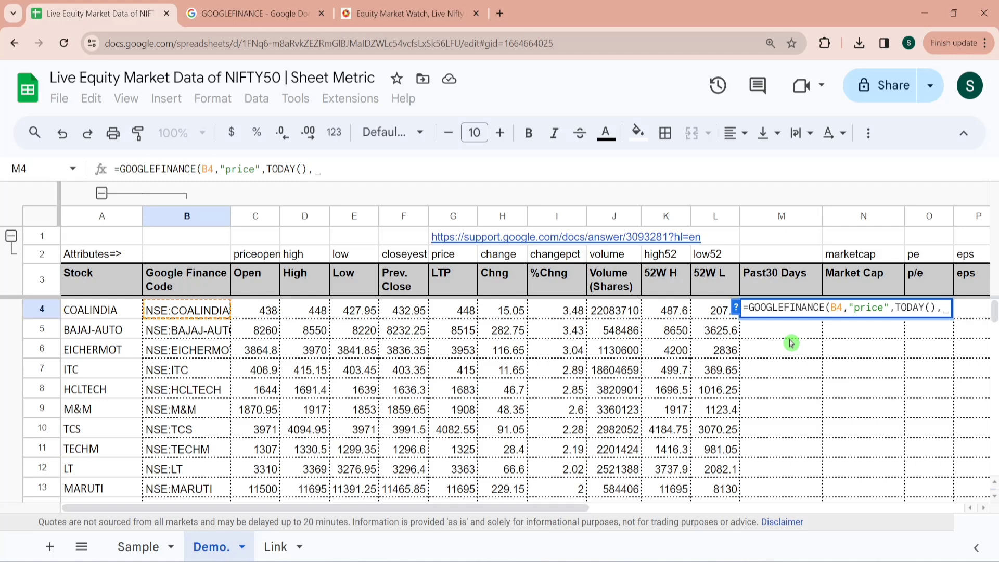
text(today)
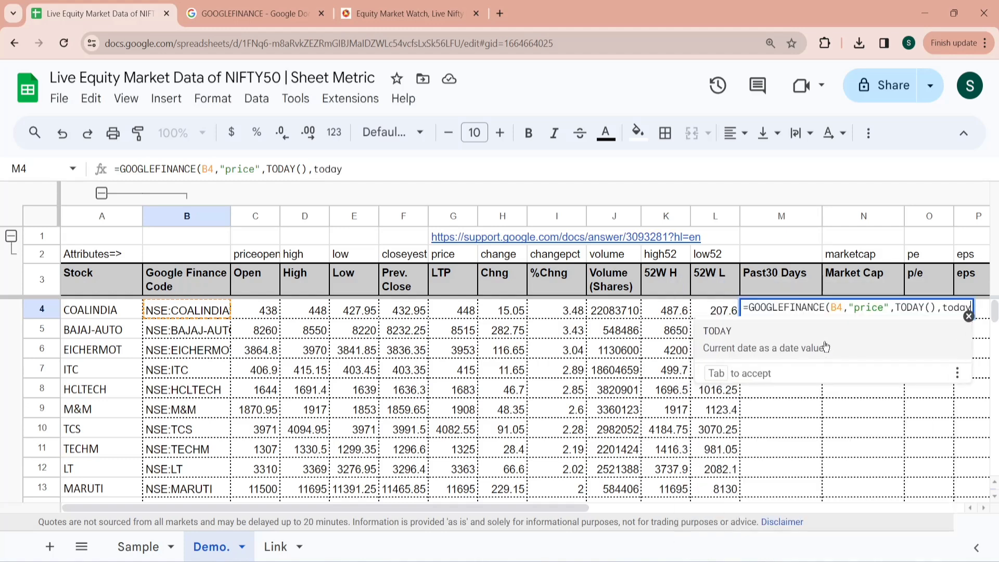
key(Tab)
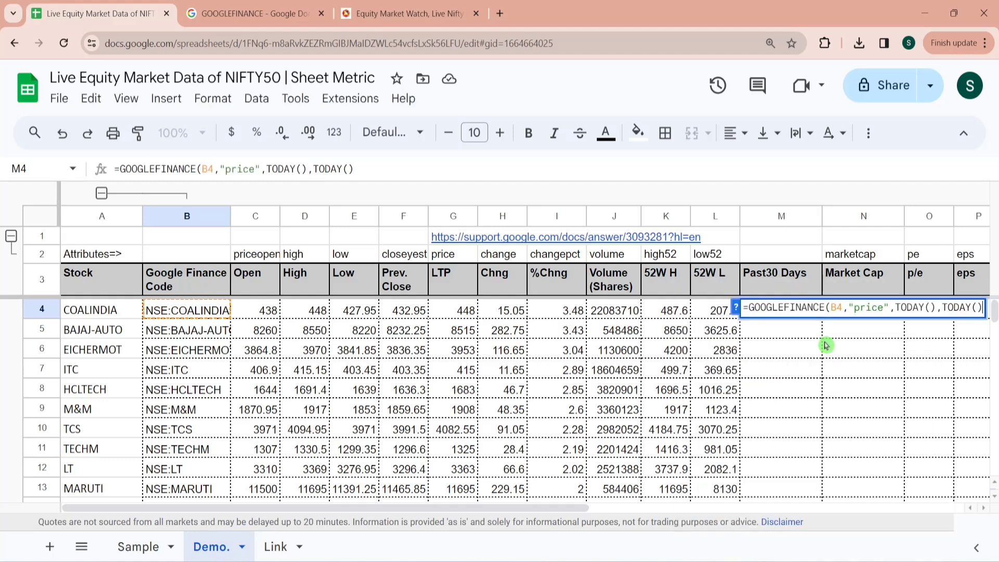
text(-30)
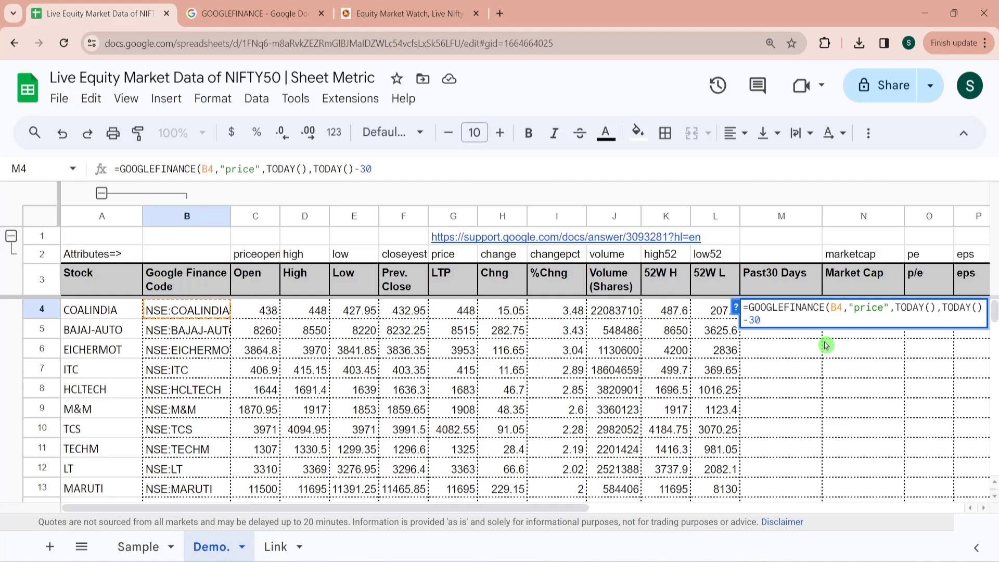
key(Enter)
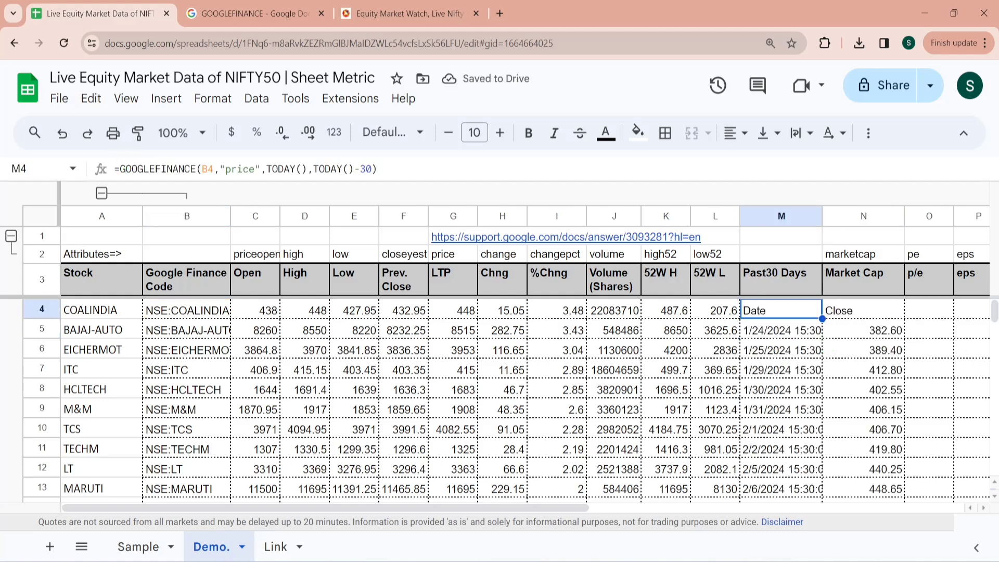
text(spark)
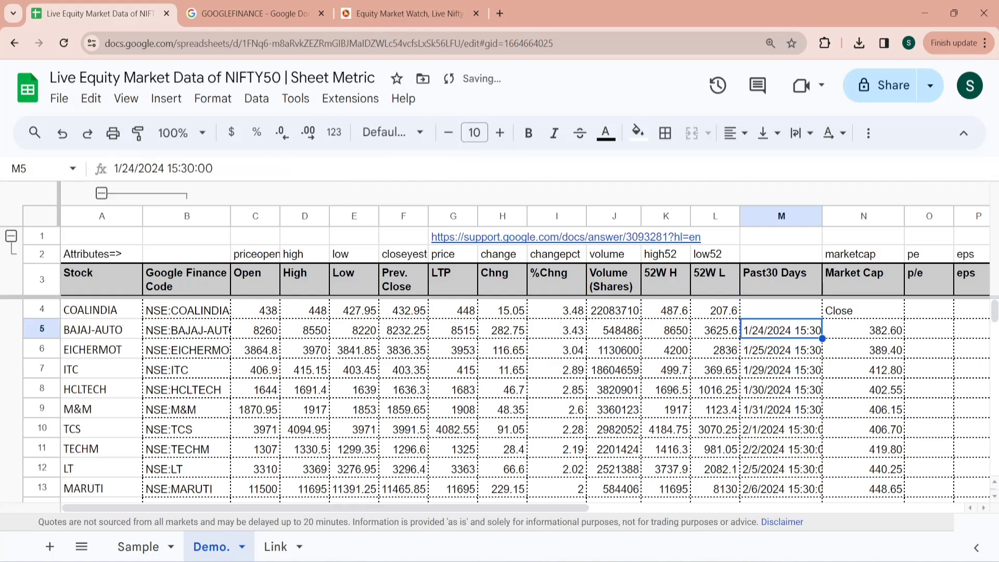
Fill SPARKLINE-wrapped 30-day charts down to M48 and pull COALINDIA's market cap with =GOOGLEFINANCE($B4,N$2)
click(780, 310)
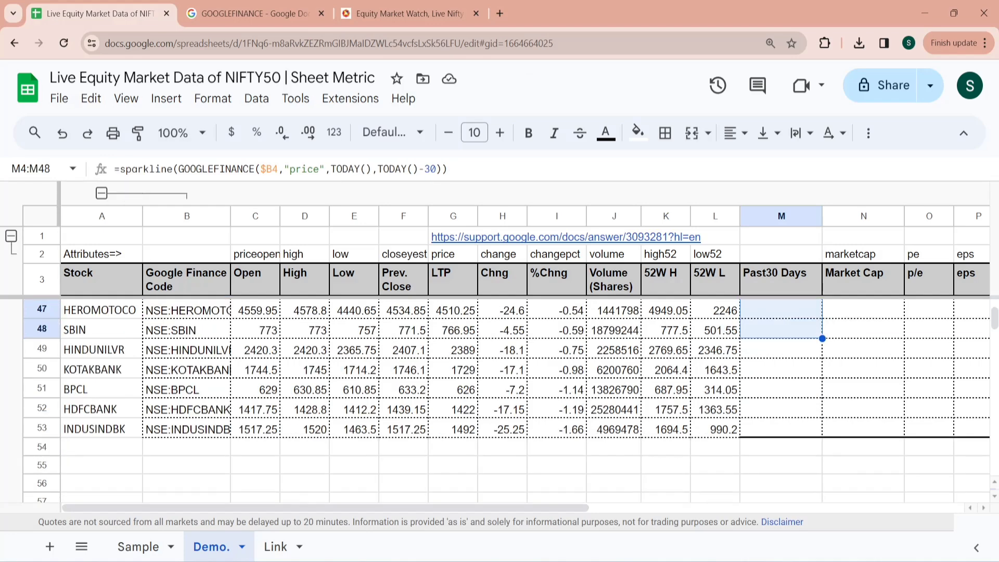
click(780, 279)
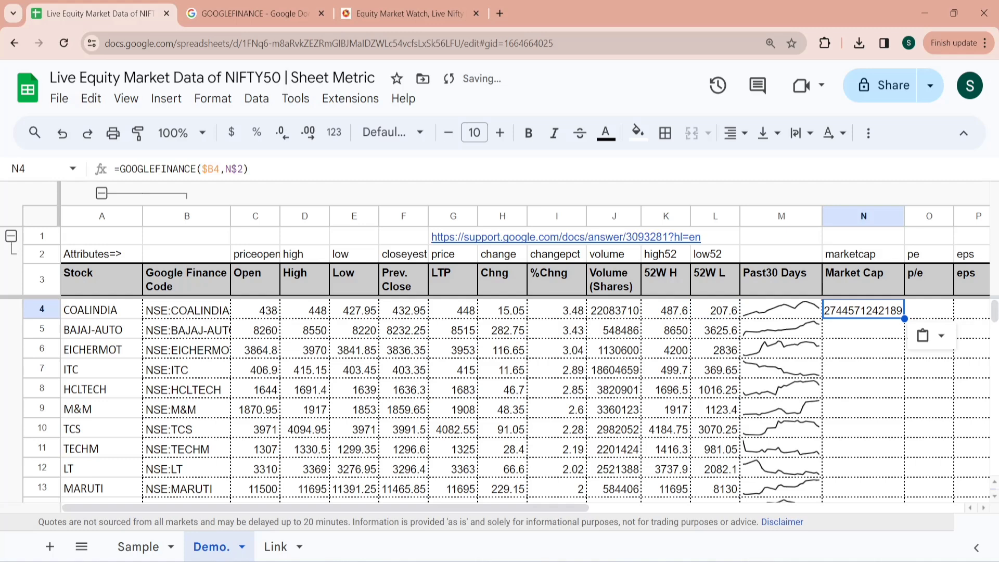
click(851, 254)
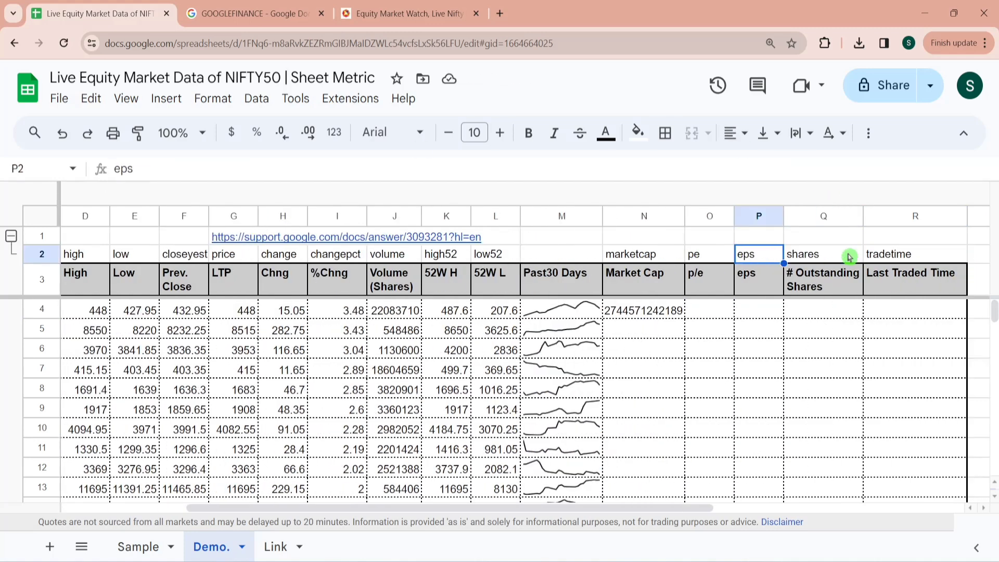
Fill the N:R data columns down through row 53 so every stock gets Market Cap, P/E, EPS, shares and last traded time
click(915, 279)
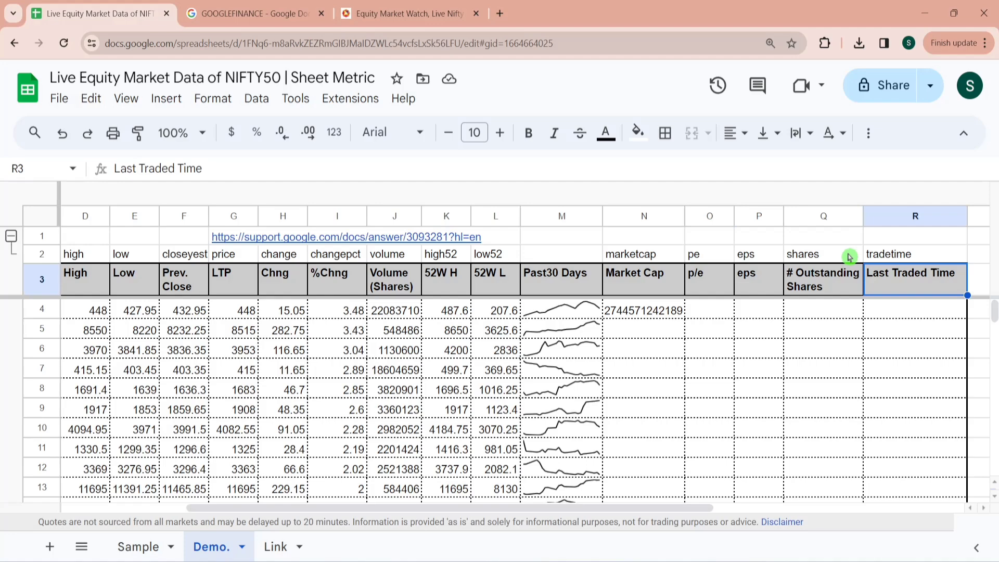
click(642, 310)
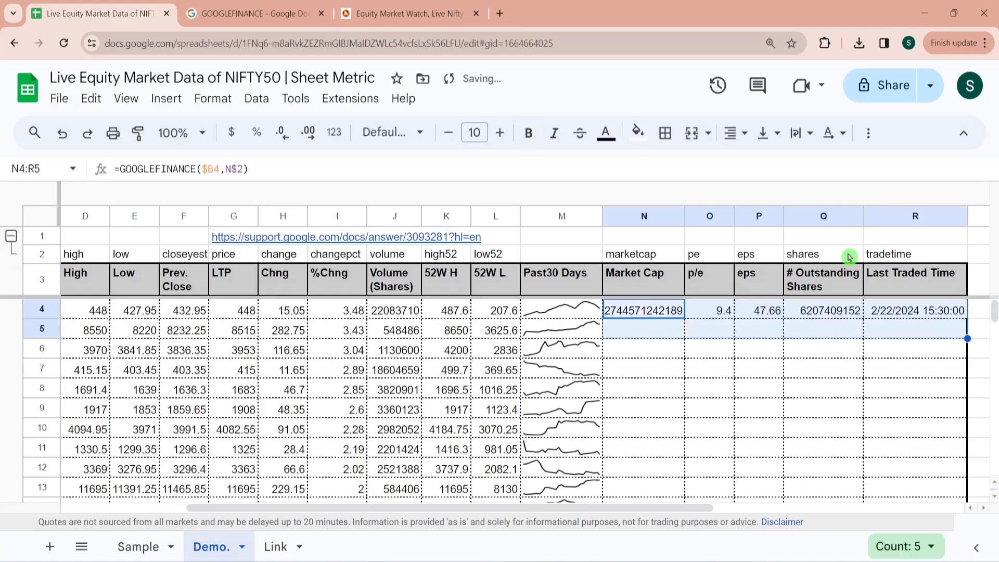
scroll(down, 3)
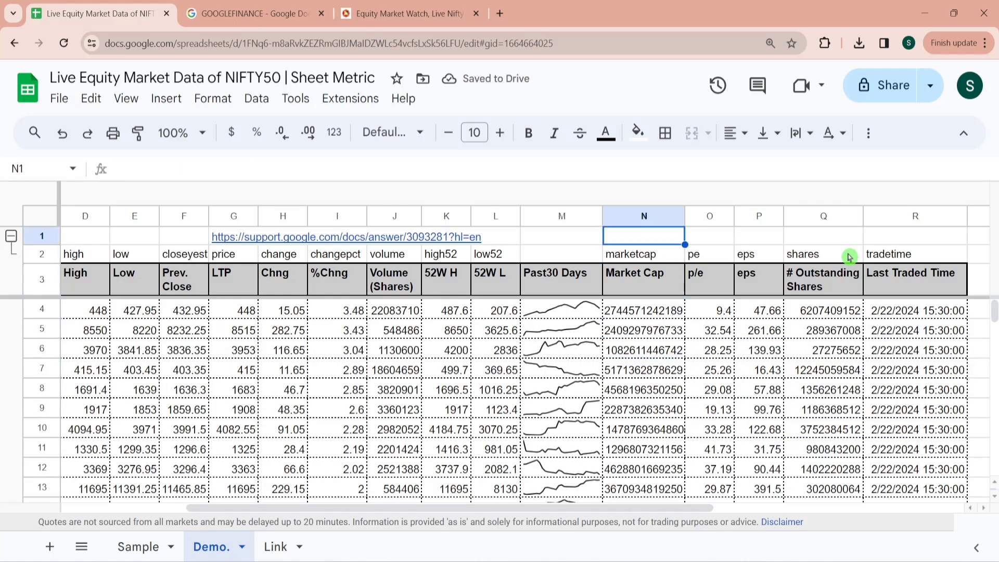
click(643, 310)
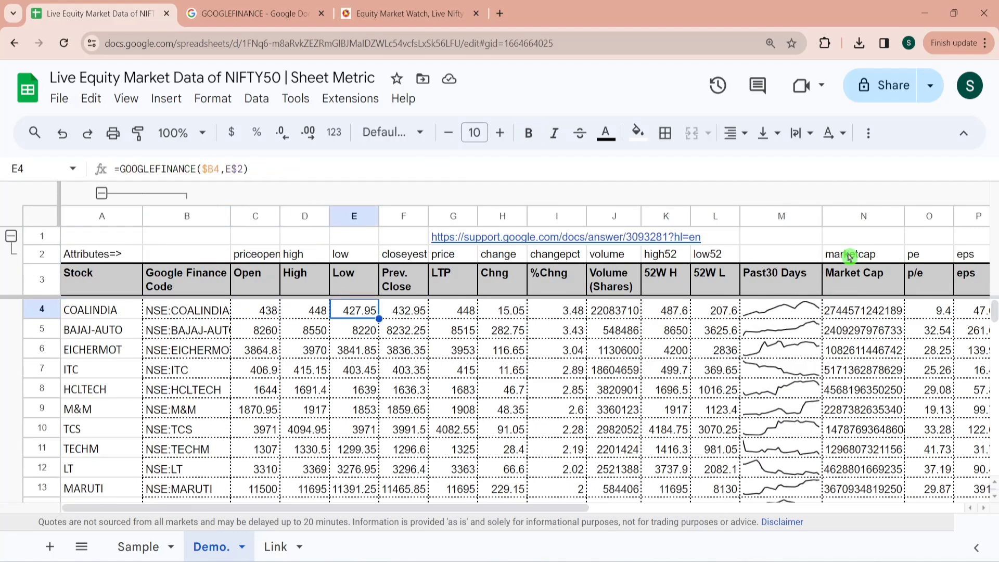
click(555, 310)
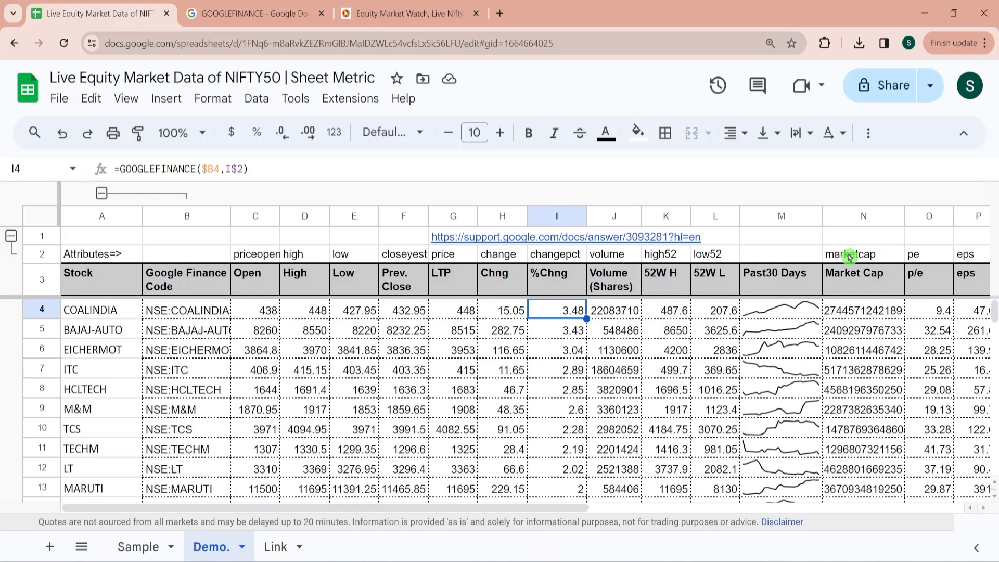
click(509, 310)
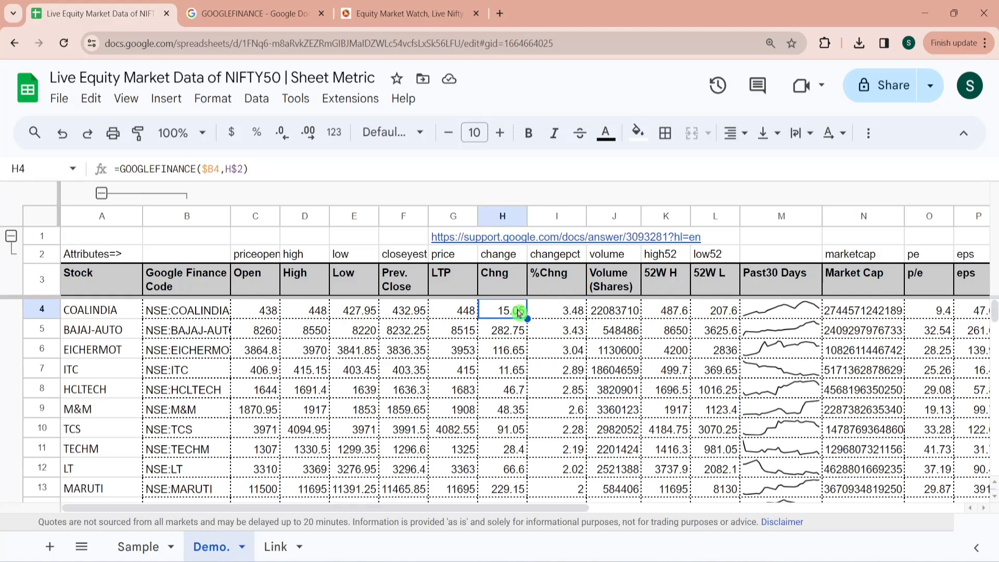
click(556, 310)
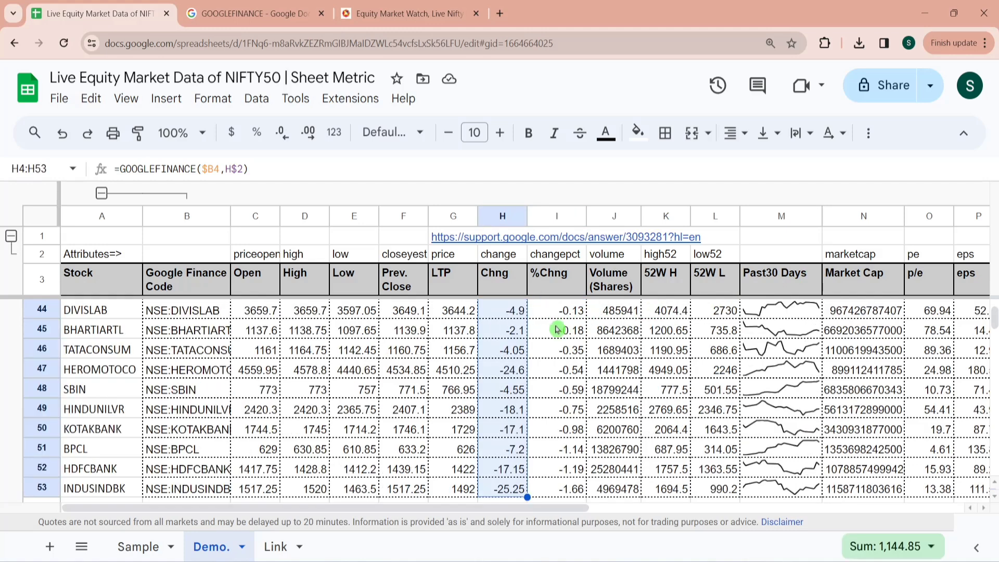
mouse_move(498, 439)
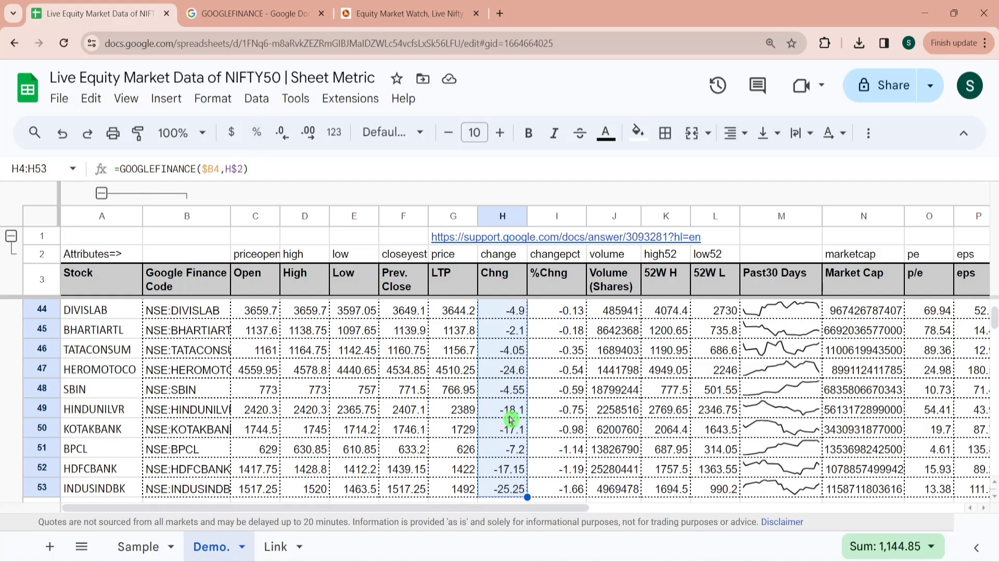
mouse_move(501, 382)
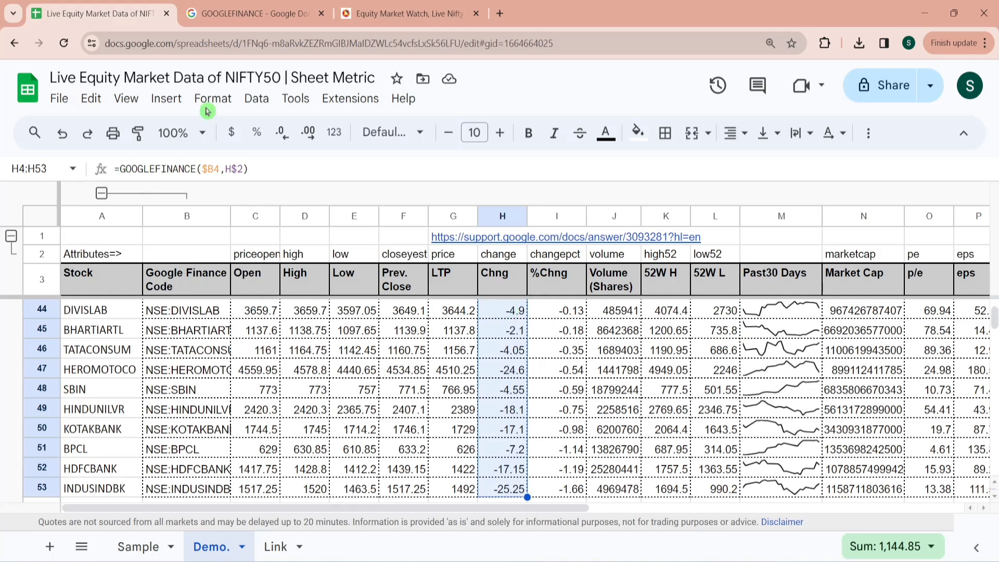
Add a conditional formatting rule on Chng: values greater than or equal to 0 get a green background
click(212, 98)
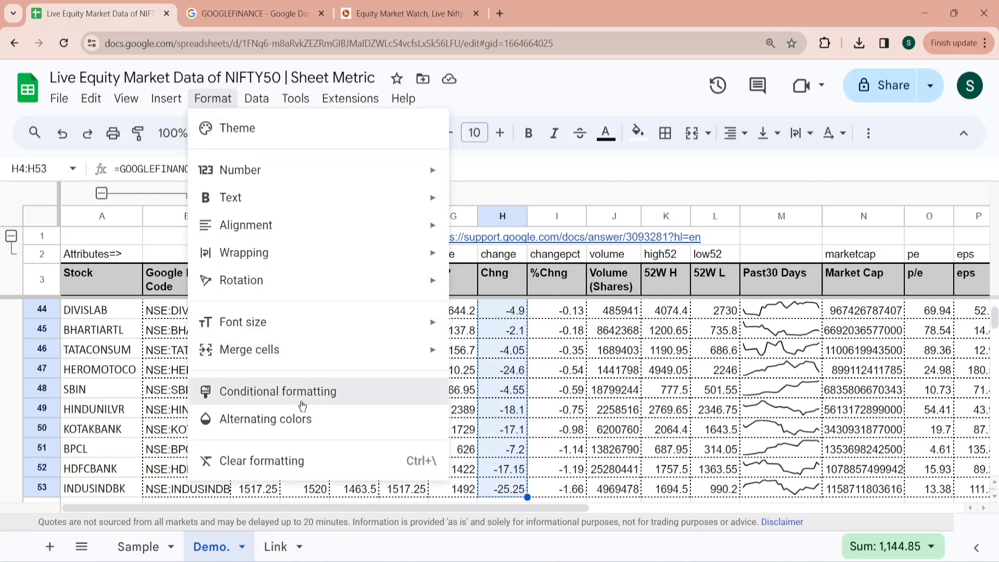
click(277, 391)
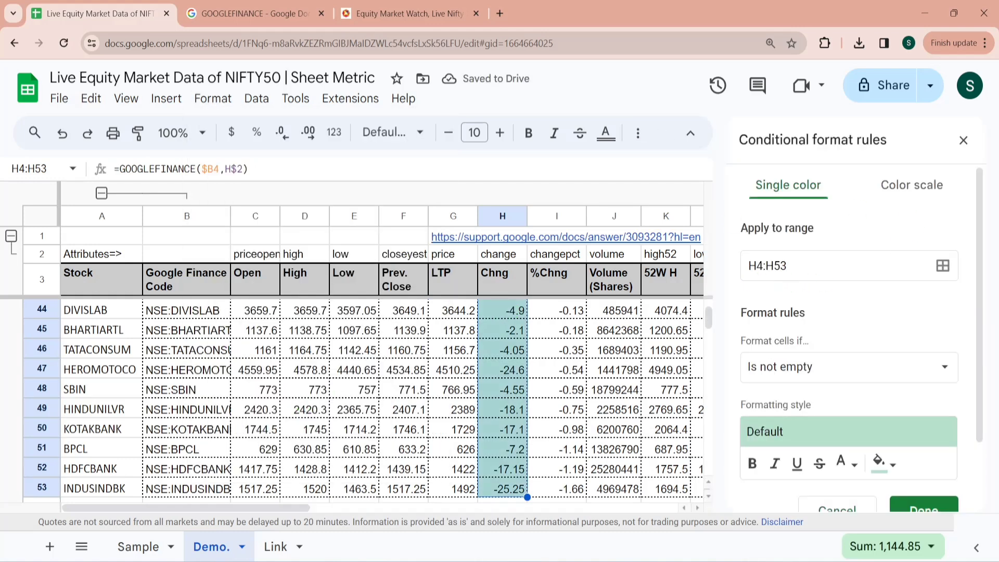
mouse_move(920, 372)
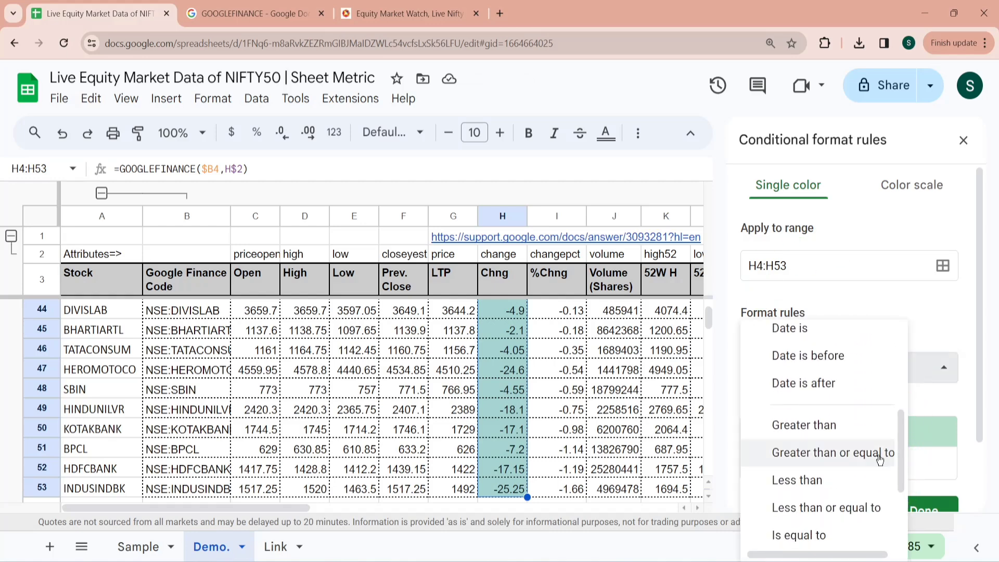
click(831, 452)
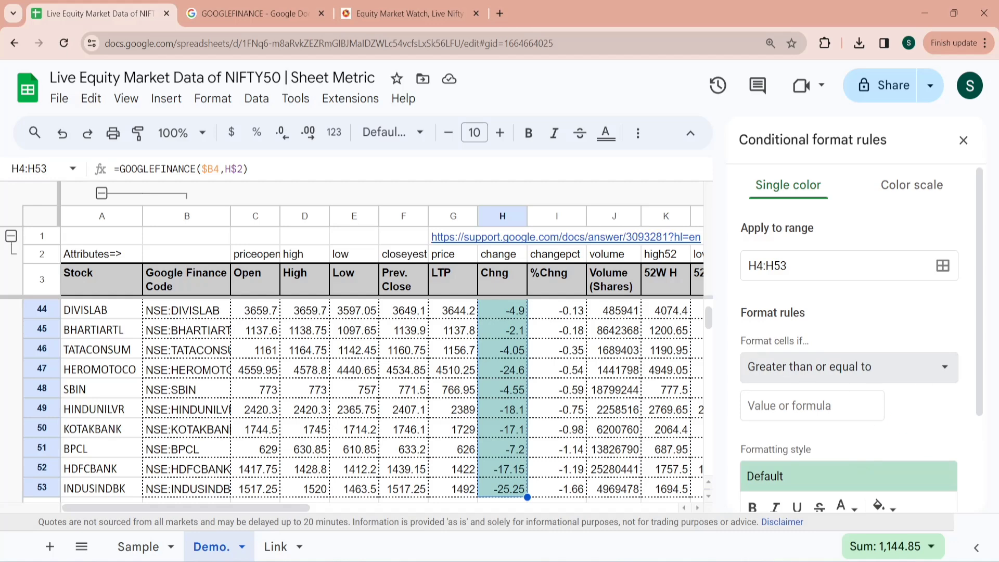
text(0)
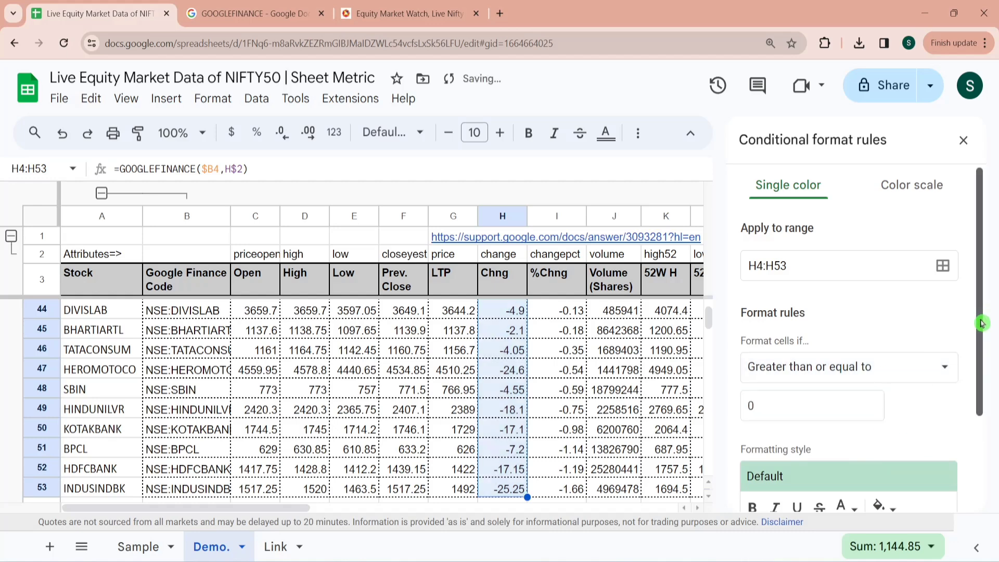
click(878, 391)
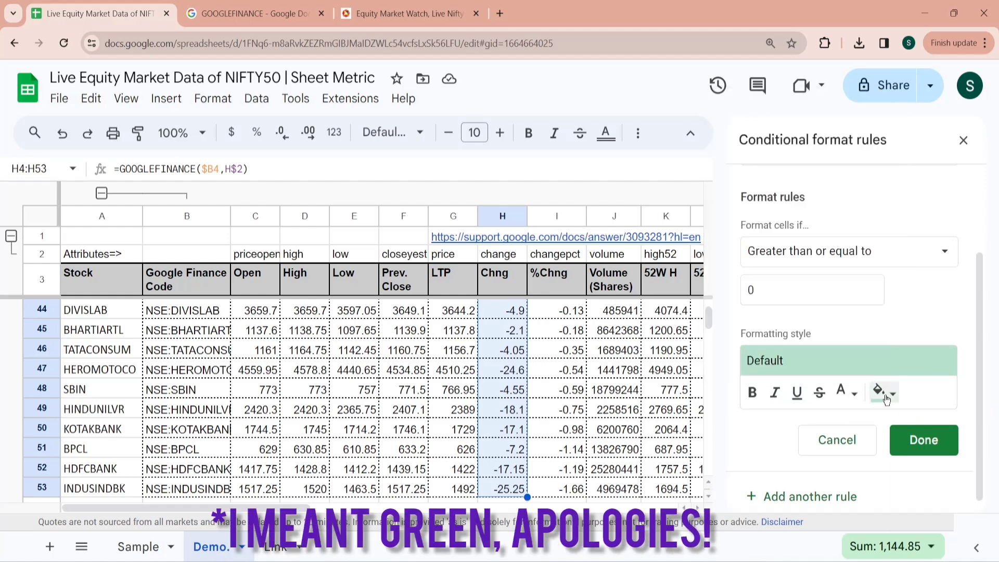
click(924, 440)
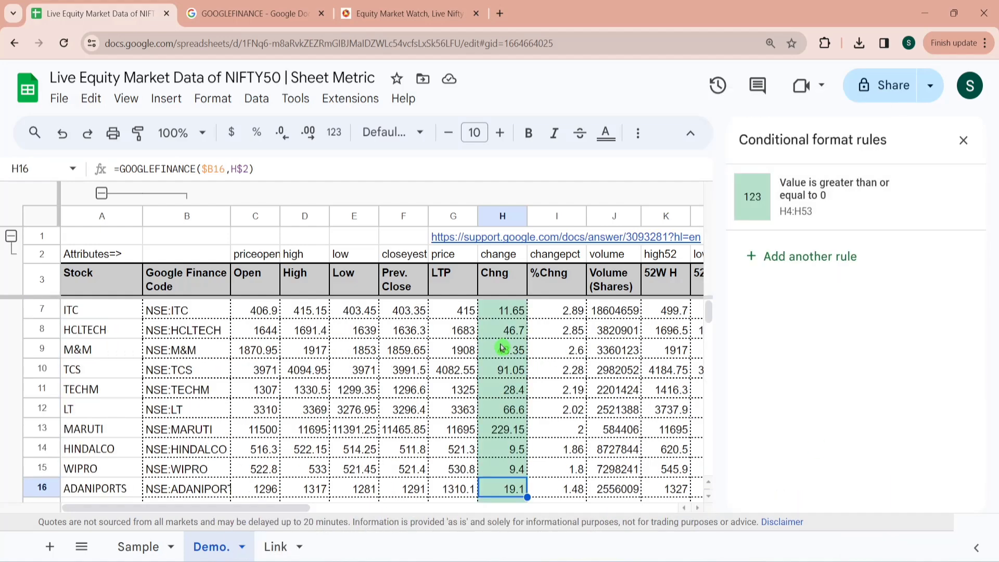
Scroll through the sheet to check the green-highlighted change values
click(503, 370)
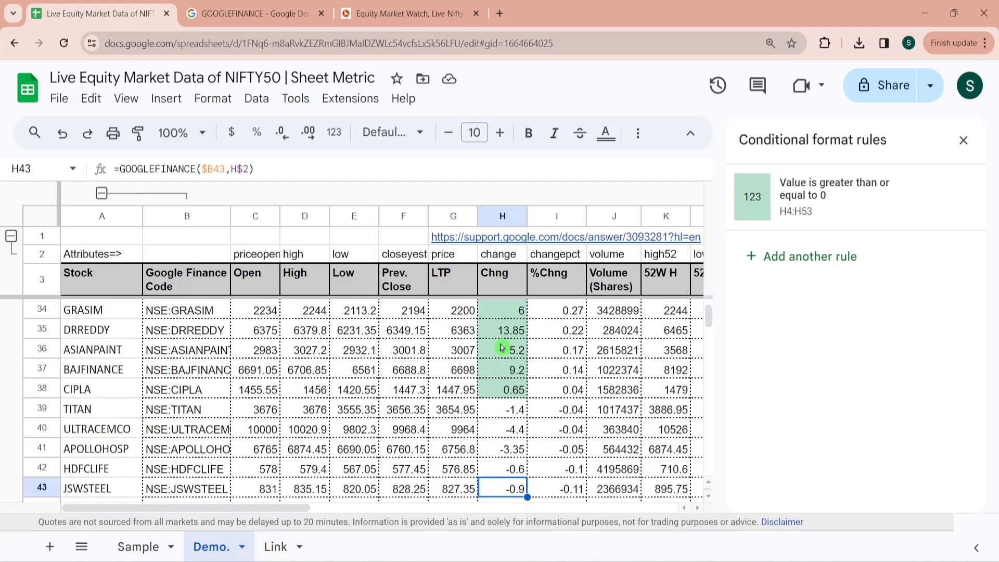
scroll(up, 3)
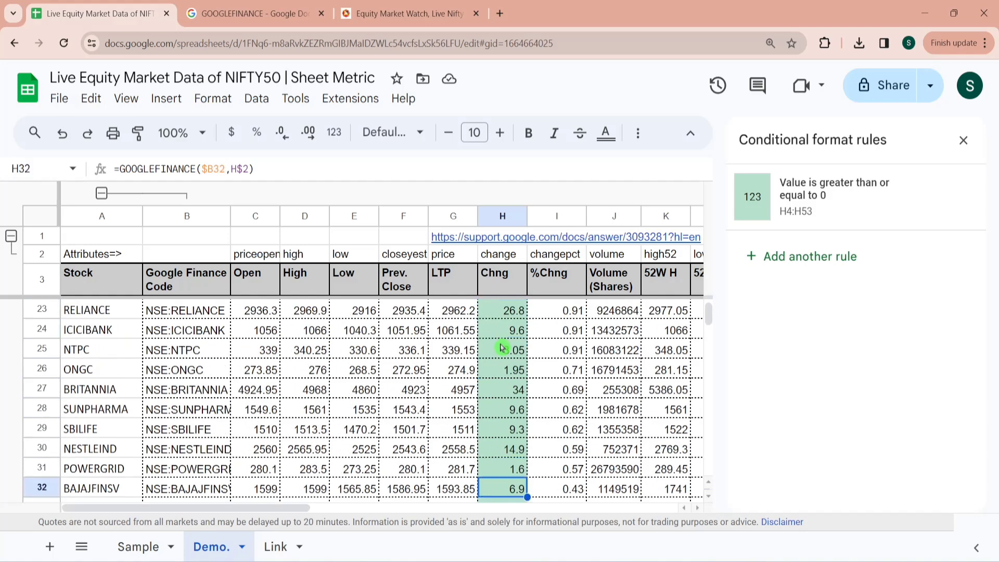
scroll(down, 3)
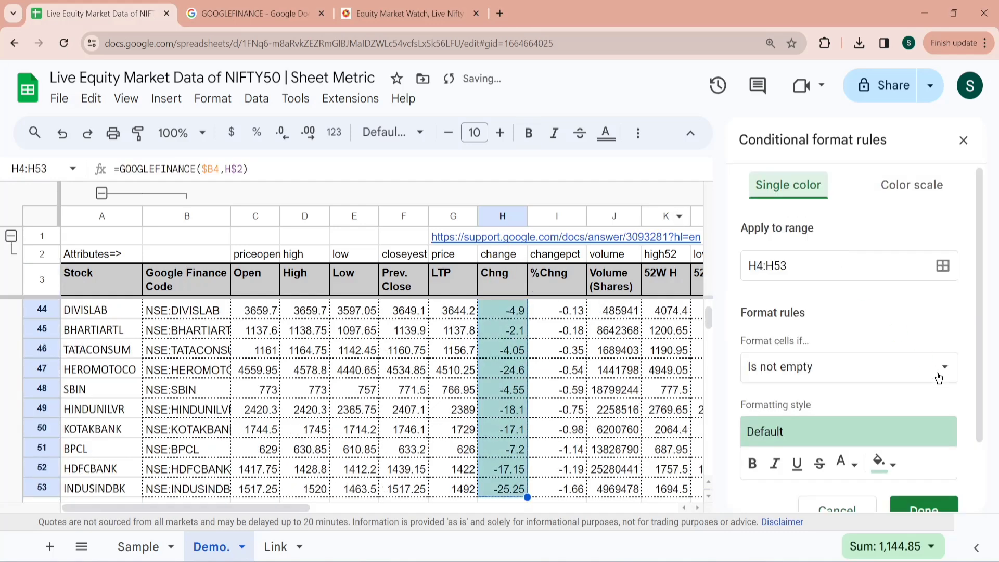
Add a second rule on Chng: values less than 0 get a red background
click(849, 366)
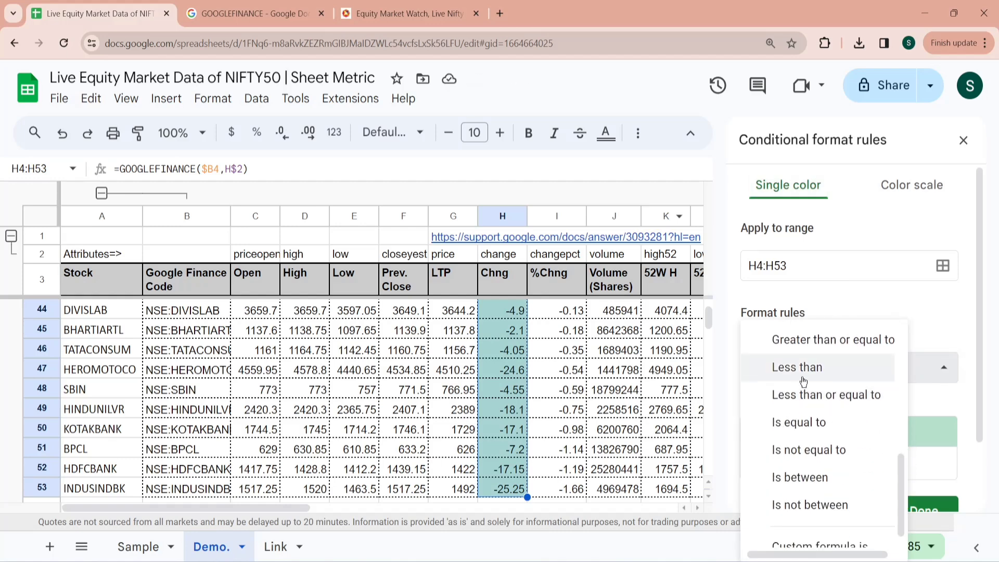
click(797, 367)
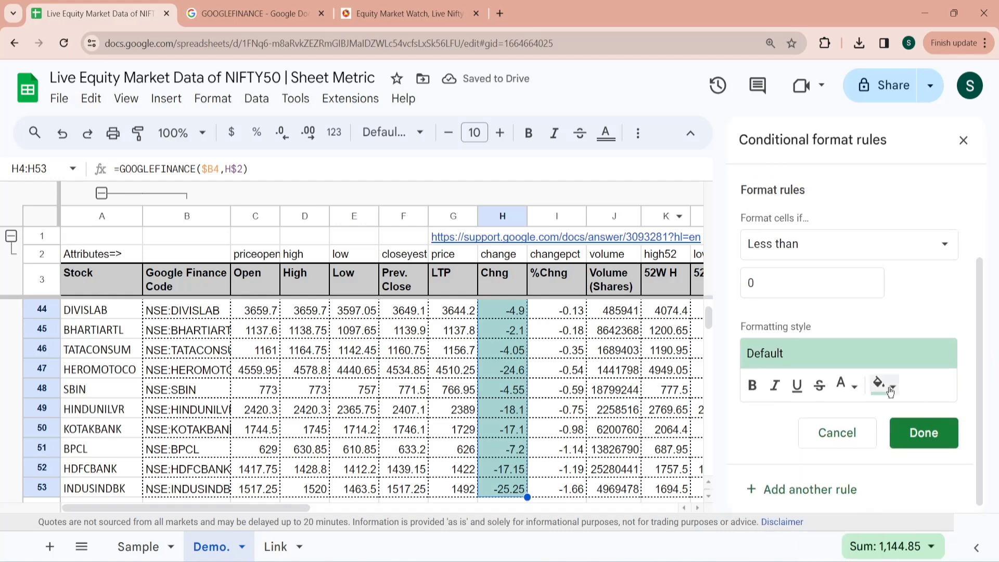
click(878, 385)
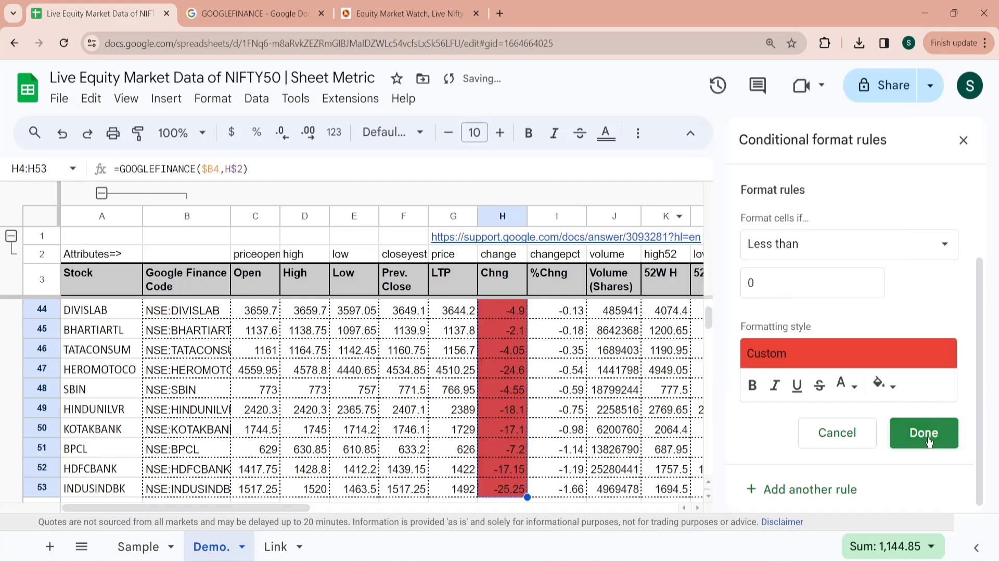
click(923, 433)
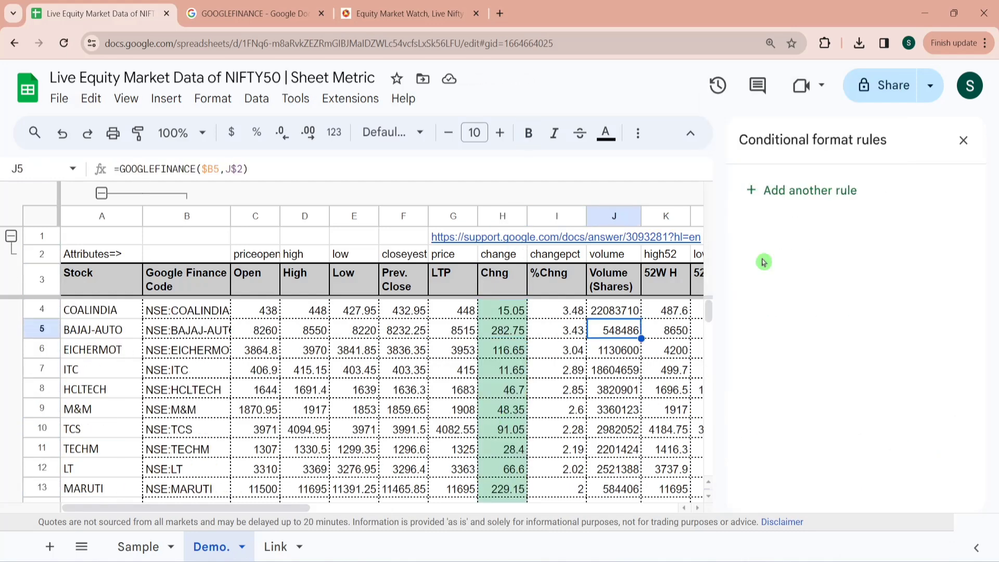
Close the conditional formatting sidebar and return to the sheet
click(502, 310)
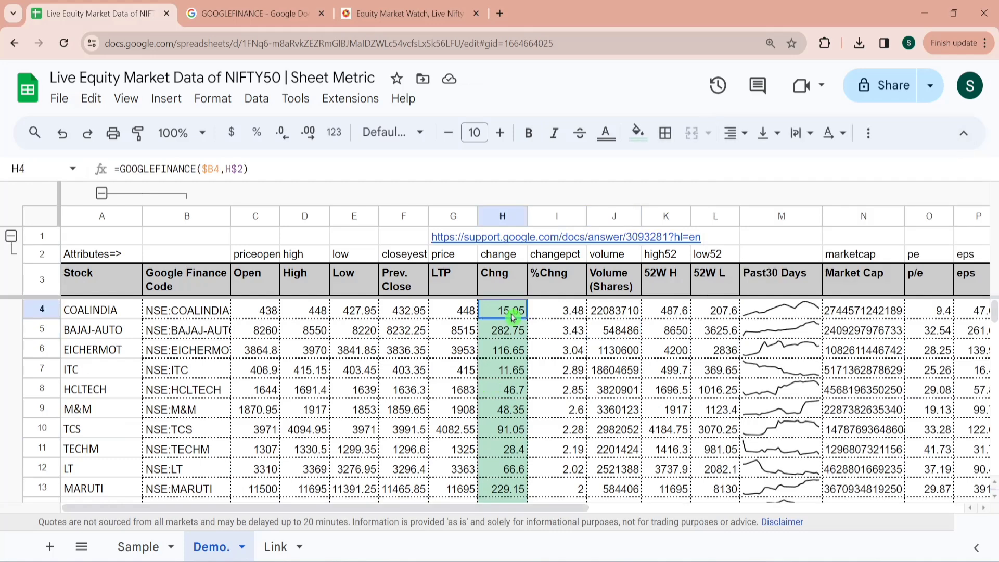
click(614, 310)
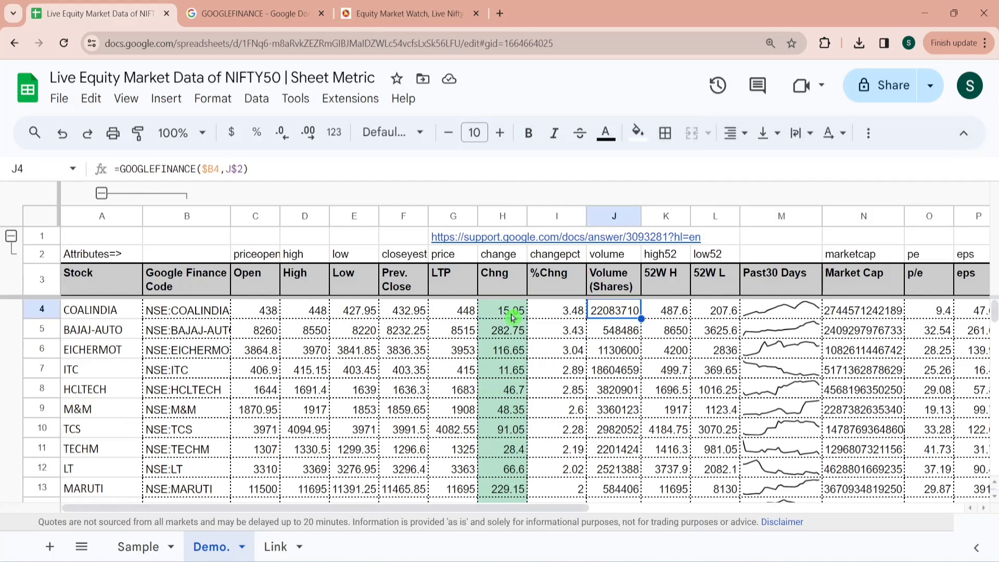